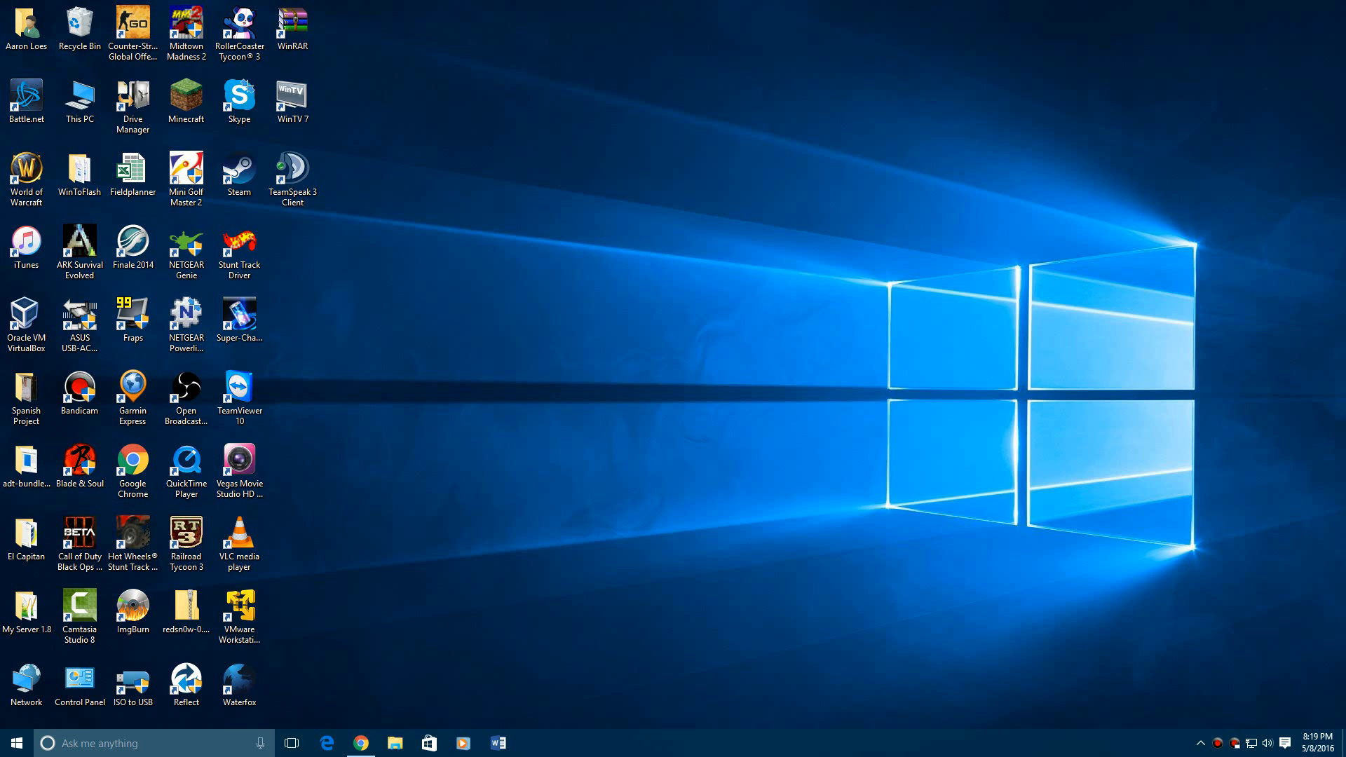
- Launch Oracle VM VirtualBox Manager from the Windows 10 desktop icon
left_click(26, 322)
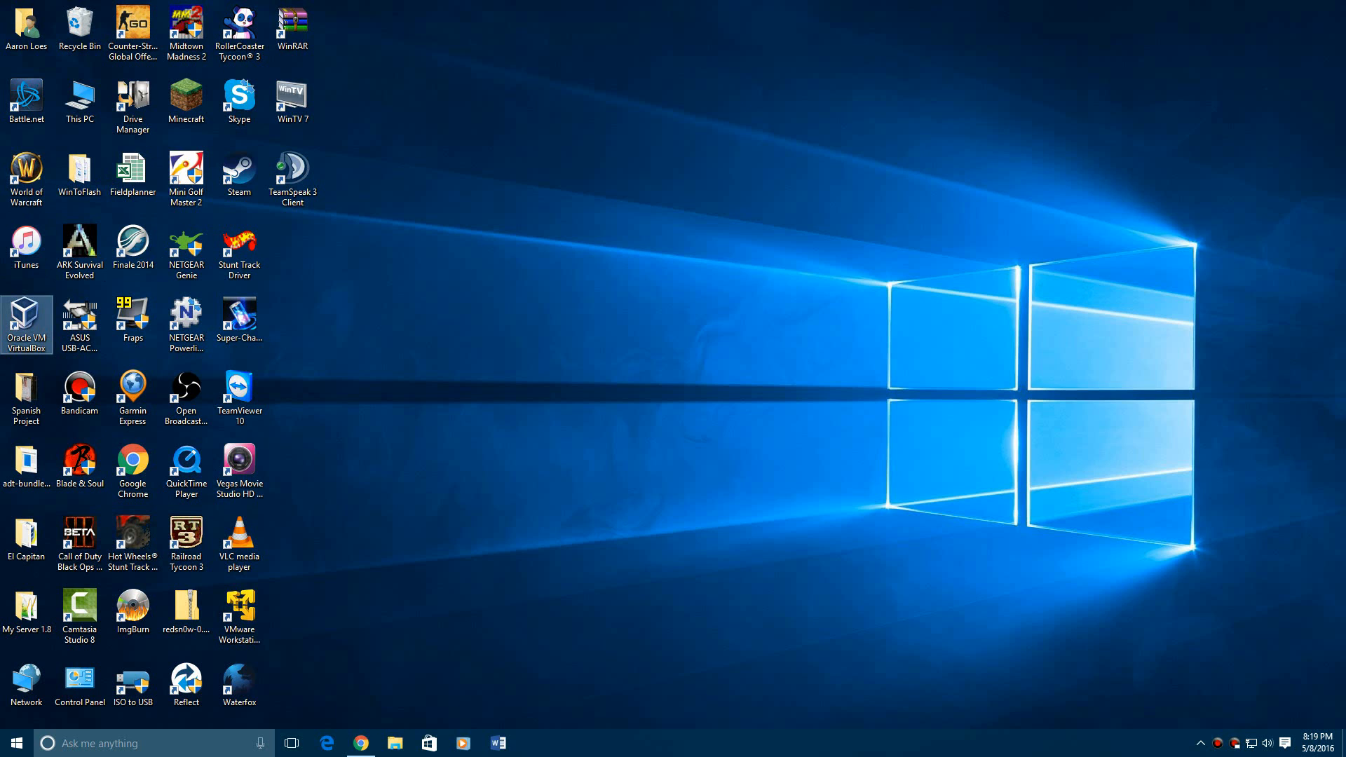
double_click(26, 321)
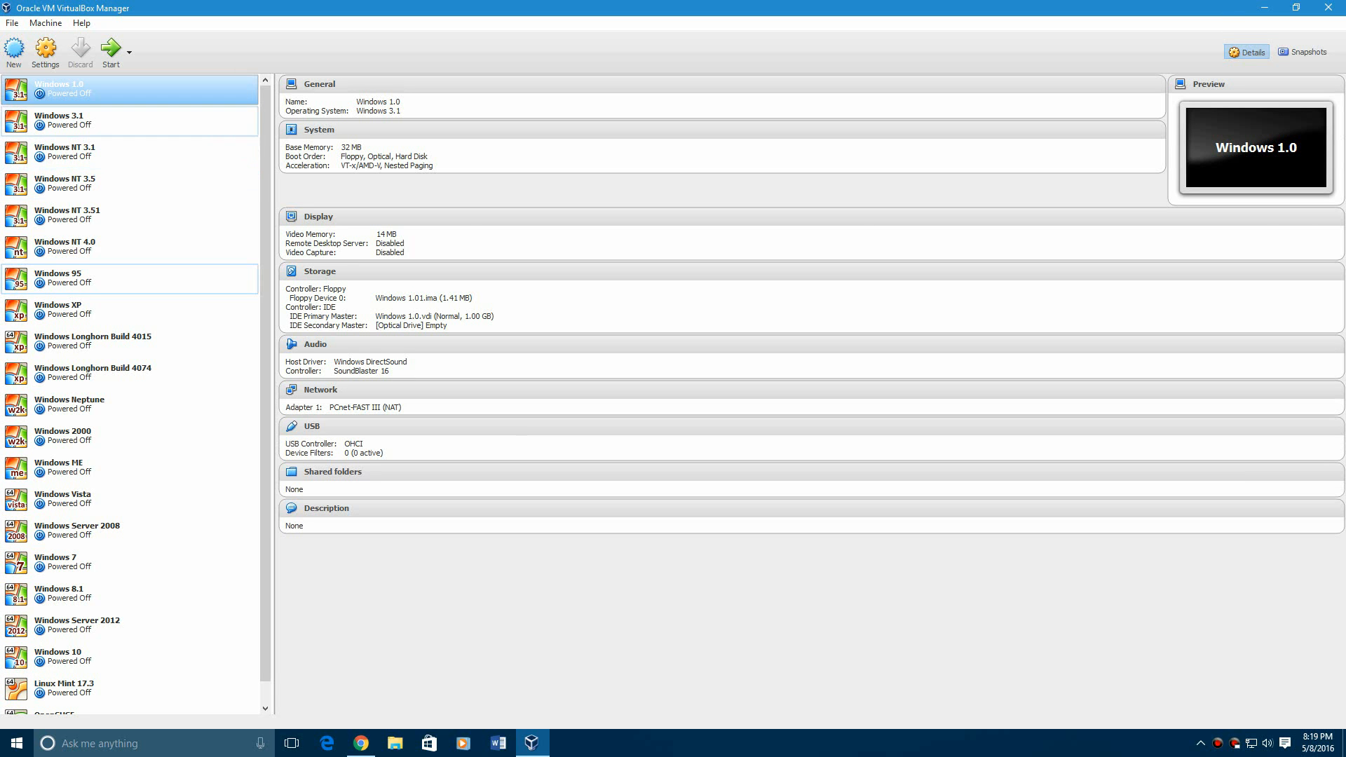
- Start a new VM named 'Windows XP Media Center Edition' with version Windows XP (64-bit)
left_click(14, 53)
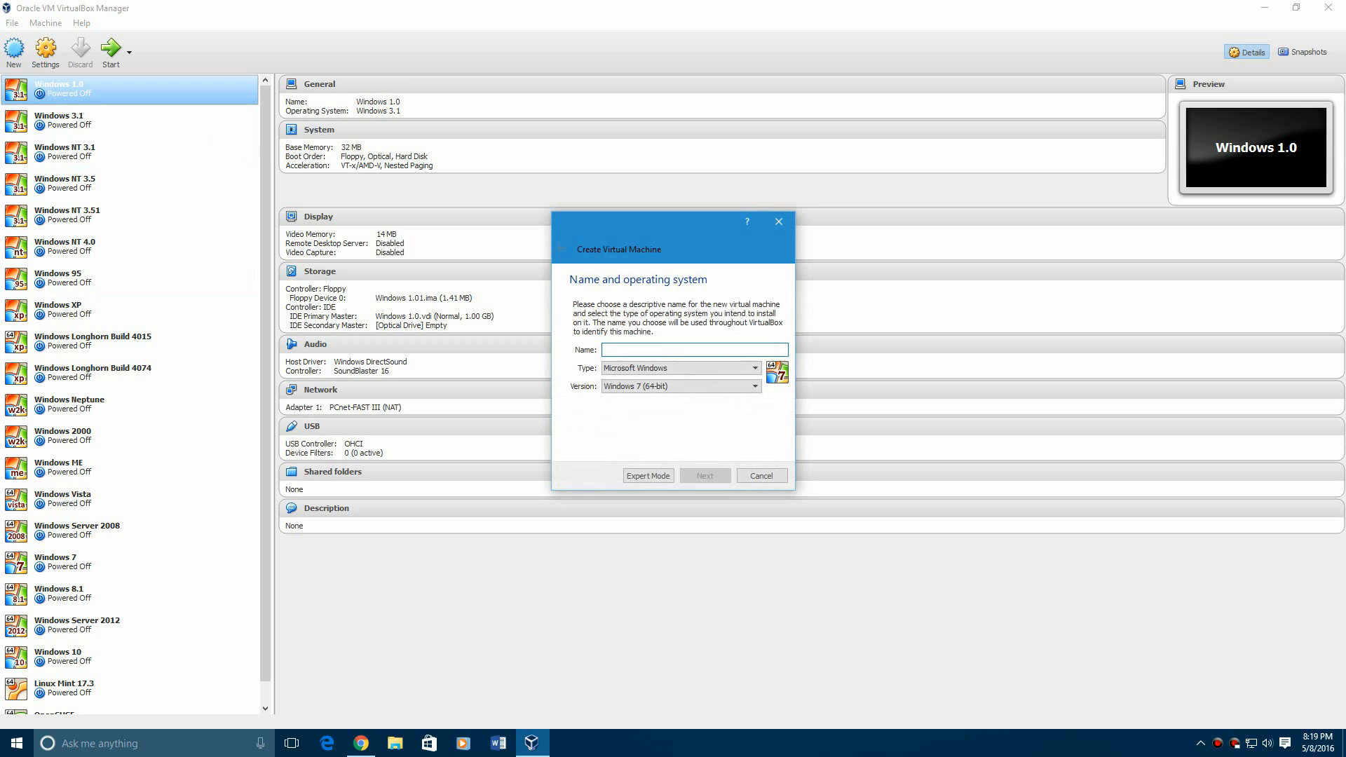
type("Windows M")
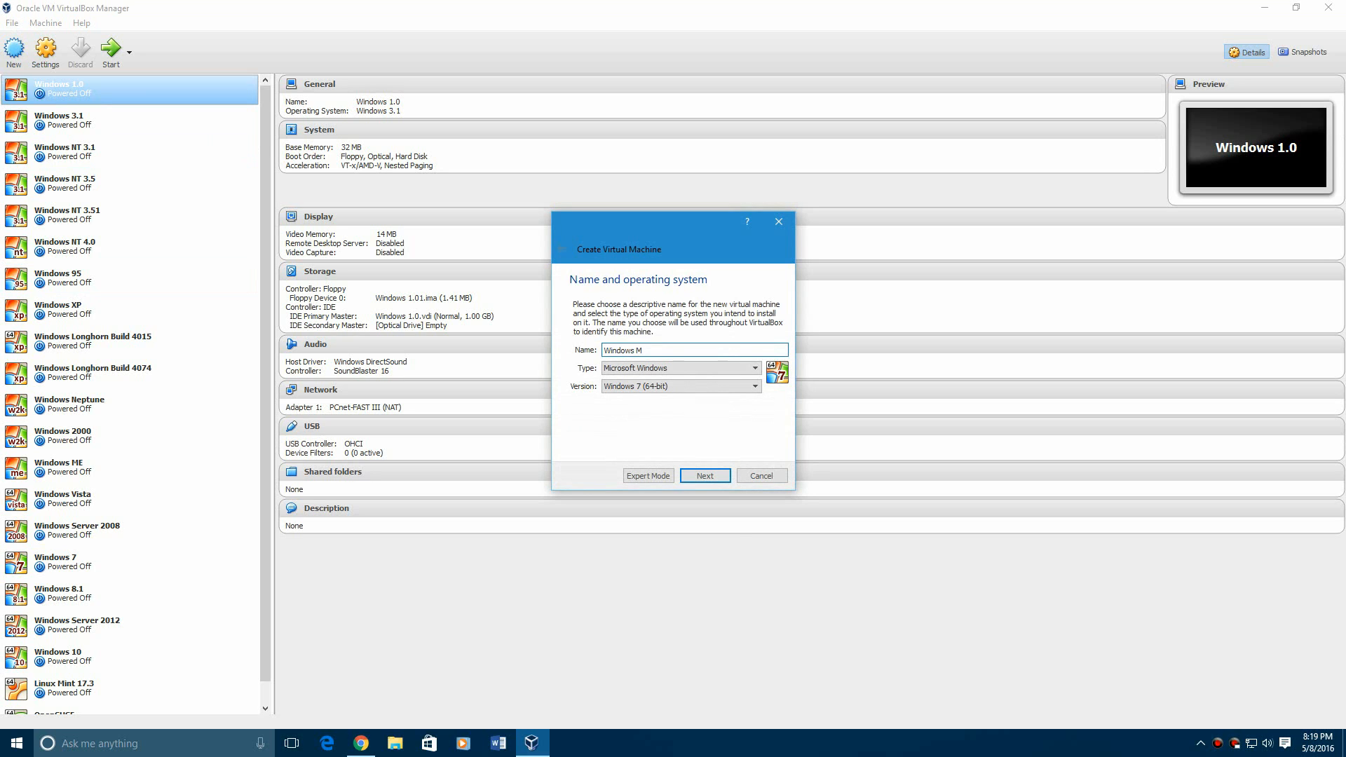
type("XP Me")
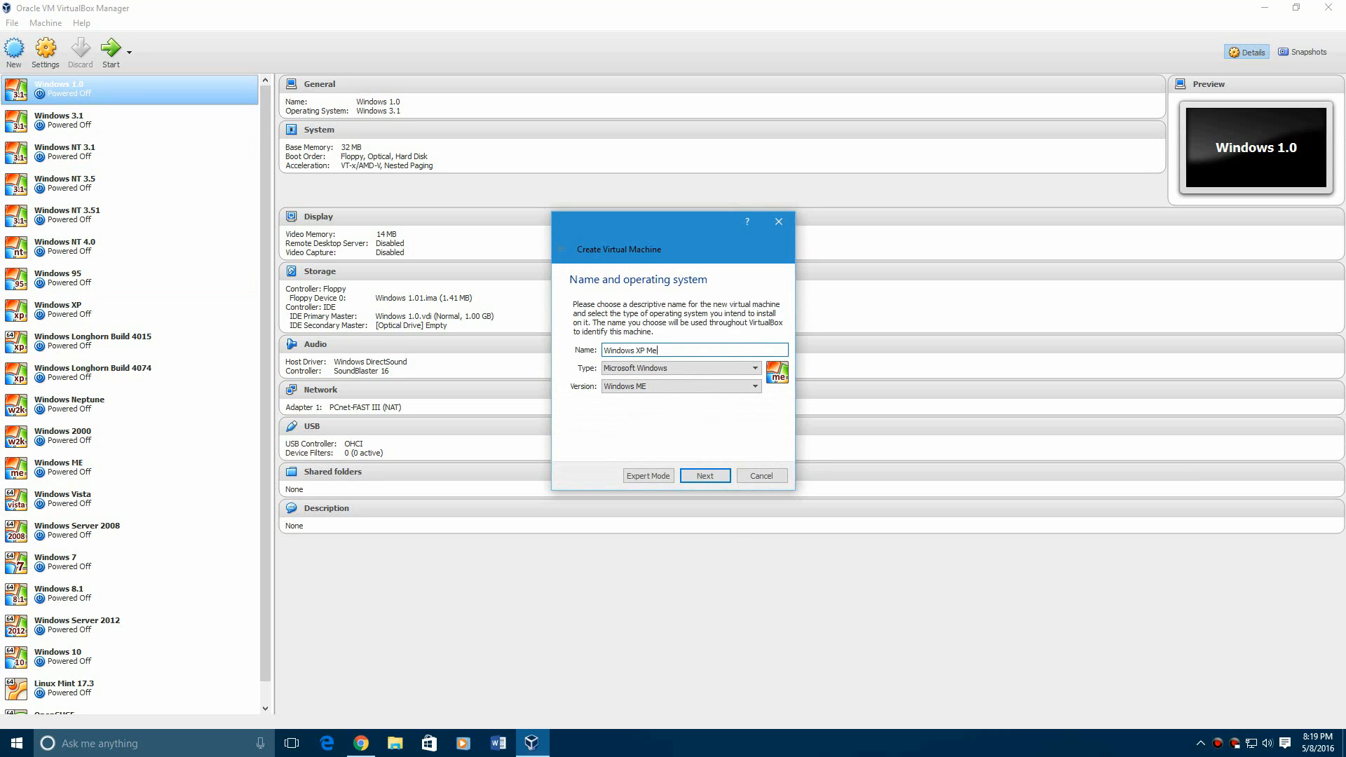
type("dia Center")
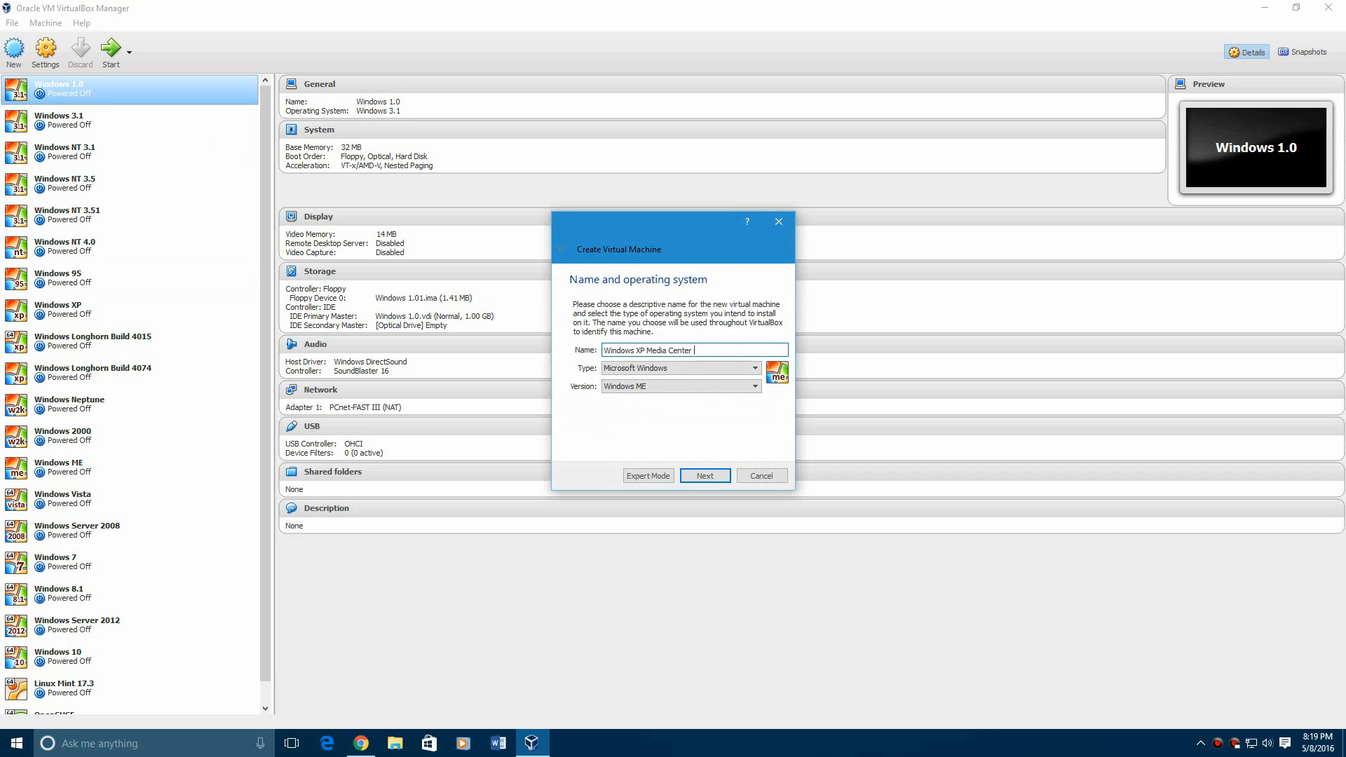
type("Edition")
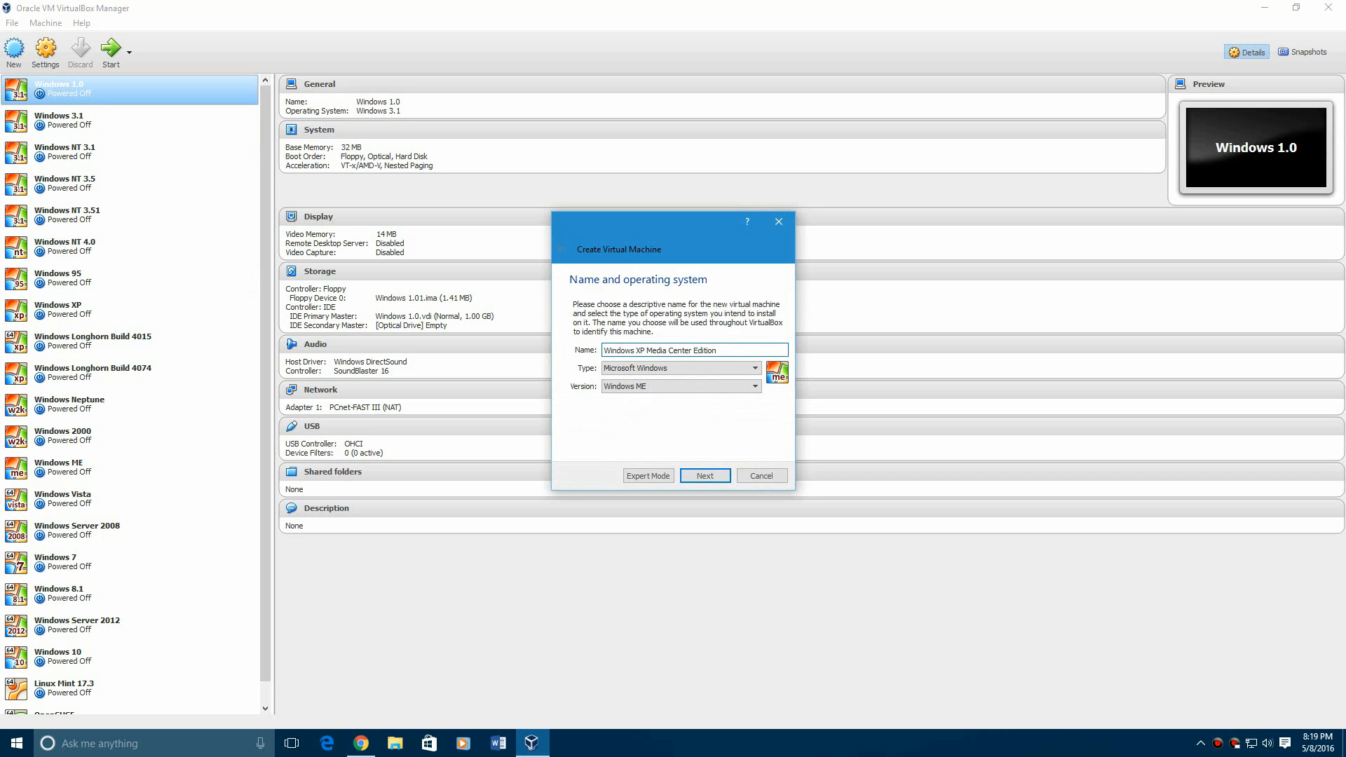
left_click(755, 385)
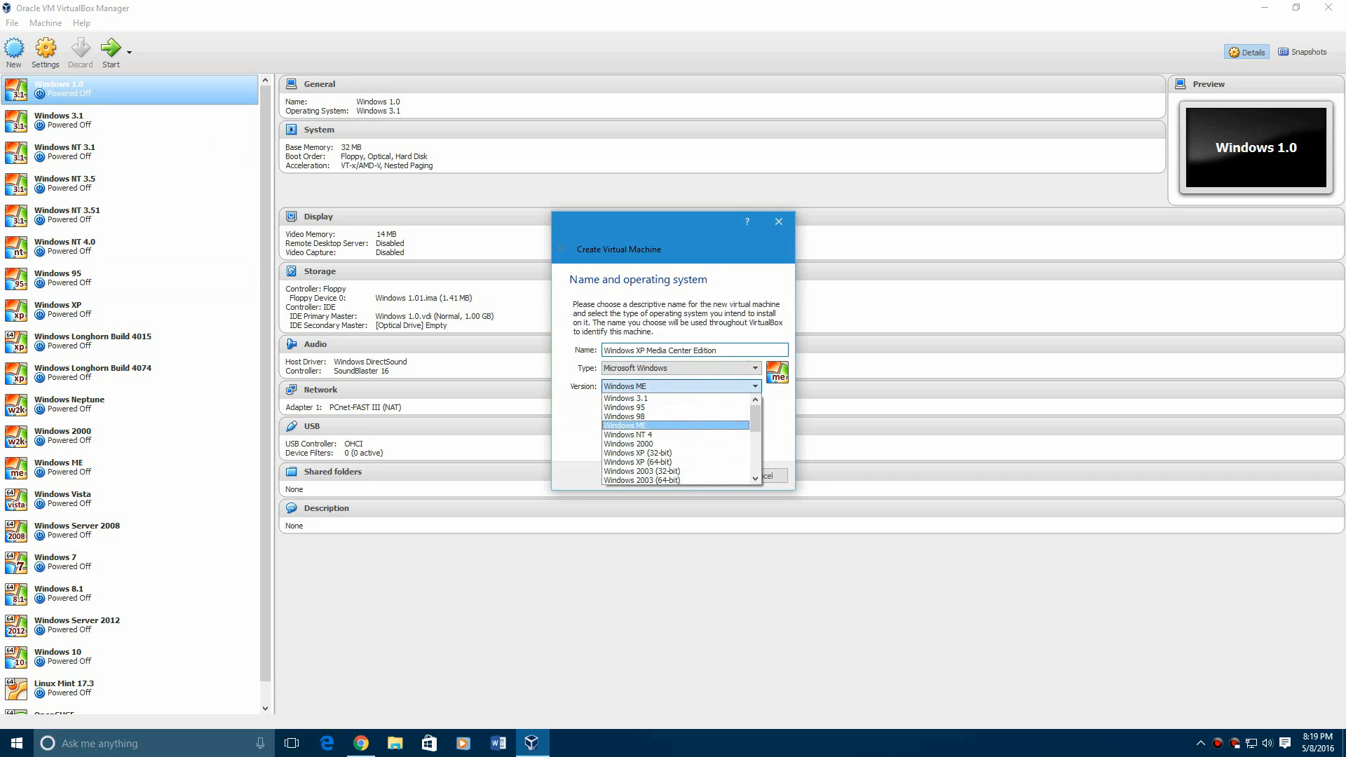
left_click(638, 462)
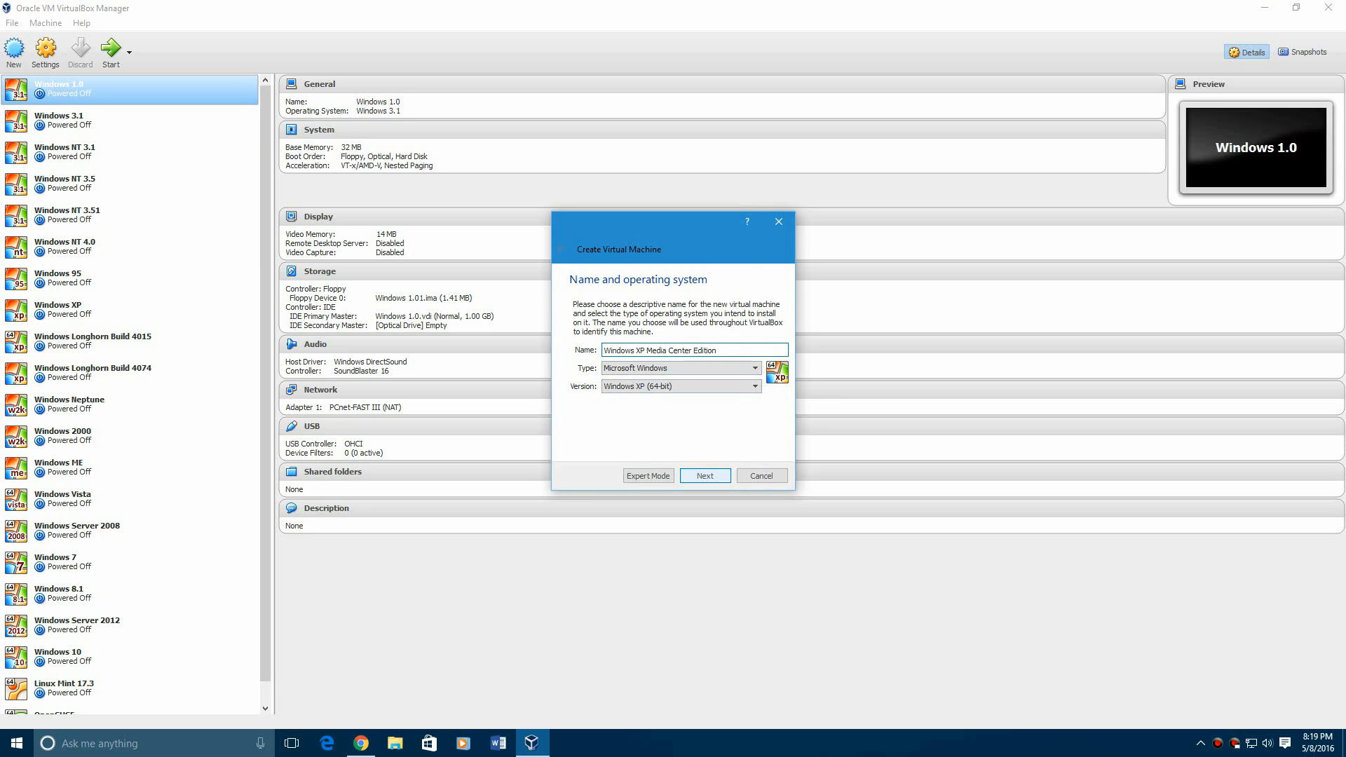
- Finish the wizard with 1024 MB memory and a new 10 GB VDI hard disk
left_click(703, 475)
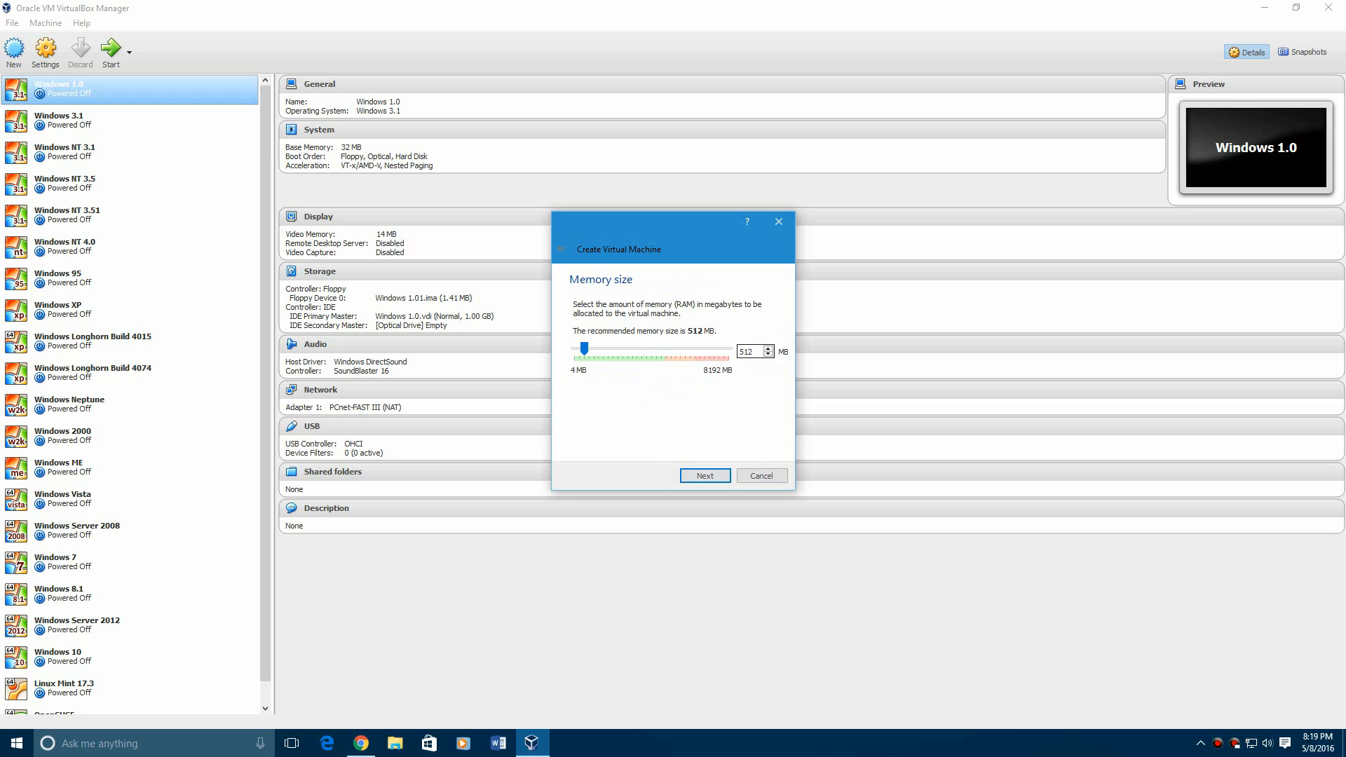
triple_click(750, 352)
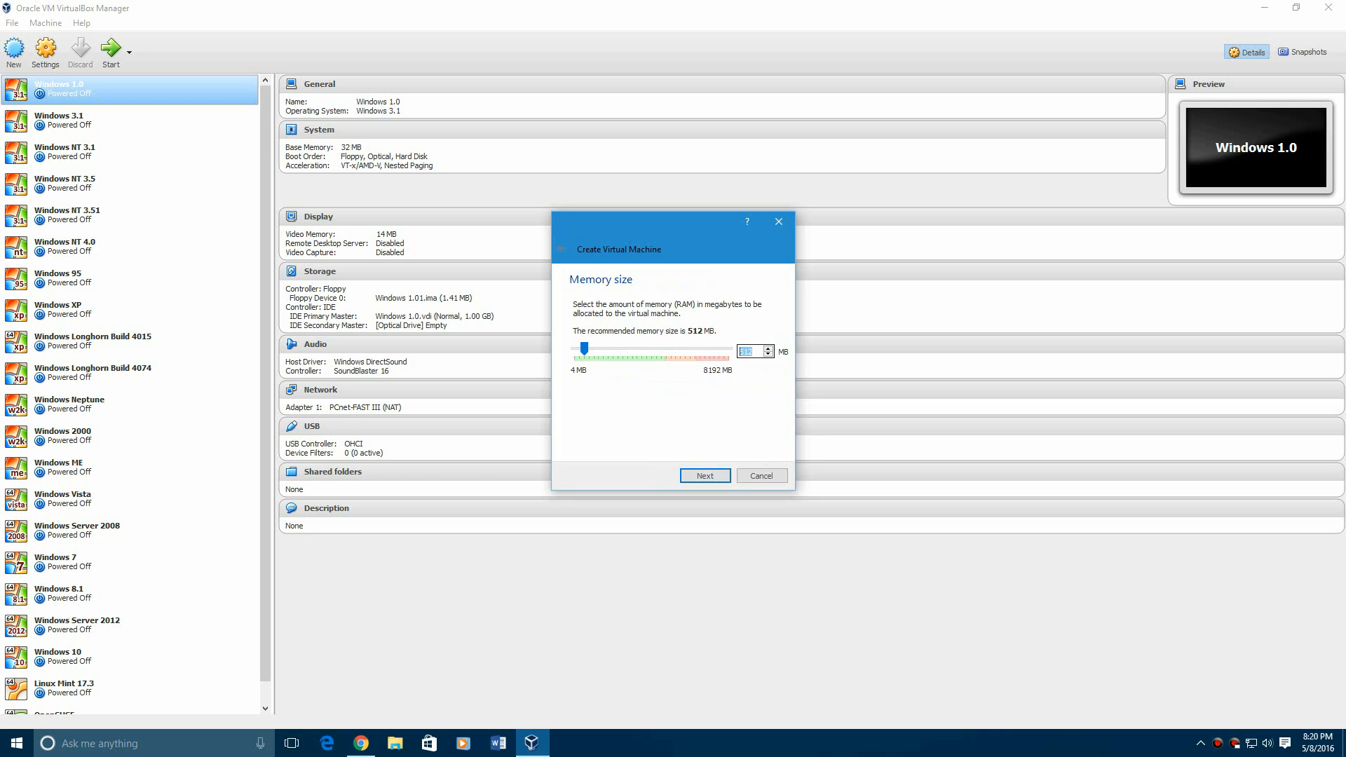
type("512")
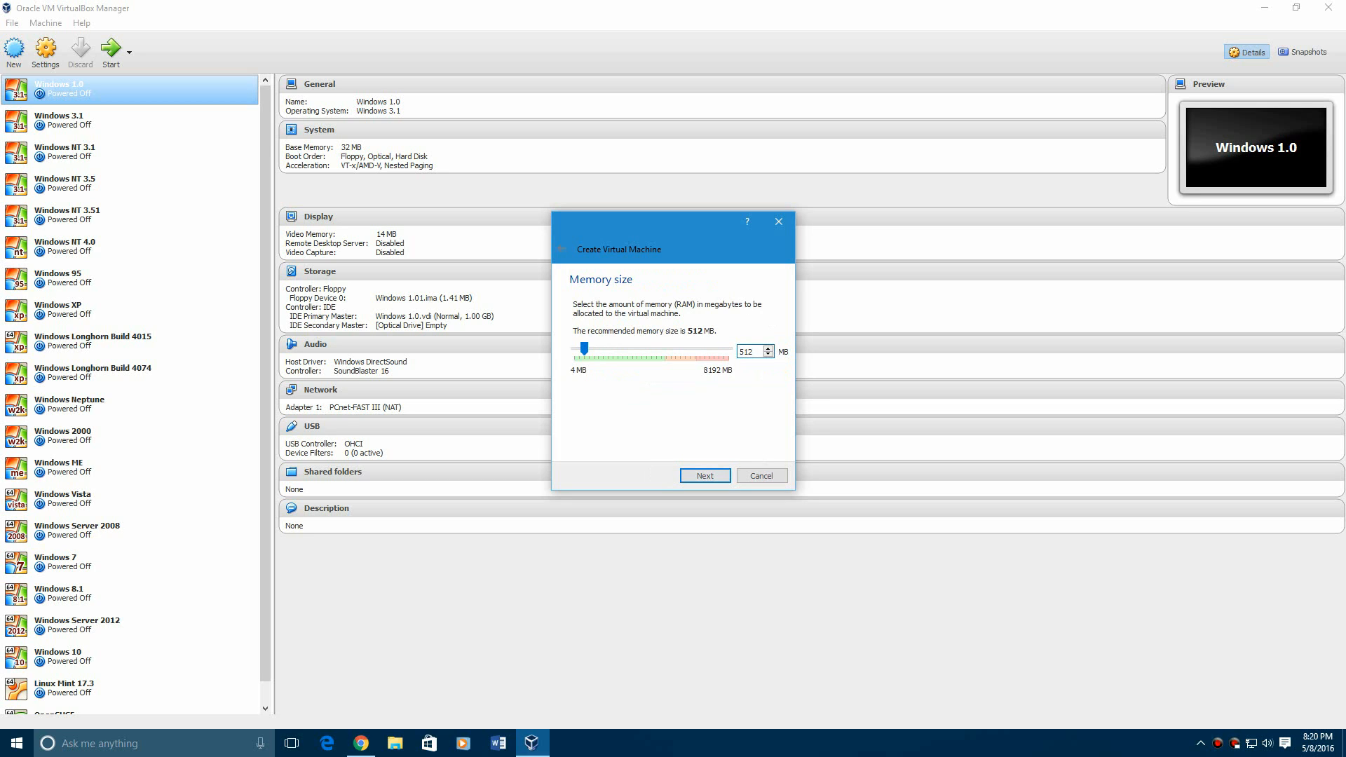
triple_click(749, 351)
type("1024")
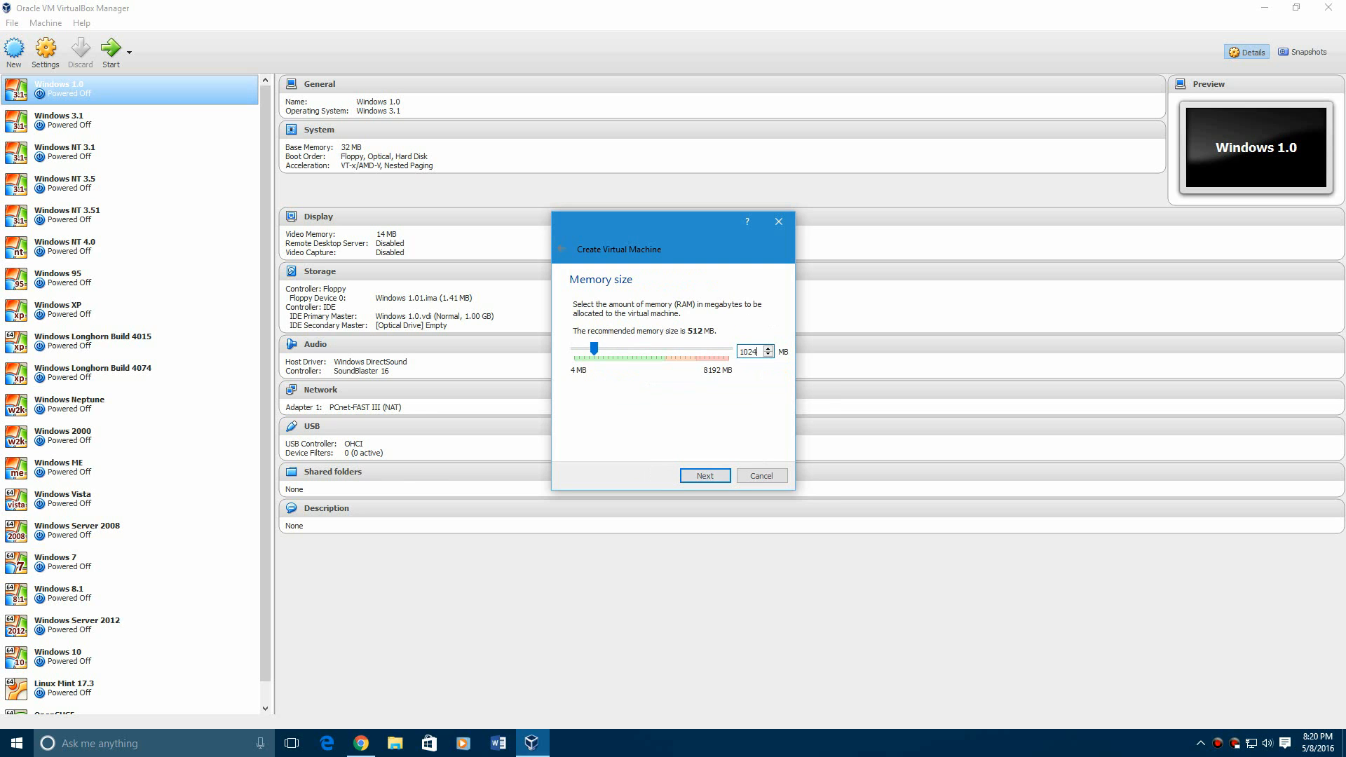
left_click(704, 476)
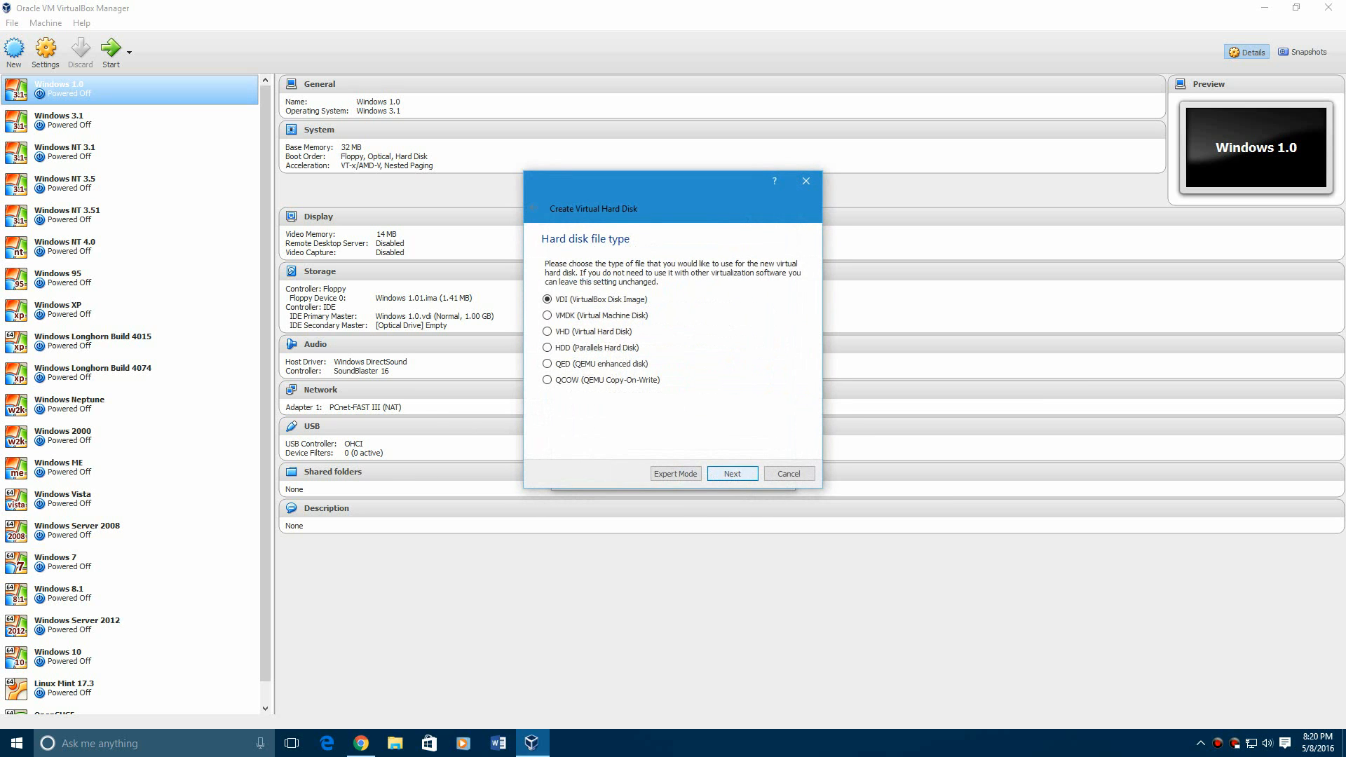
left_click(731, 473)
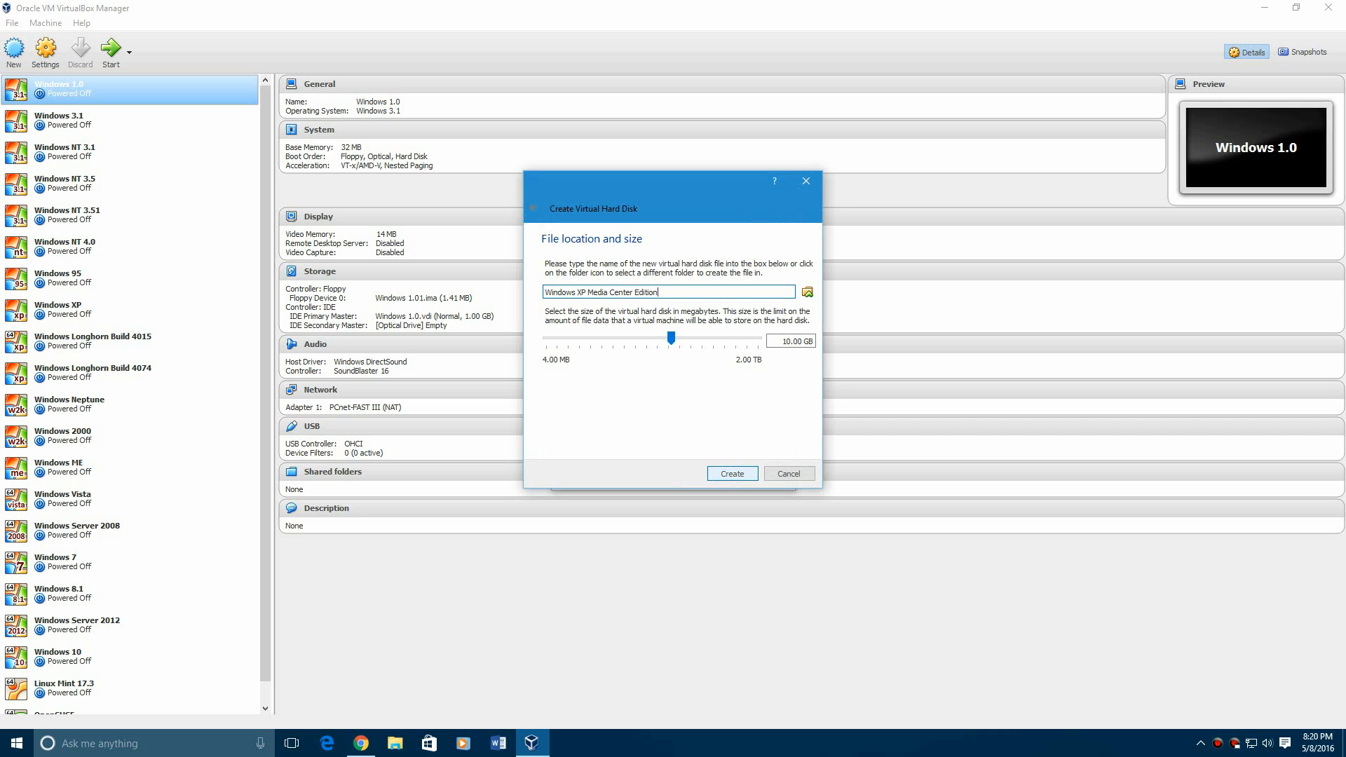
left_click(731, 473)
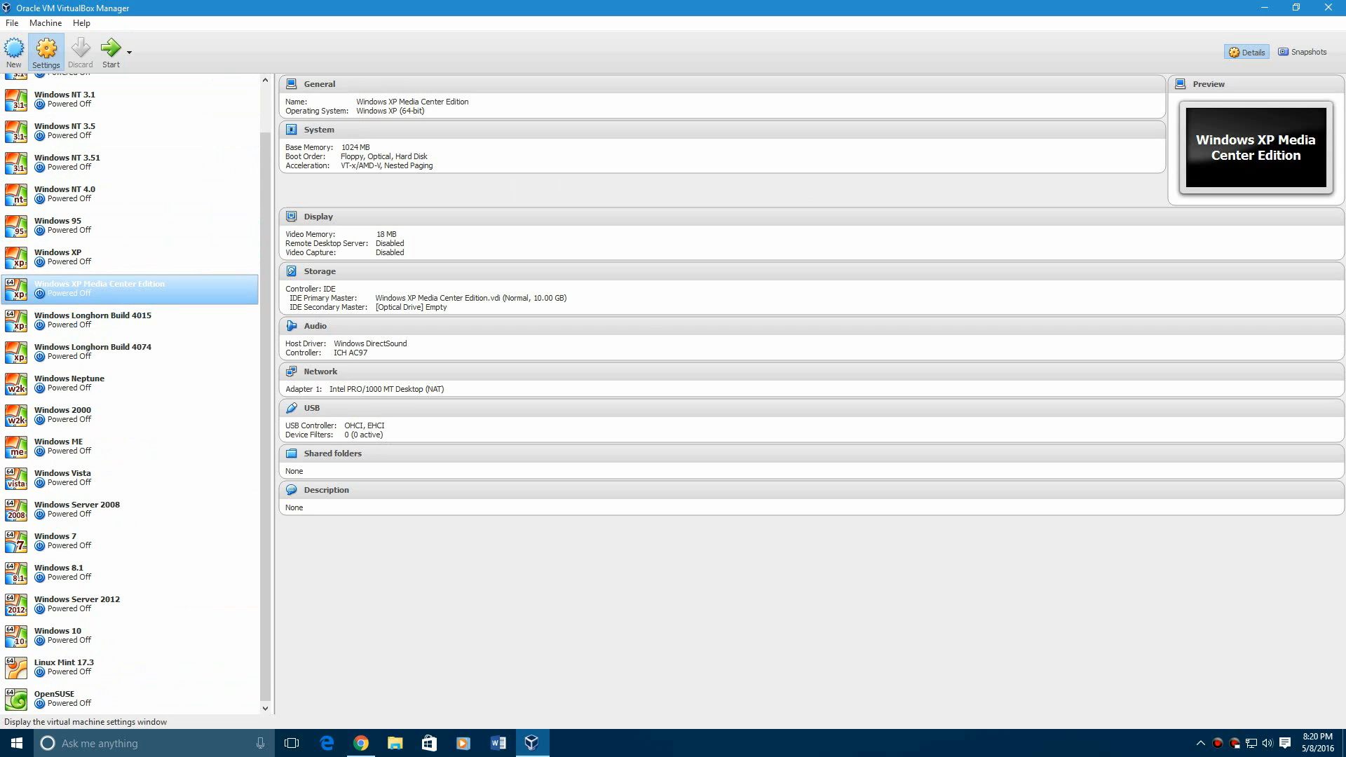
- Attach the Windows XP Media Center Edition ISO to the VM's optical drive, save, and boot the VM
left_click(46, 52)
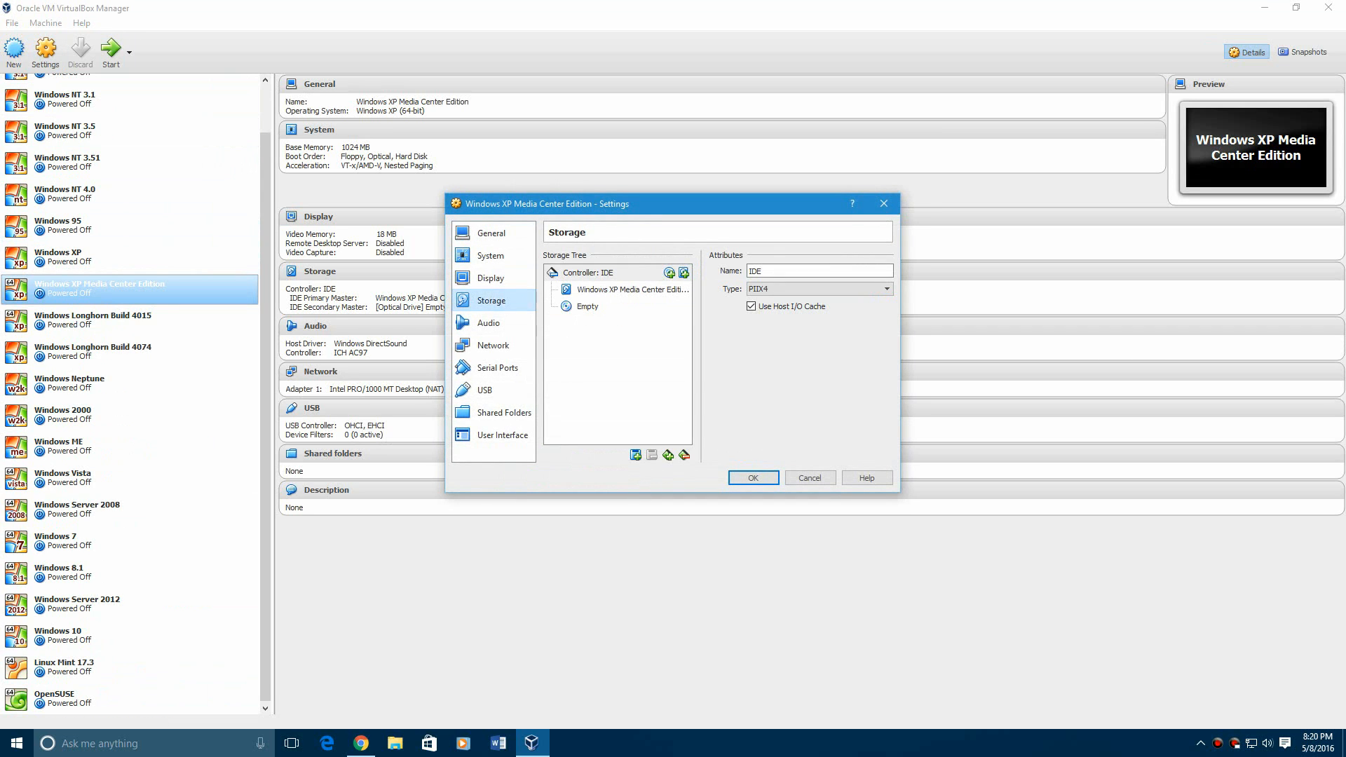
left_click(884, 270)
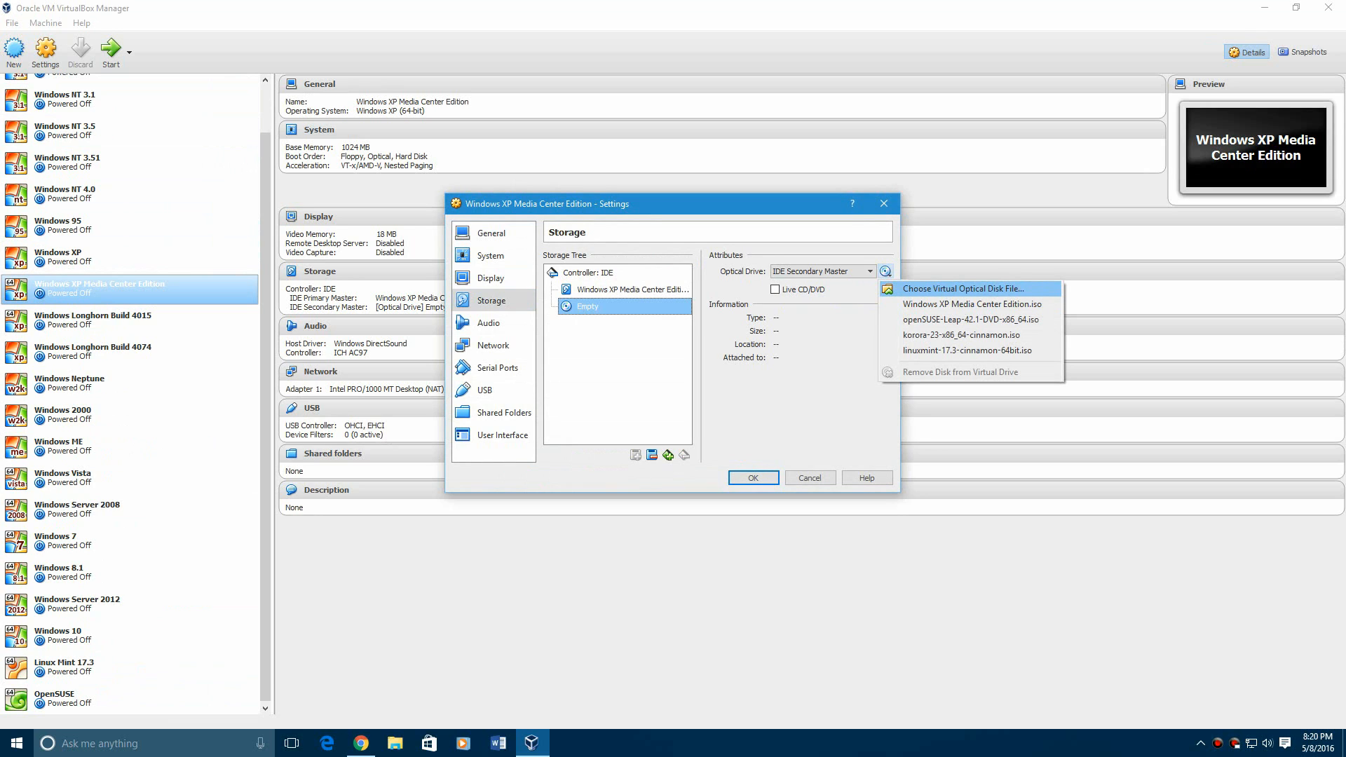
mouse_move(971, 303)
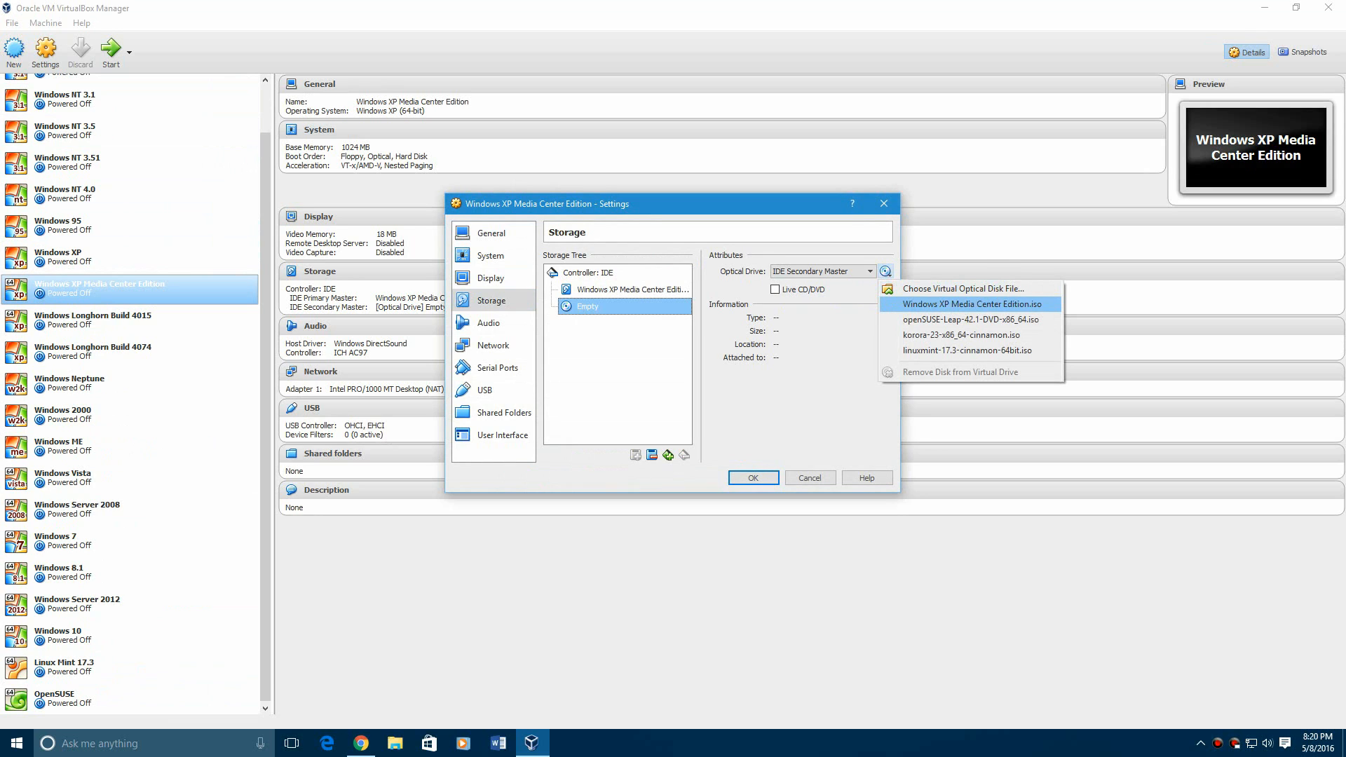
left_click(968, 304)
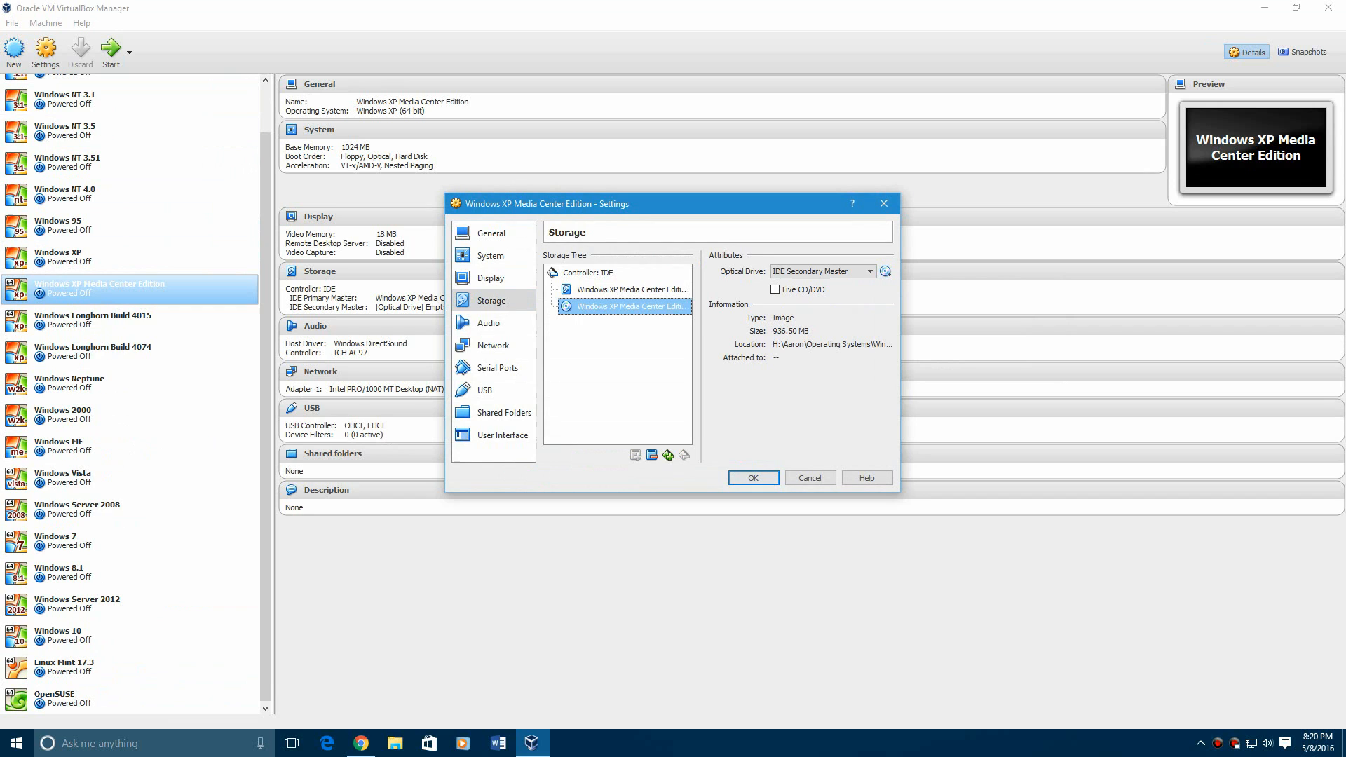
mouse_move(622, 306)
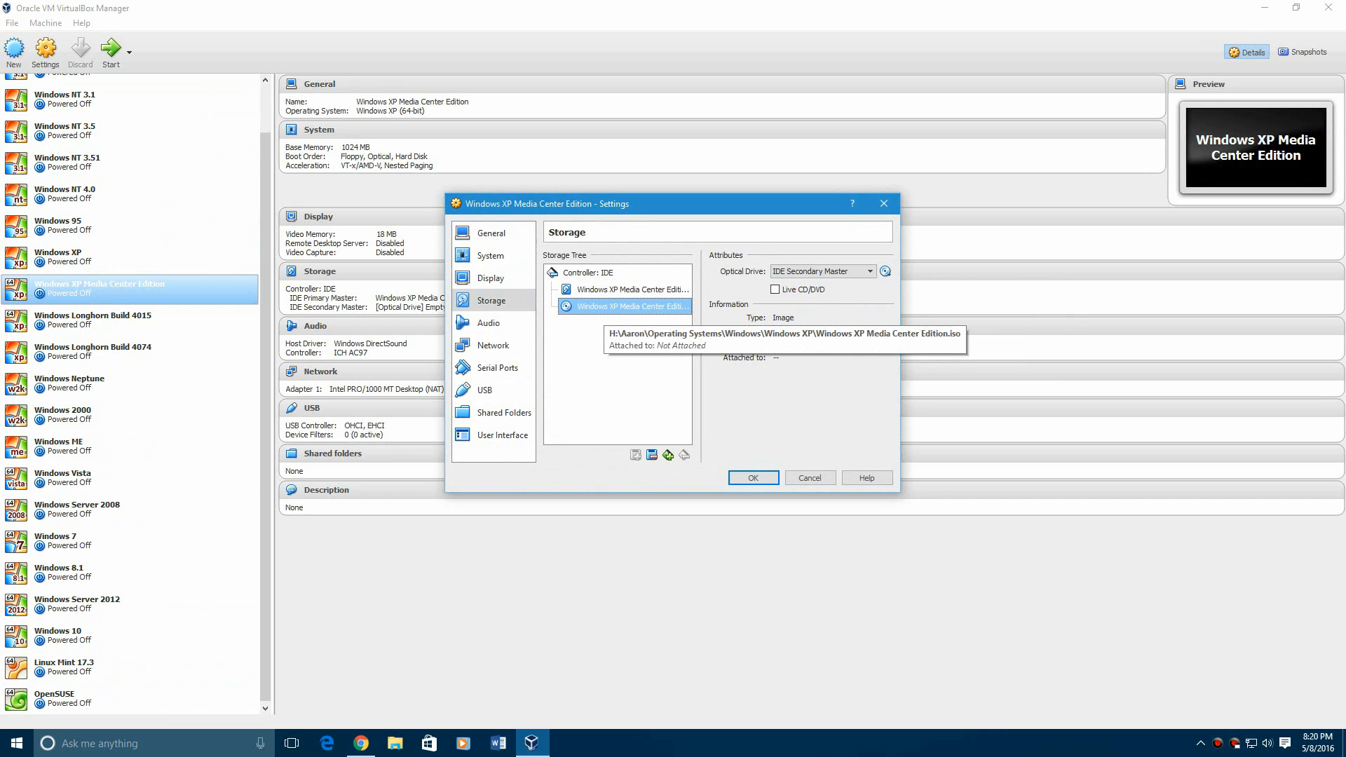
left_click(751, 478)
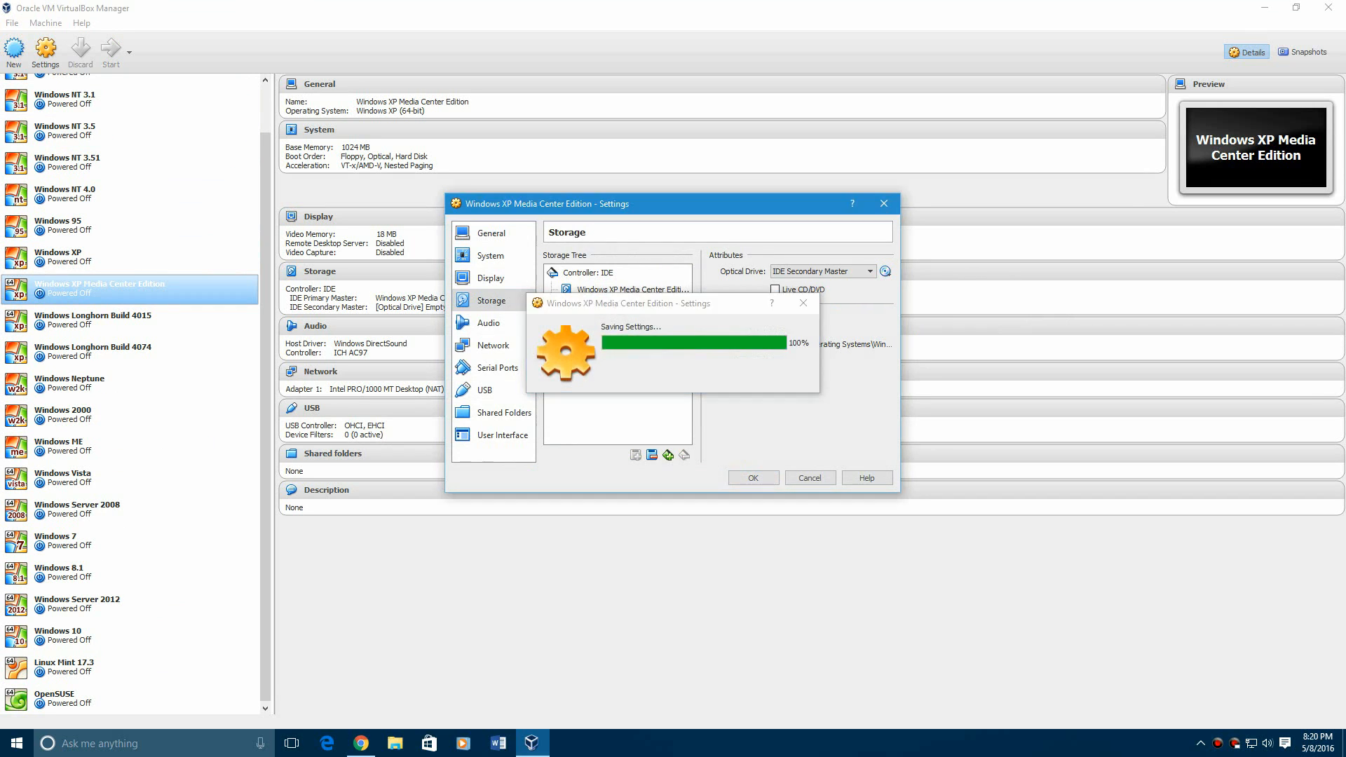
left_click(752, 477)
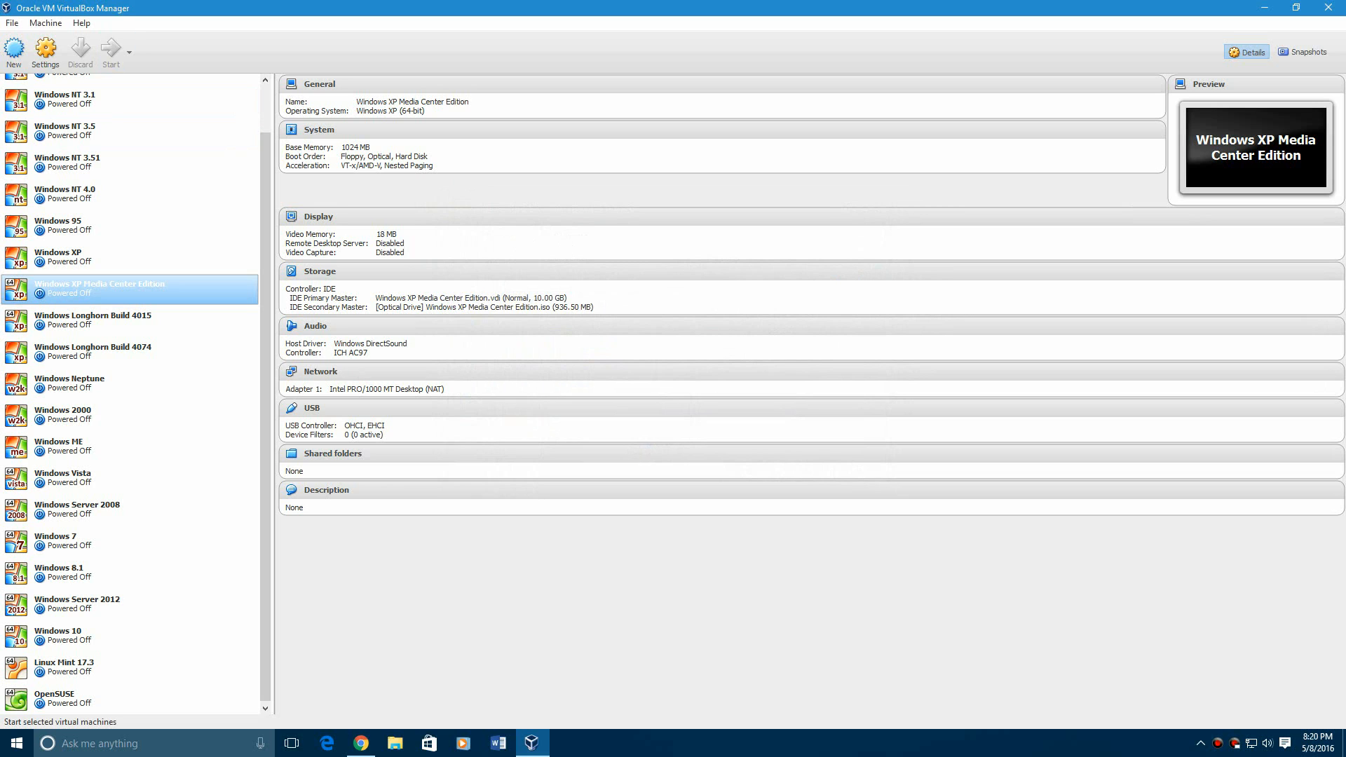
mouse_move(107, 51)
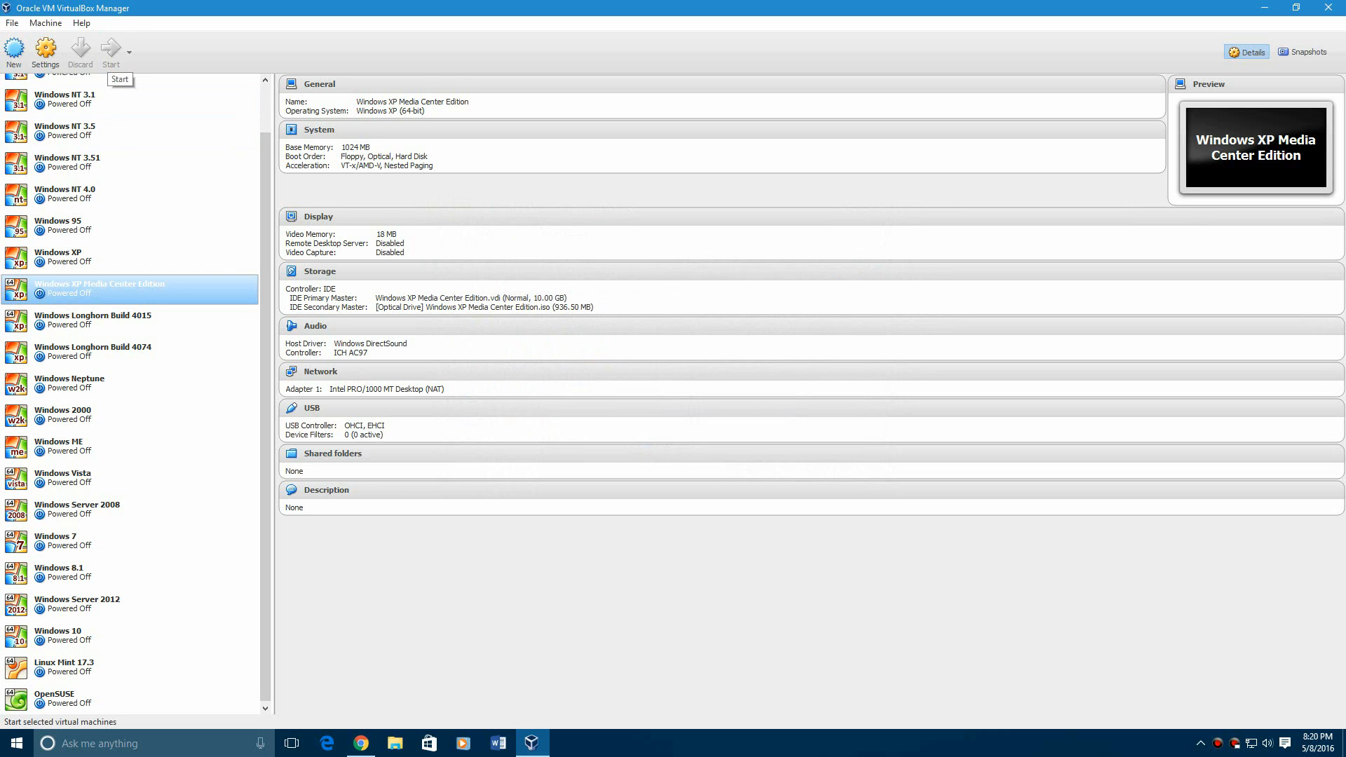
left_click(108, 51)
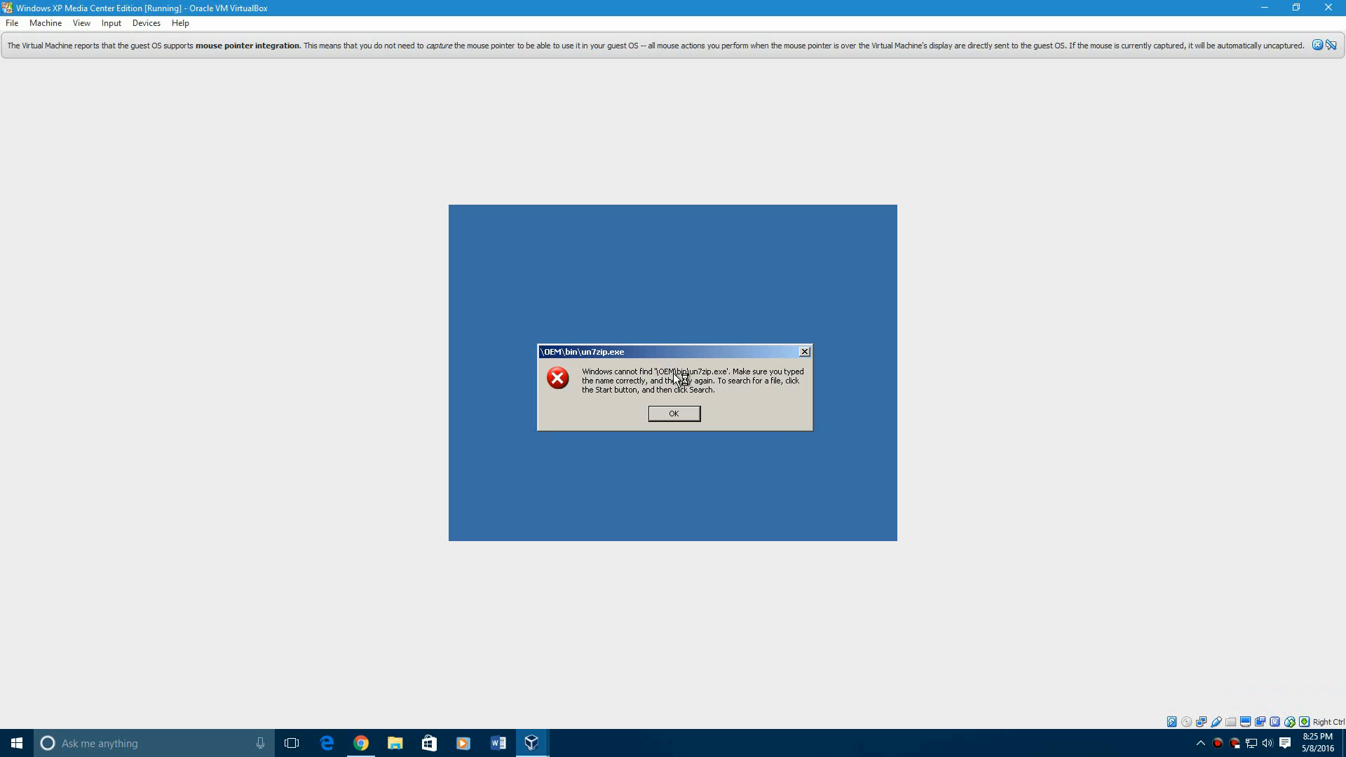
- Dismiss the un7zip.exe error, skip the Service Pack 3 disc request, and close the setup log
left_click(674, 413)
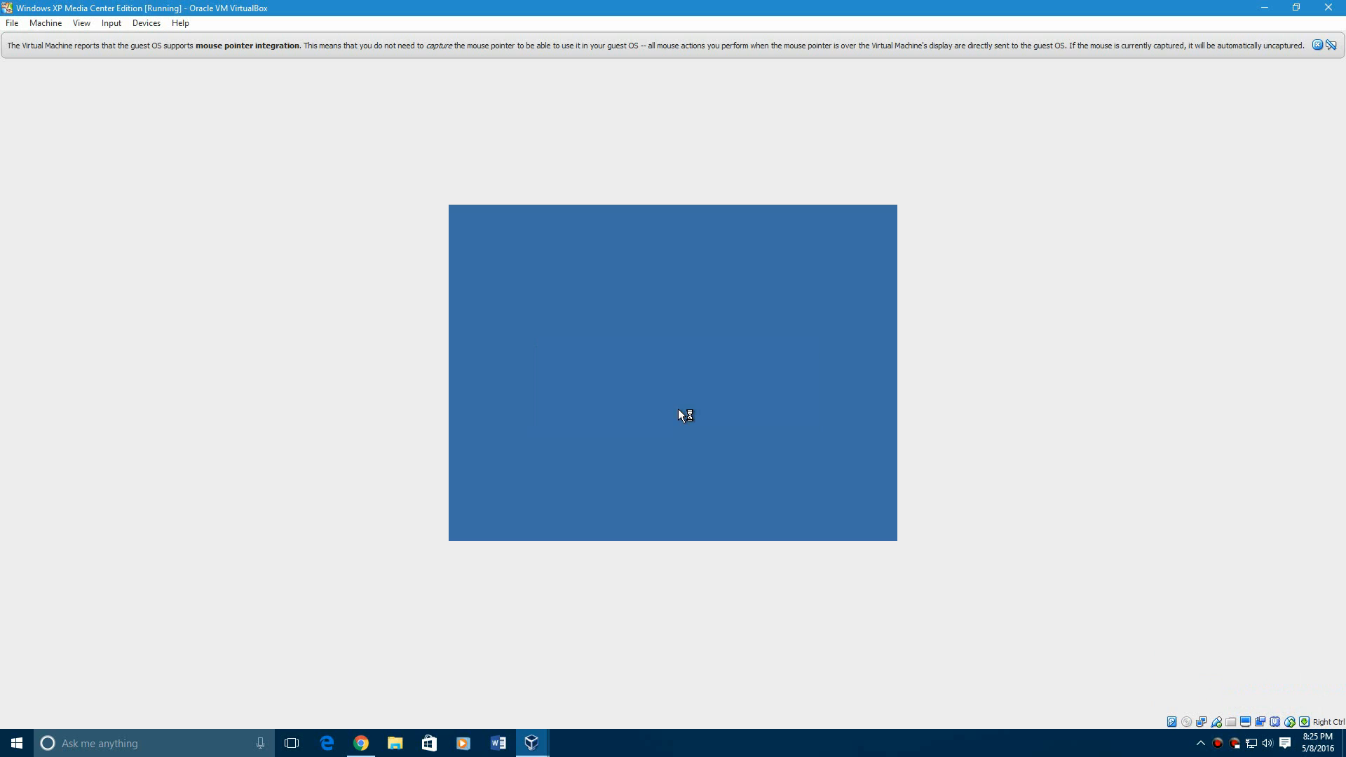
mouse_move(693, 420)
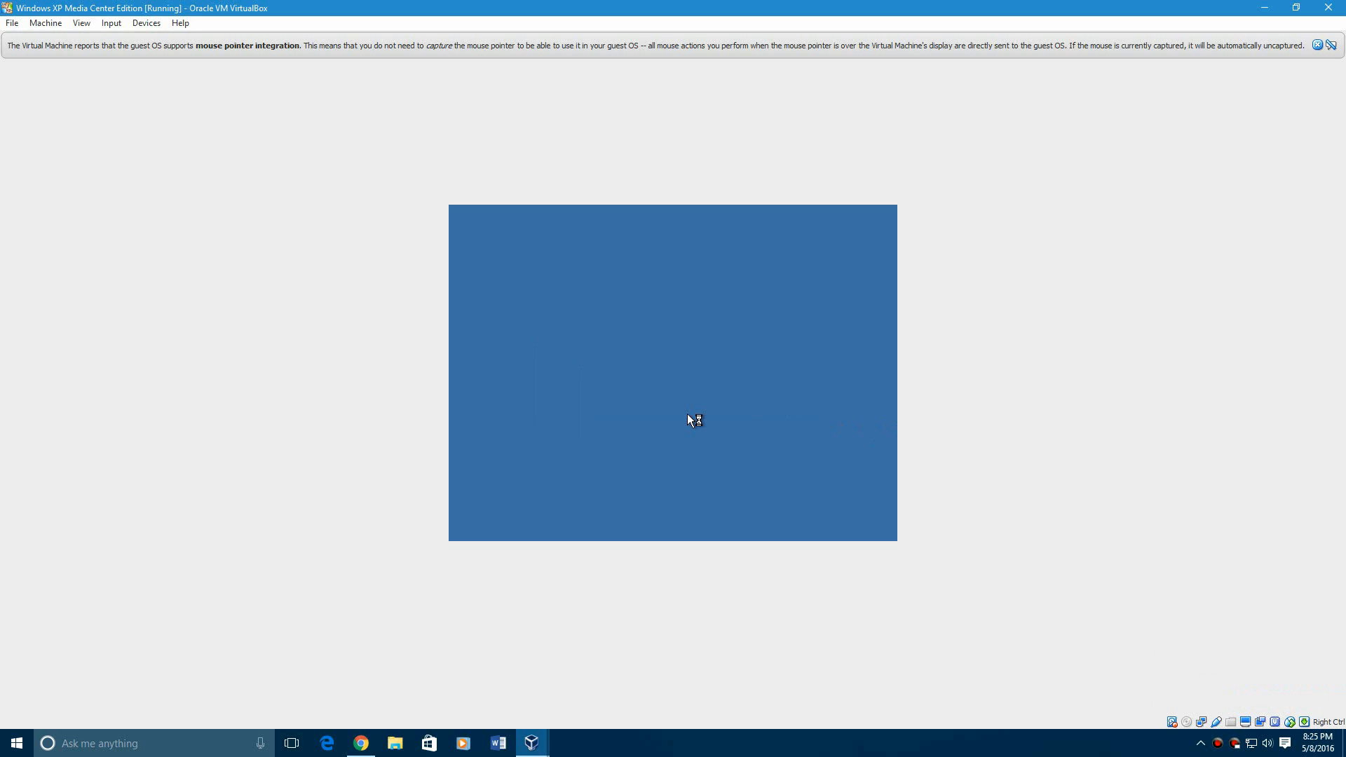
mouse_move(894, 420)
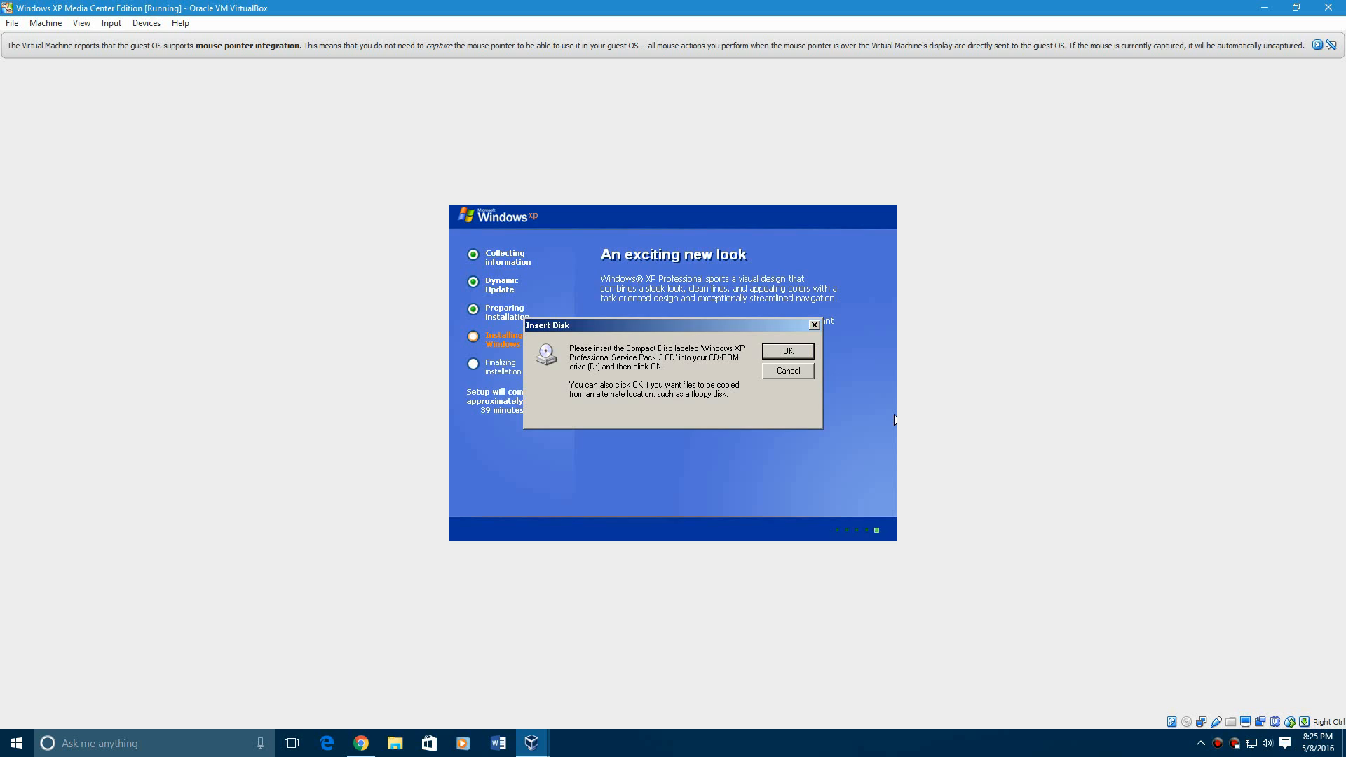
mouse_move(843, 366)
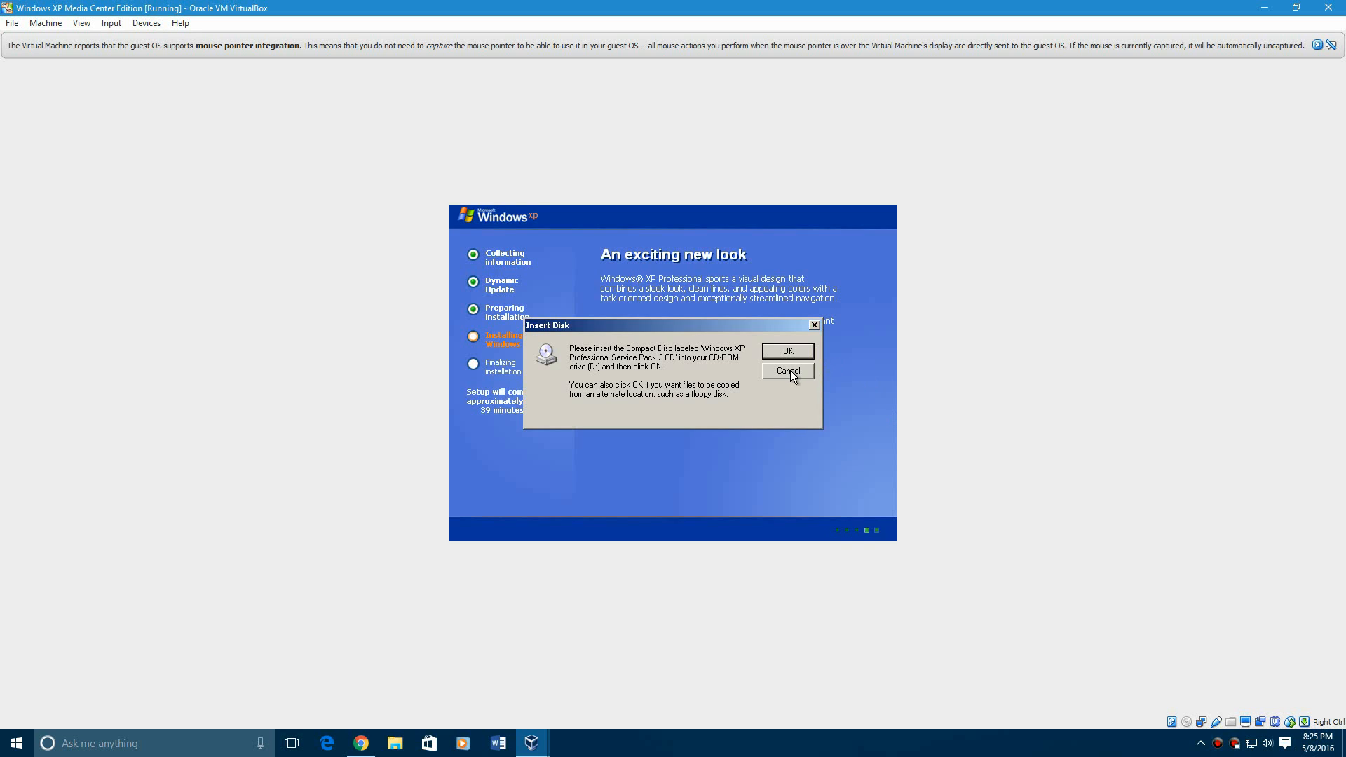
left_click(785, 371)
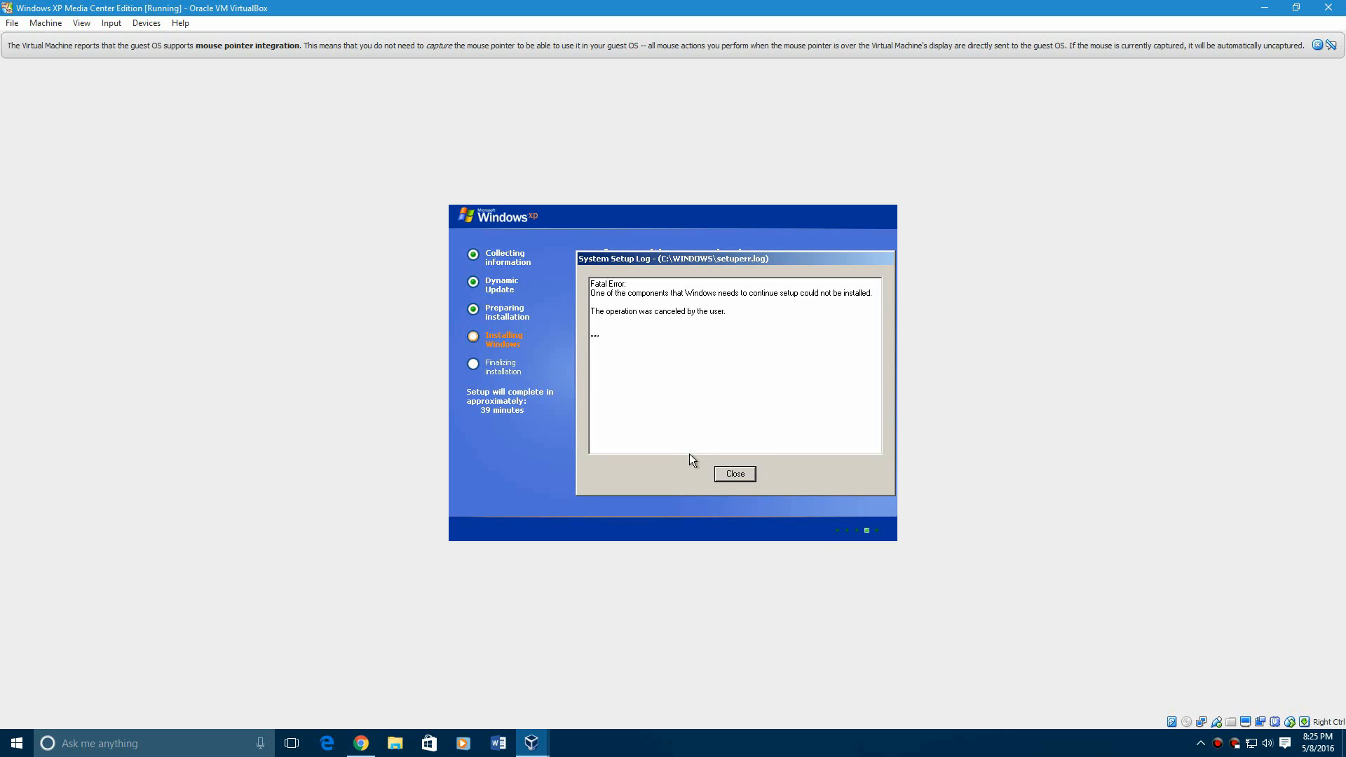
left_click(734, 474)
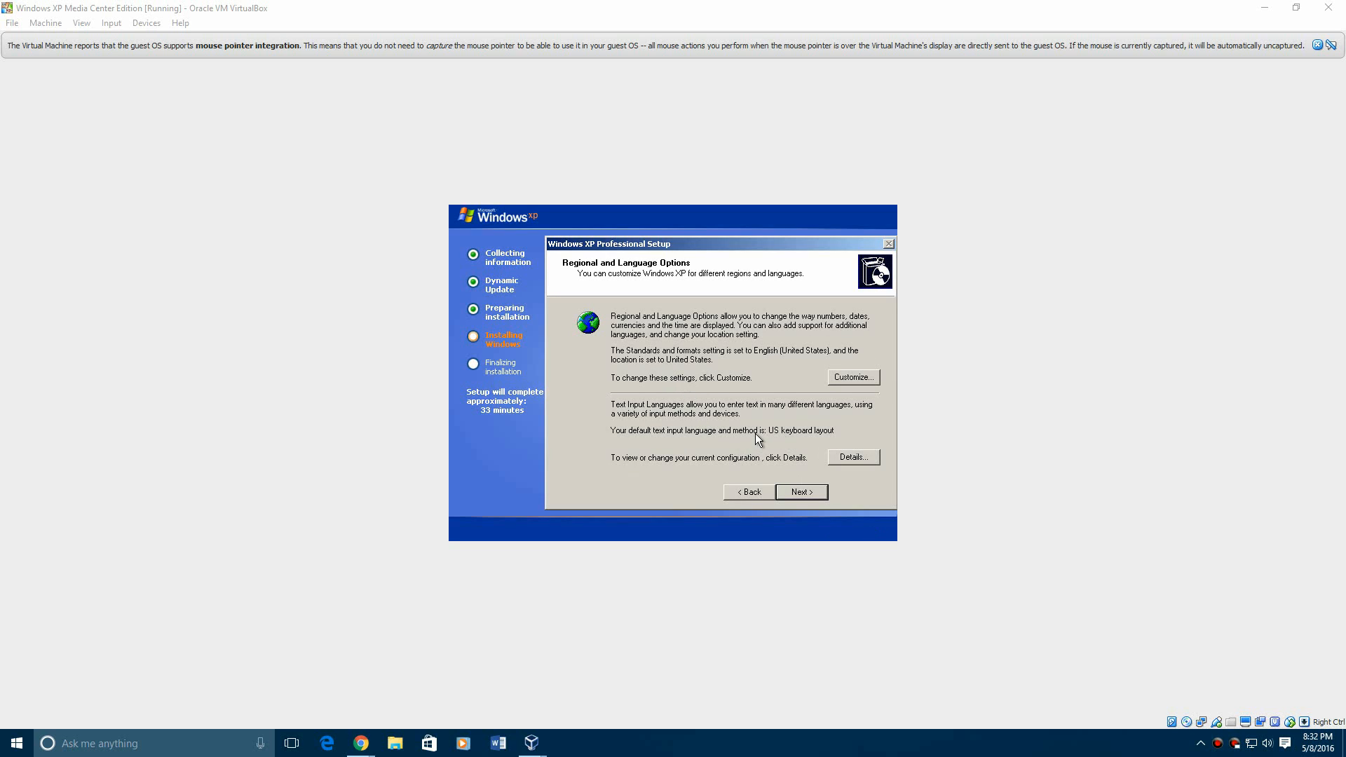
mouse_move(703, 457)
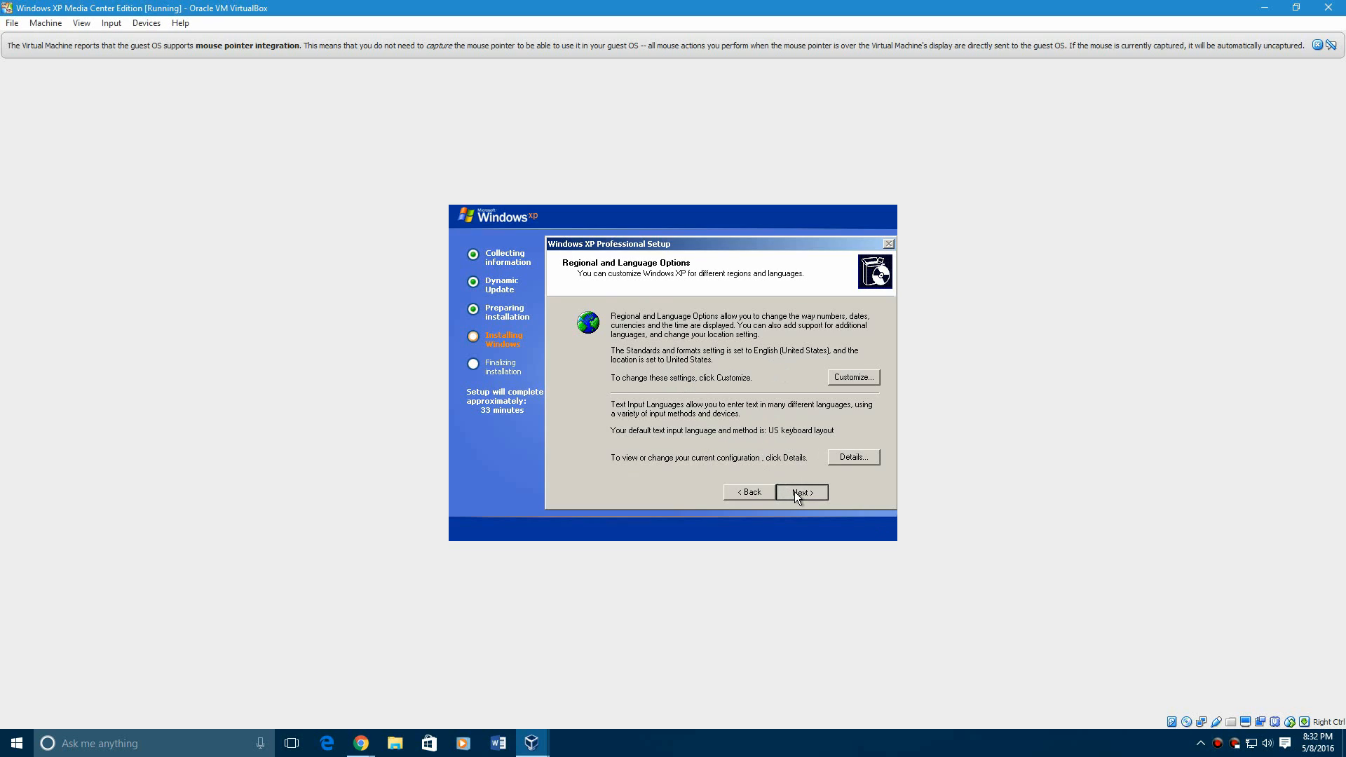
- Enter owner name EverythingEpan and computer name WINXPMC with no password, reaching Date and Time Settings
left_click(799, 492)
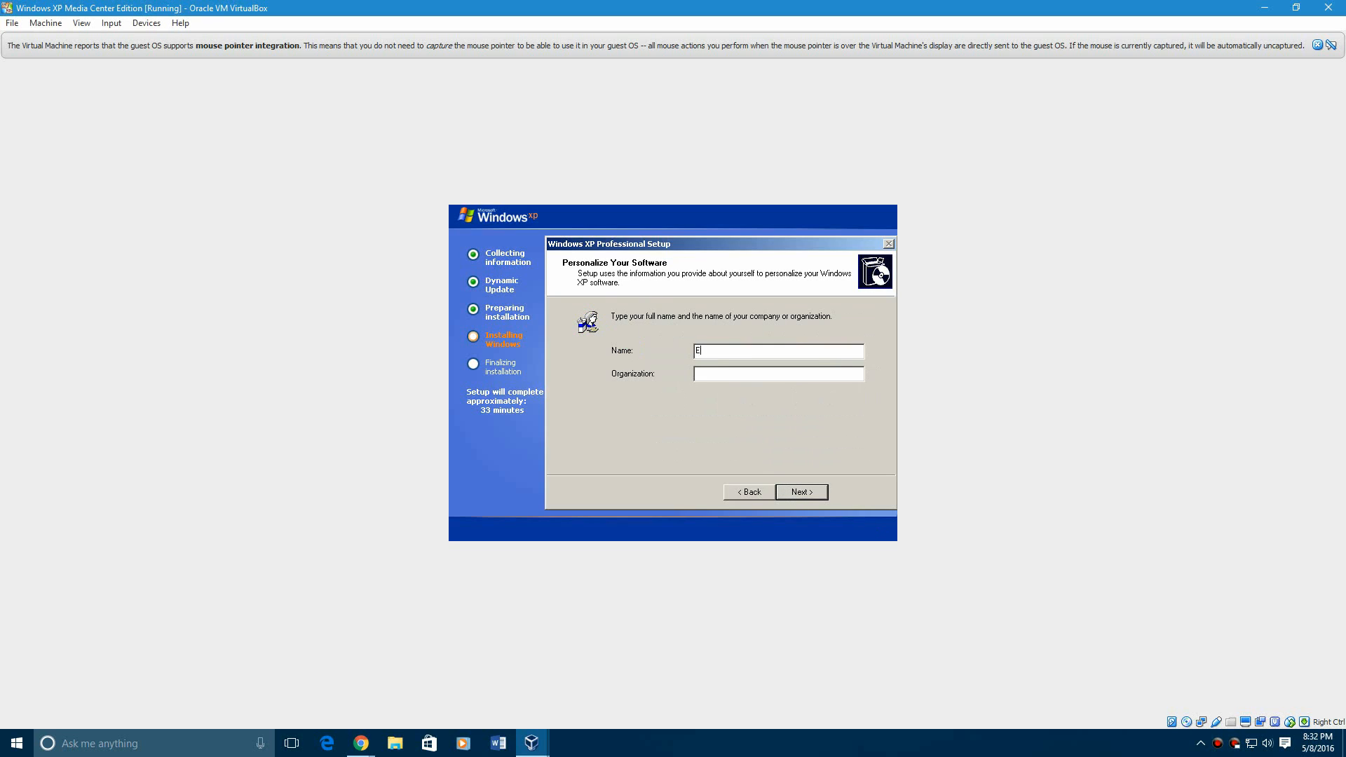
type("verythingEpan")
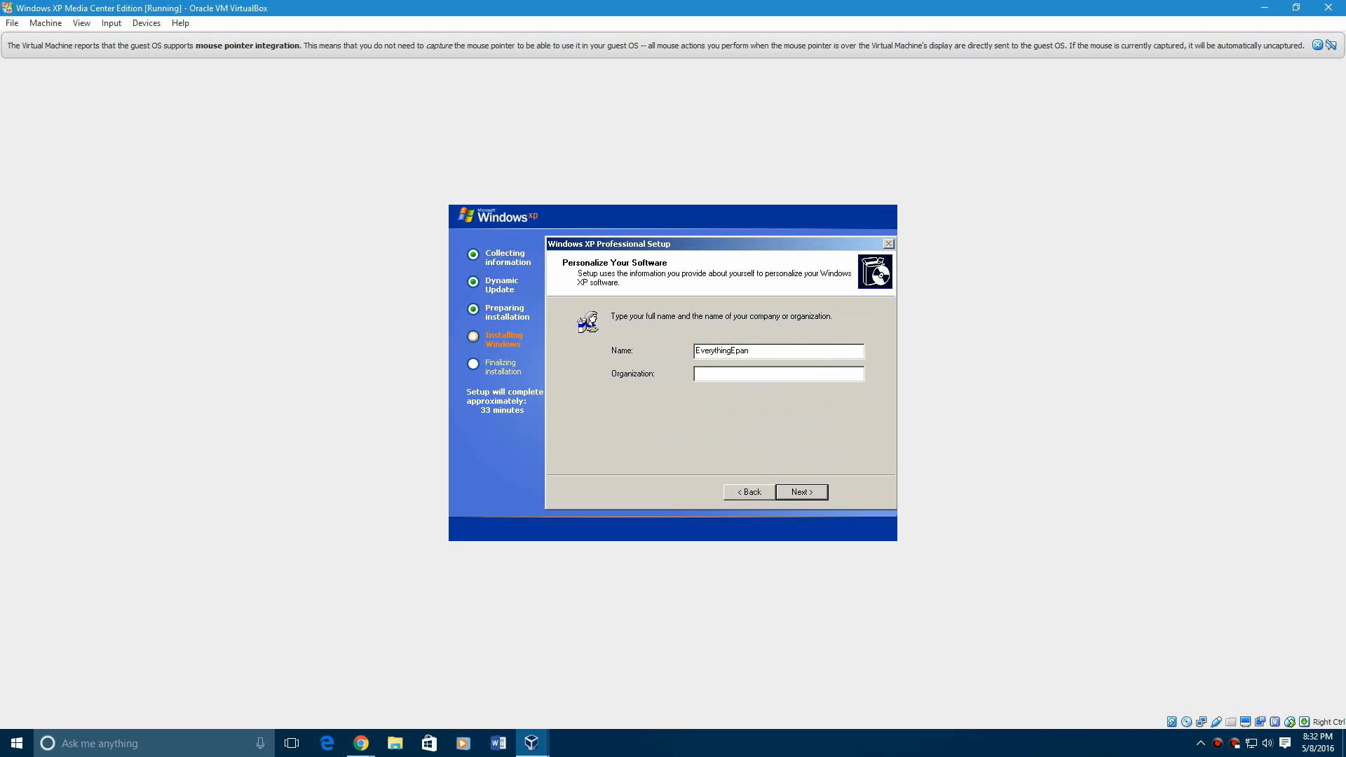
left_click(800, 492)
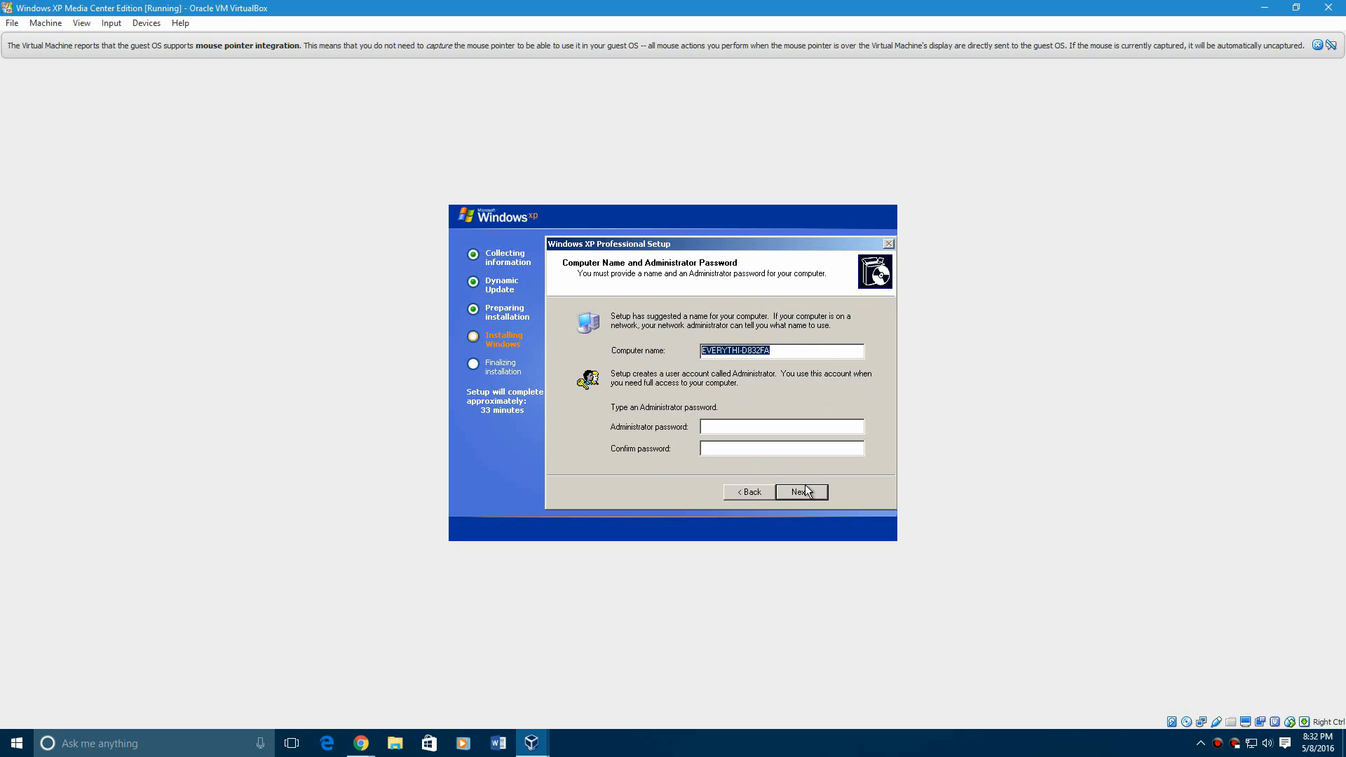
type("WIN")
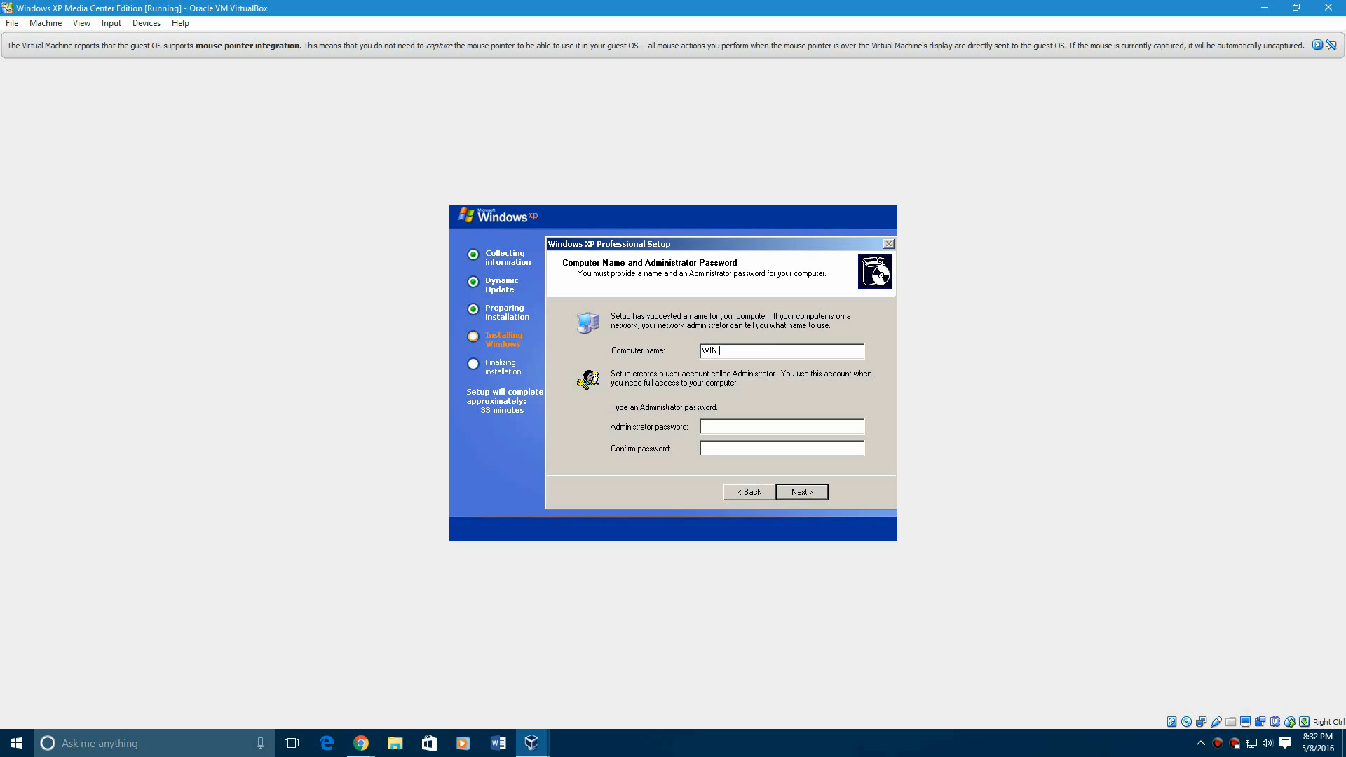
type("XPMC")
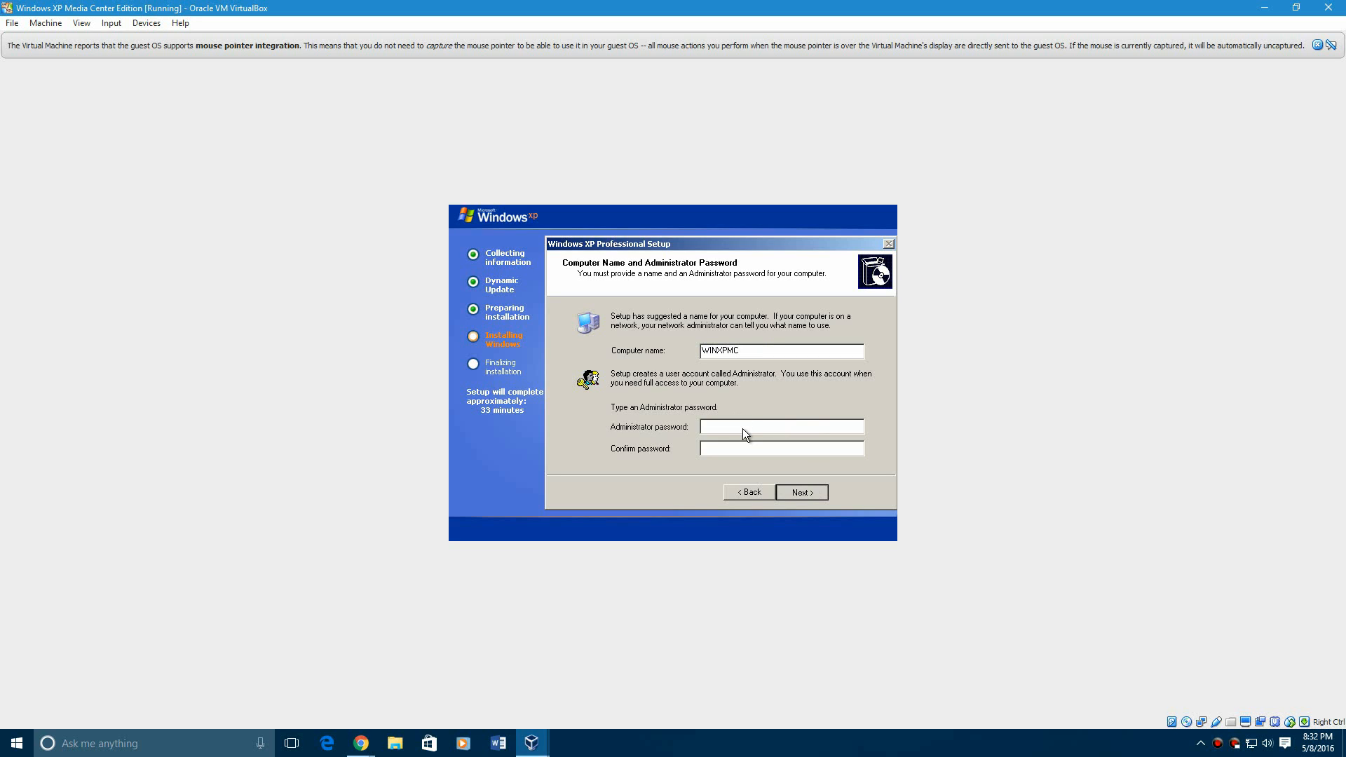
left_click(800, 492)
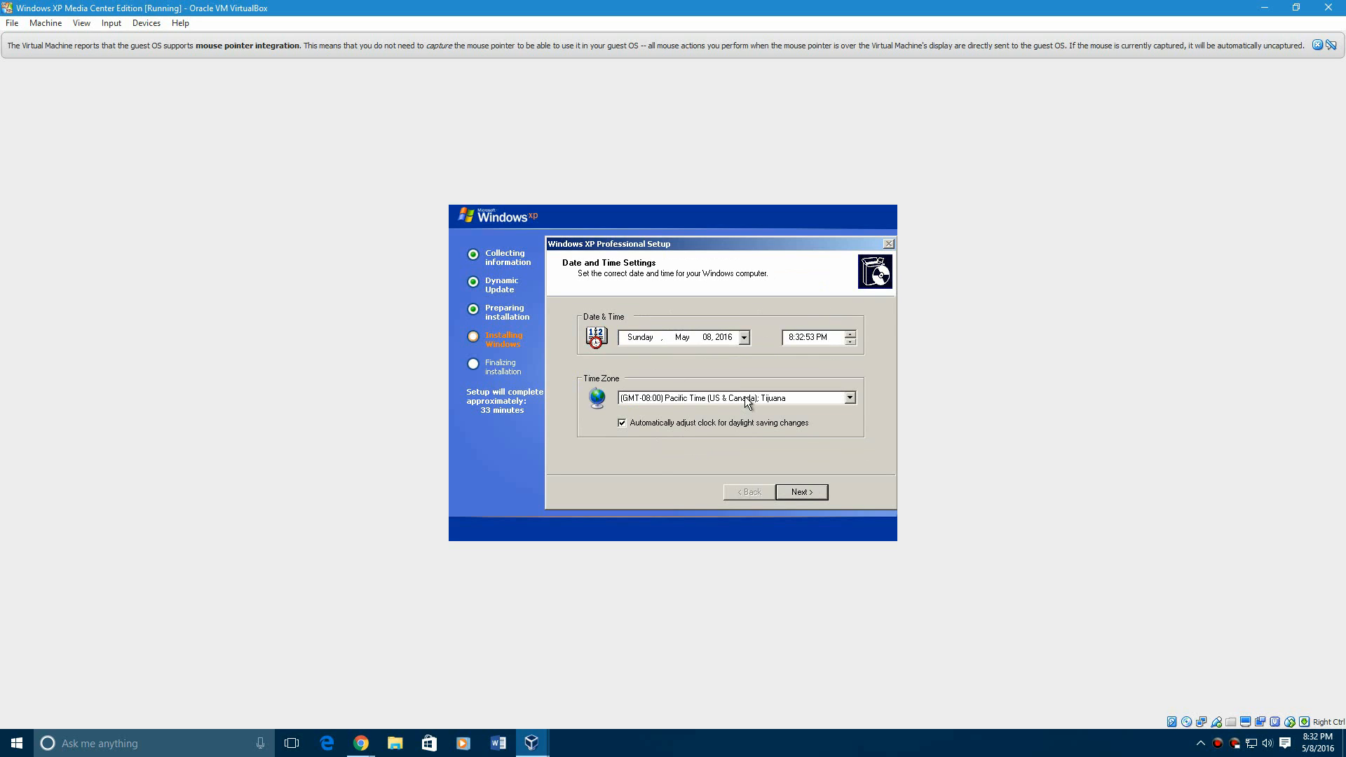
- Set the time zone to (GMT-06:00) Central Time (US & Canada) and continue setup
left_click(849, 398)
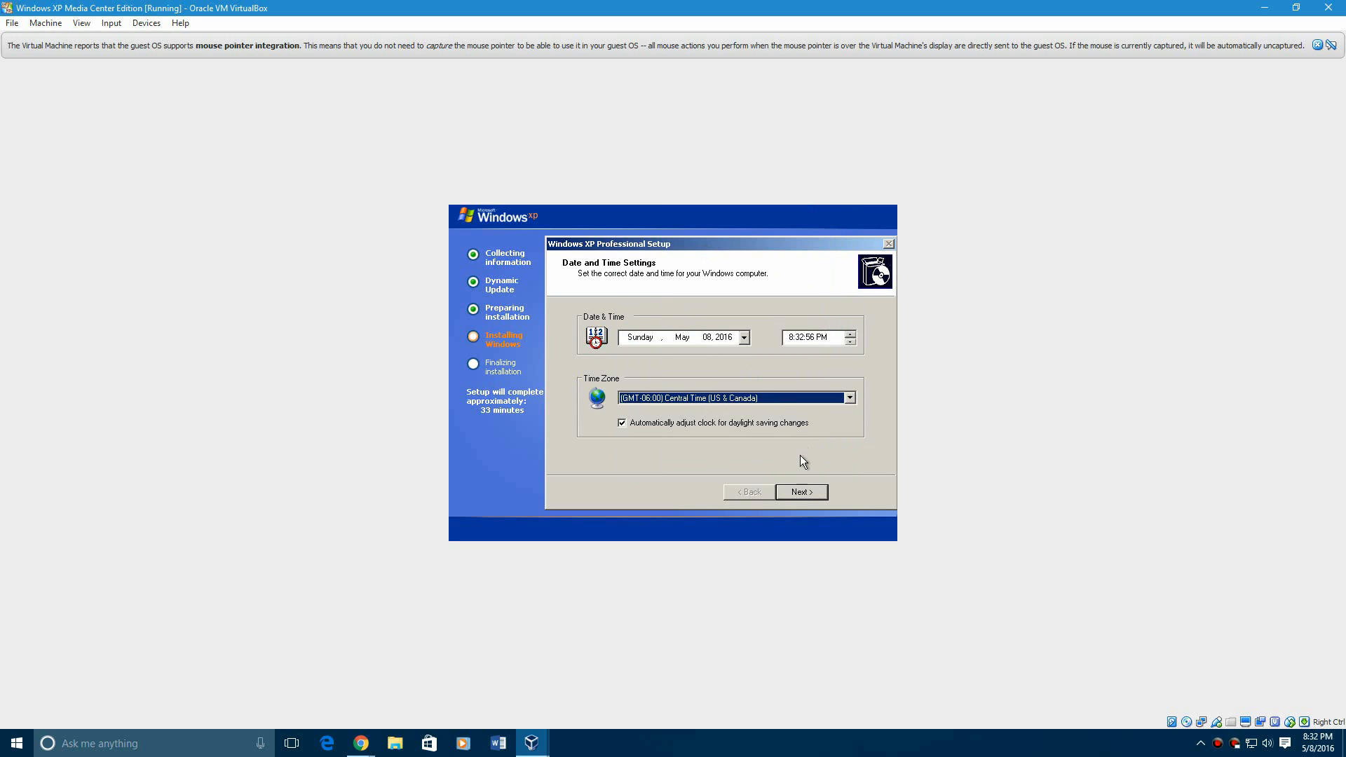
left_click(799, 492)
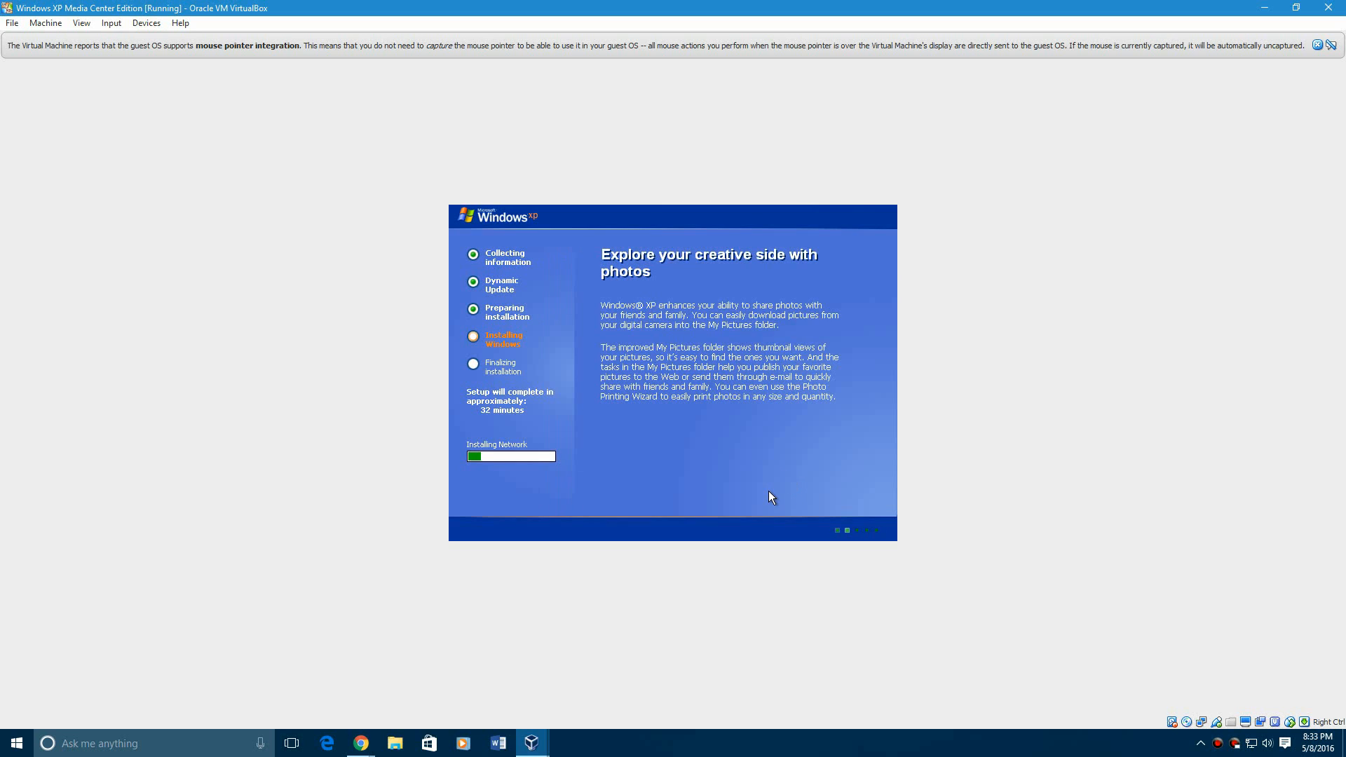
mouse_move(766, 486)
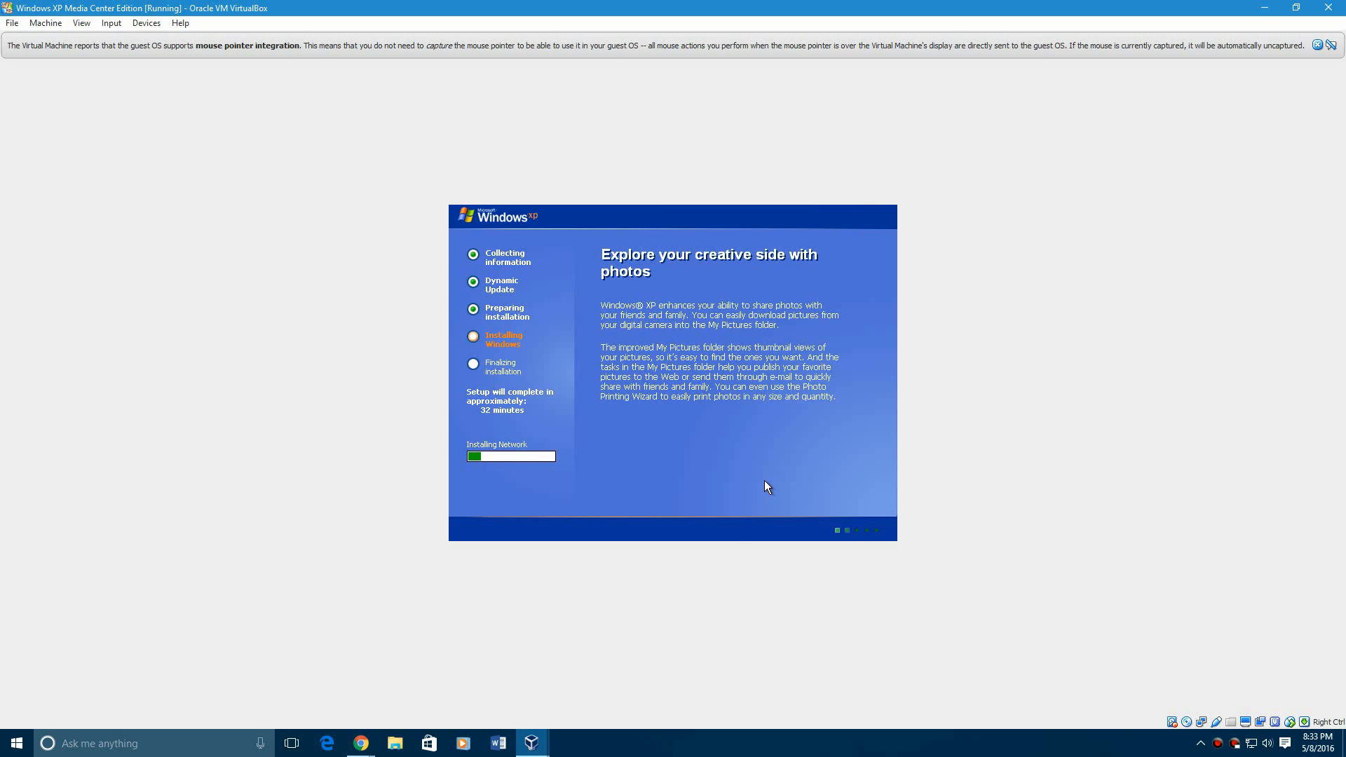
mouse_move(742, 537)
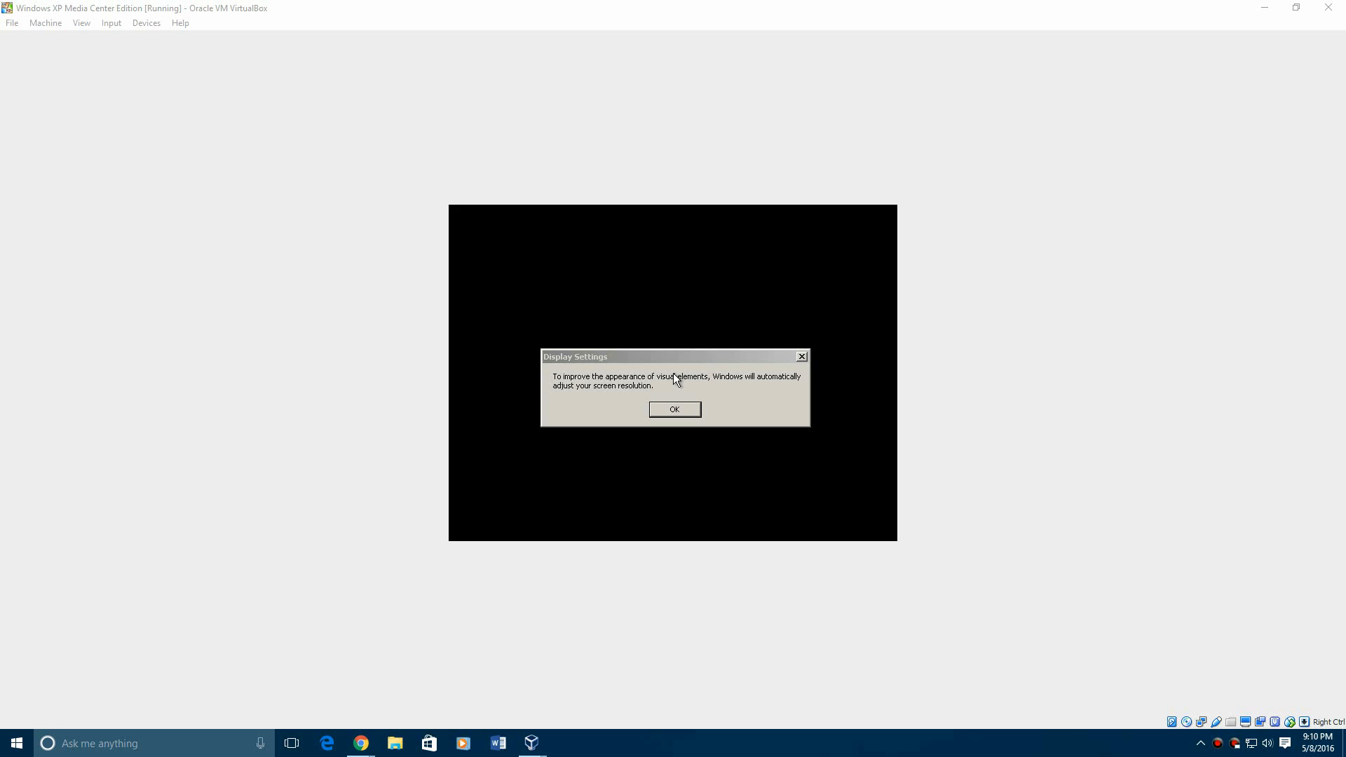
left_click(674, 408)
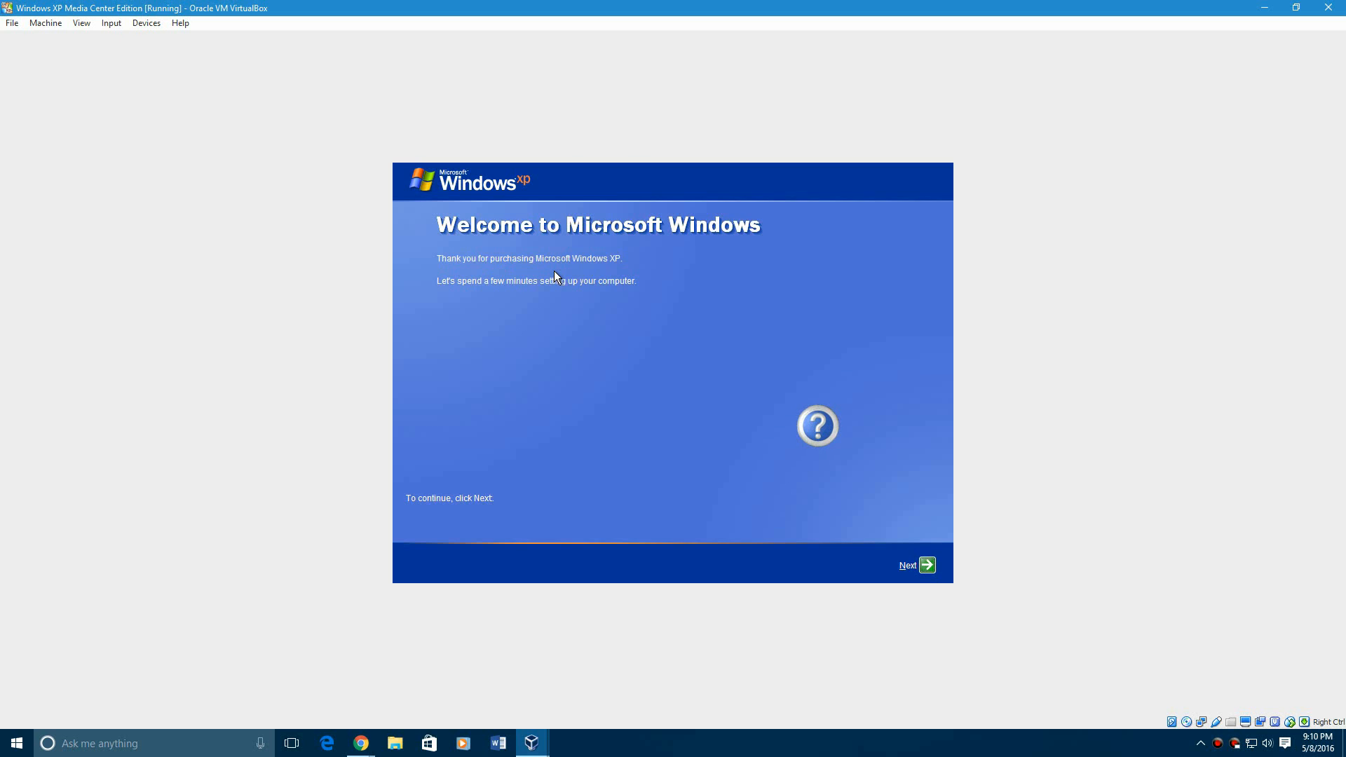
mouse_move(816, 426)
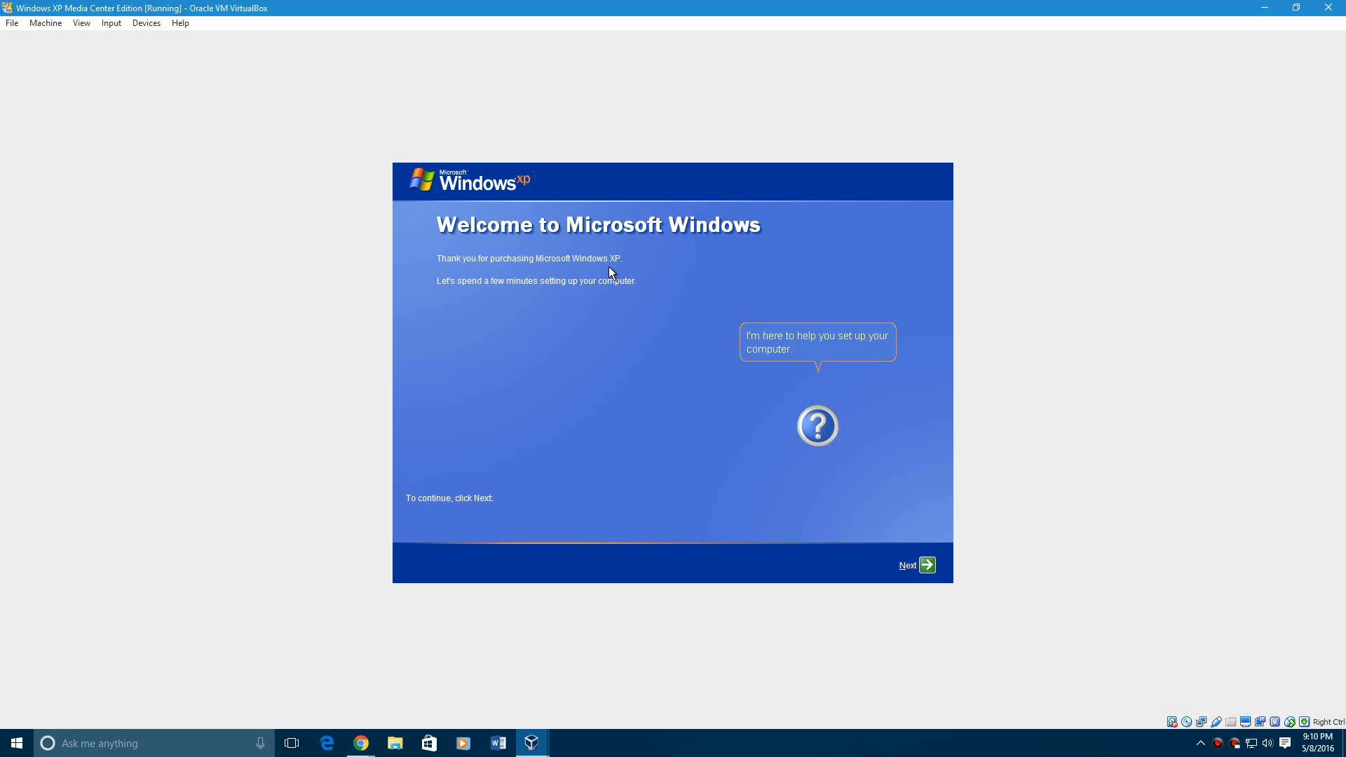
mouse_move(607, 311)
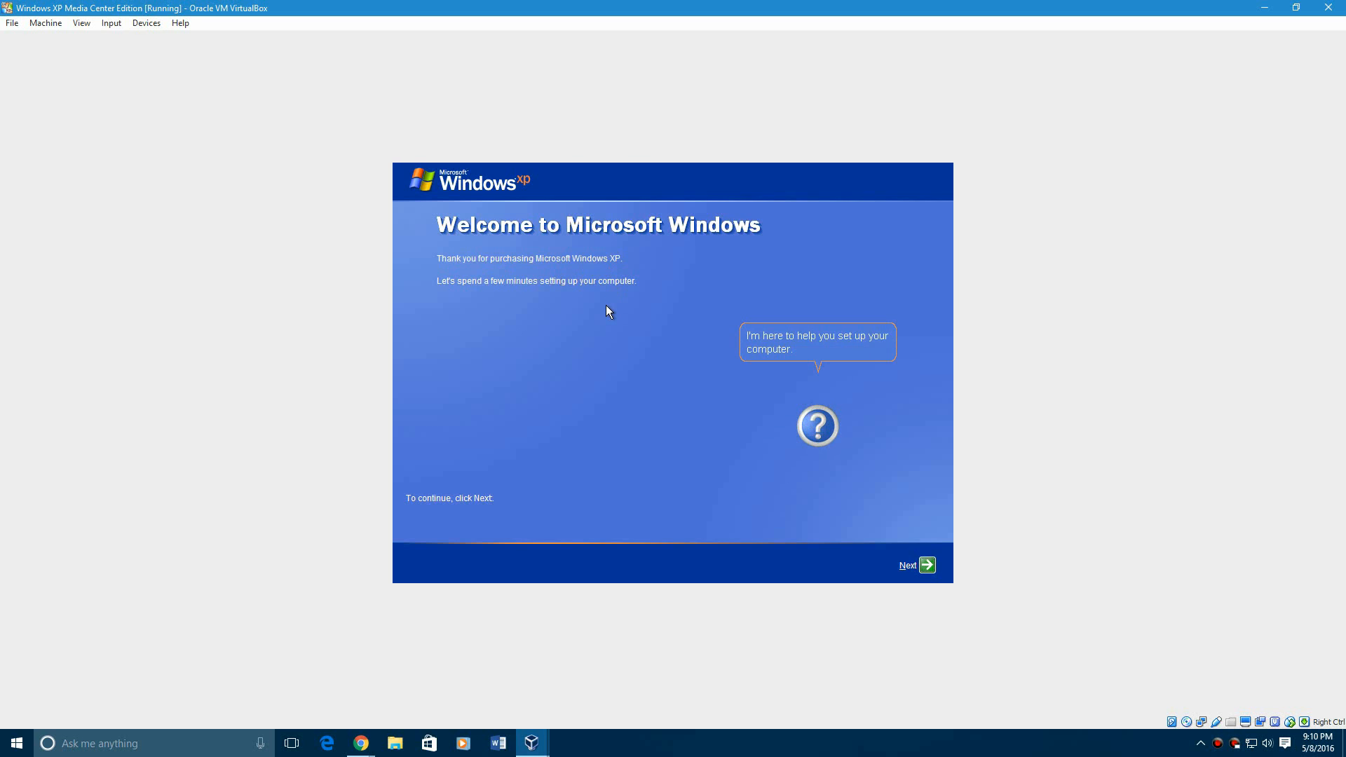
mouse_move(940, 578)
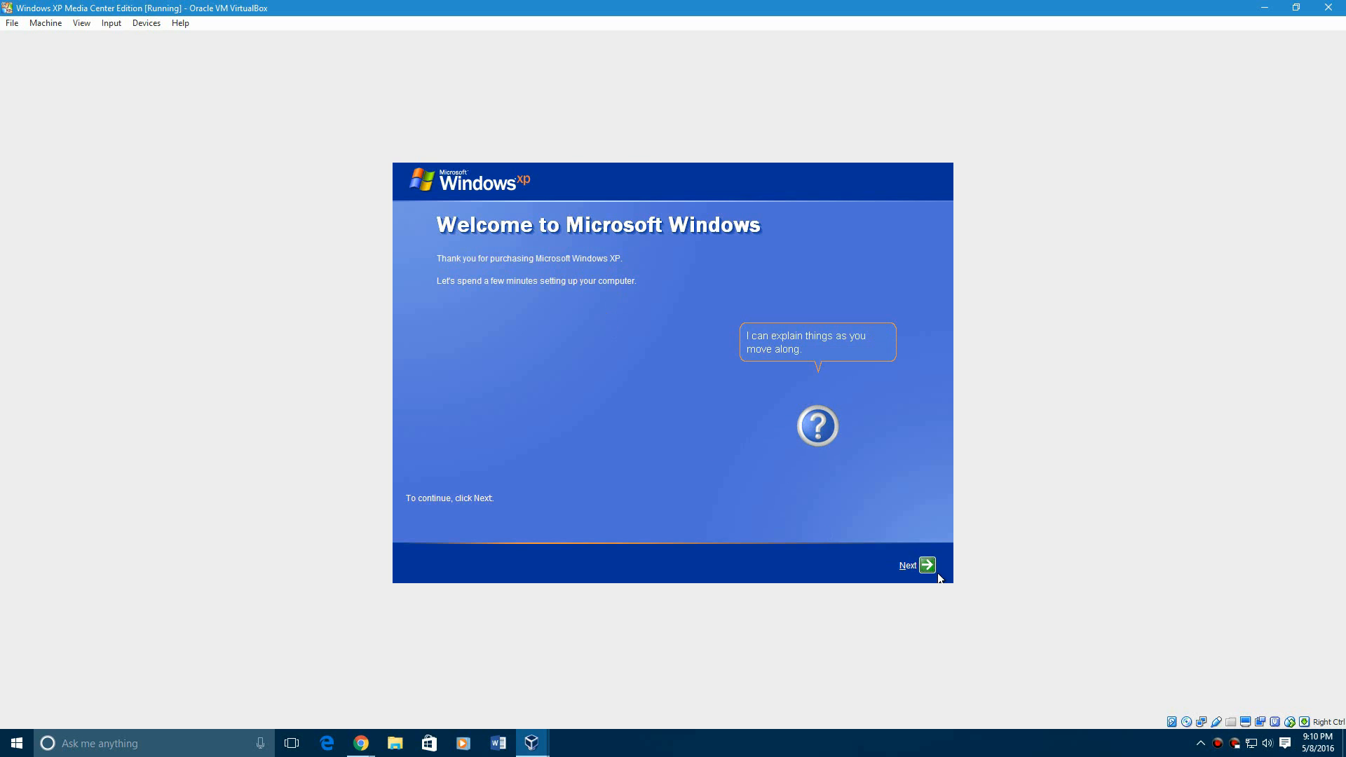
- Pass the Welcome page and turn on Automatic Updates, reaching the user accounts page
left_click(914, 565)
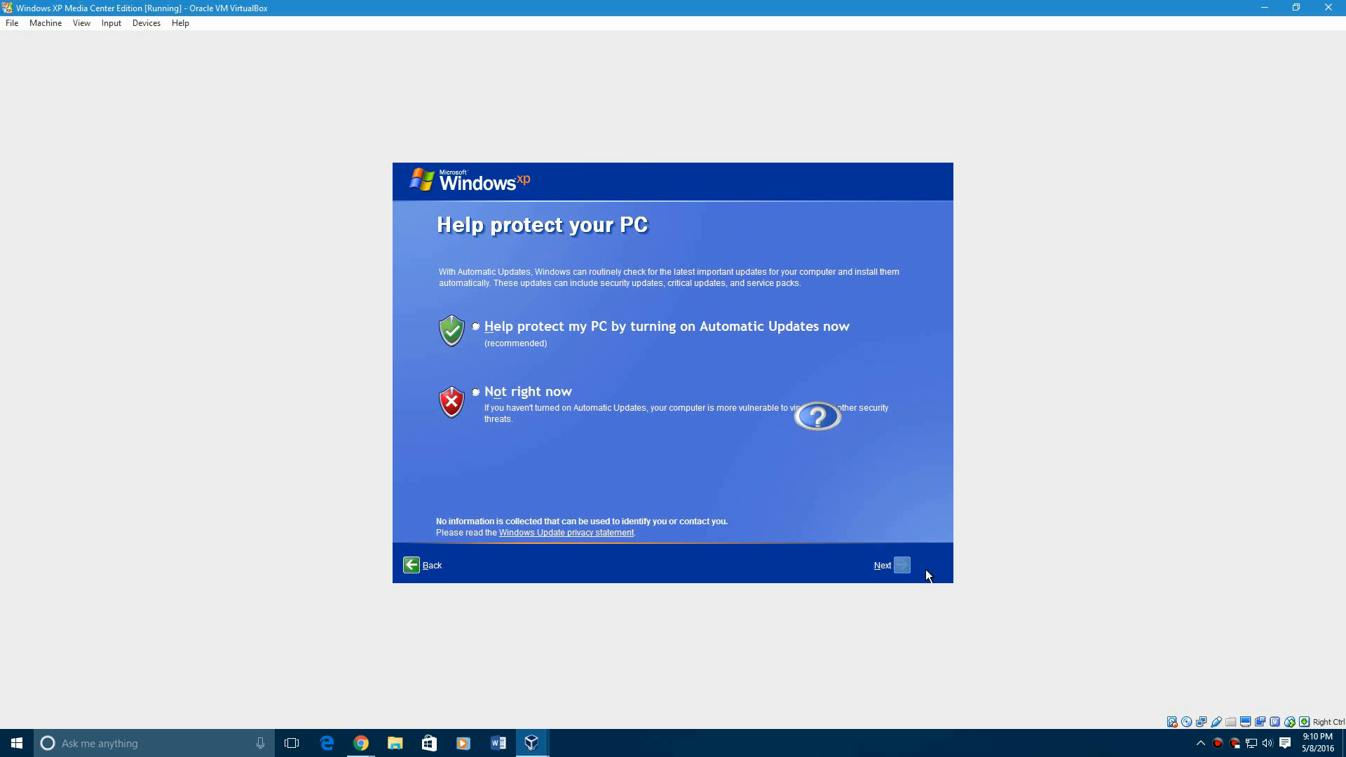
mouse_move(527, 328)
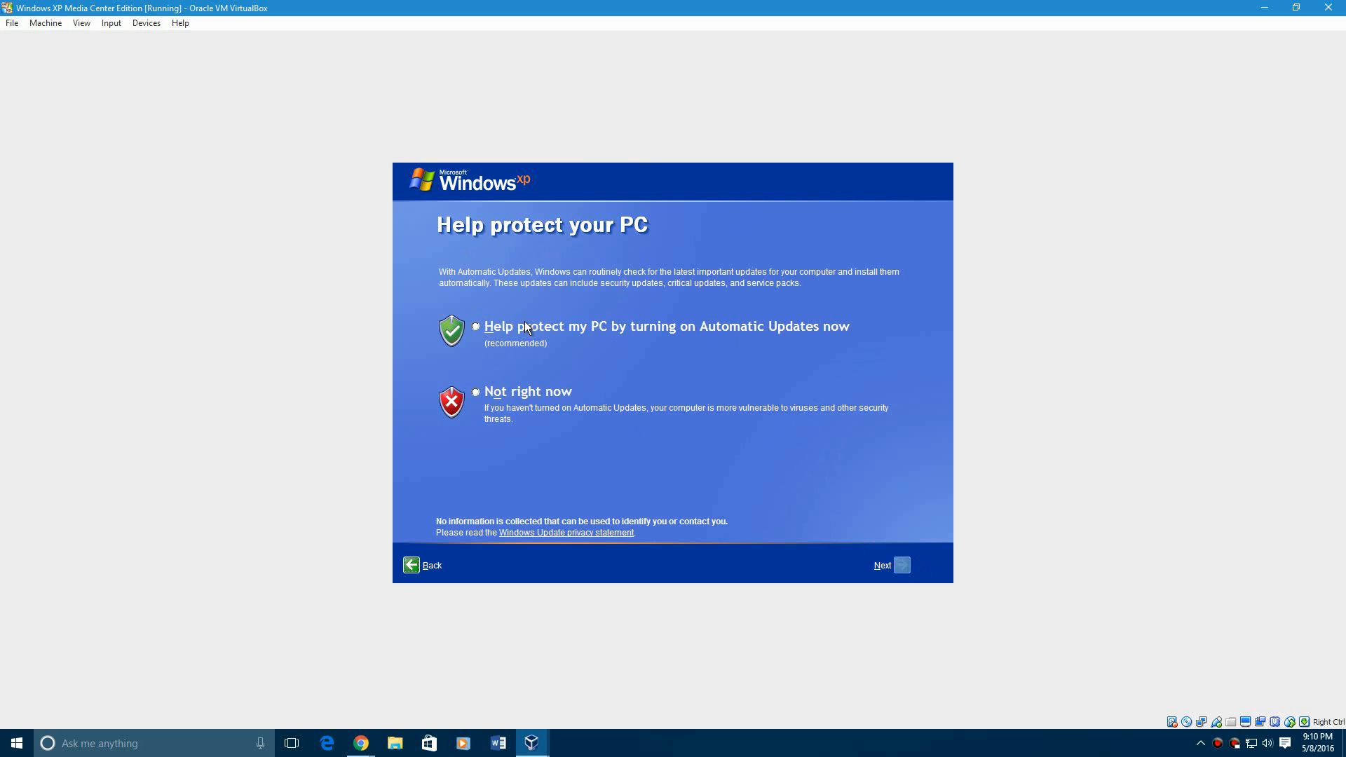
mouse_move(901, 566)
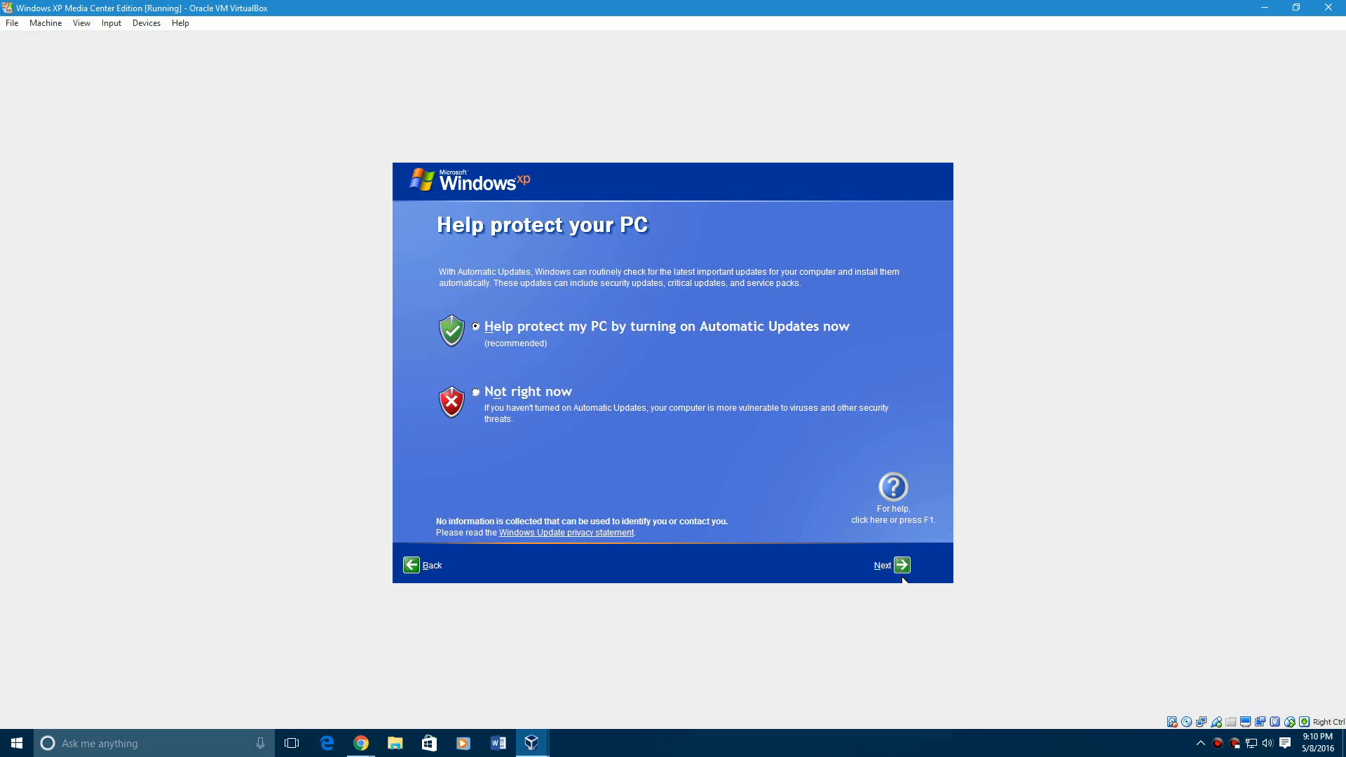
mouse_move(640, 356)
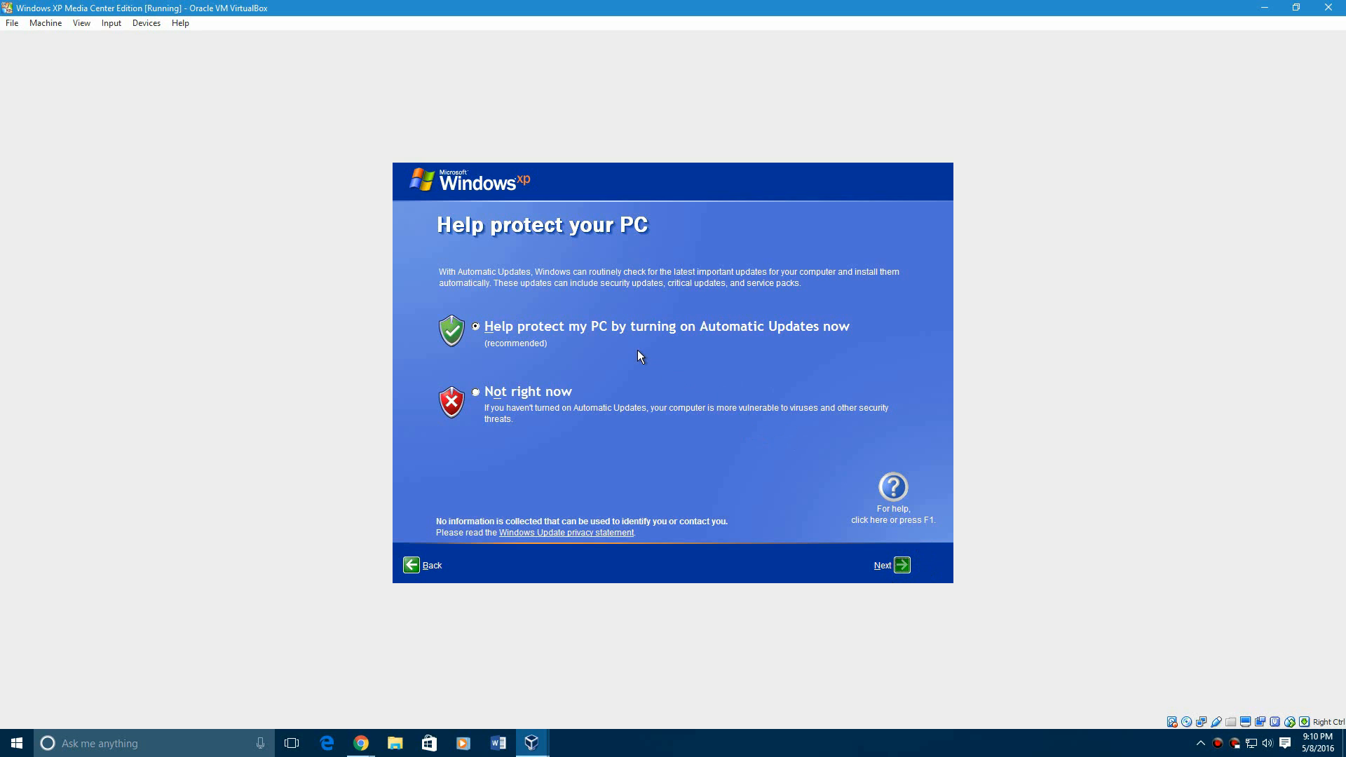
left_click(913, 565)
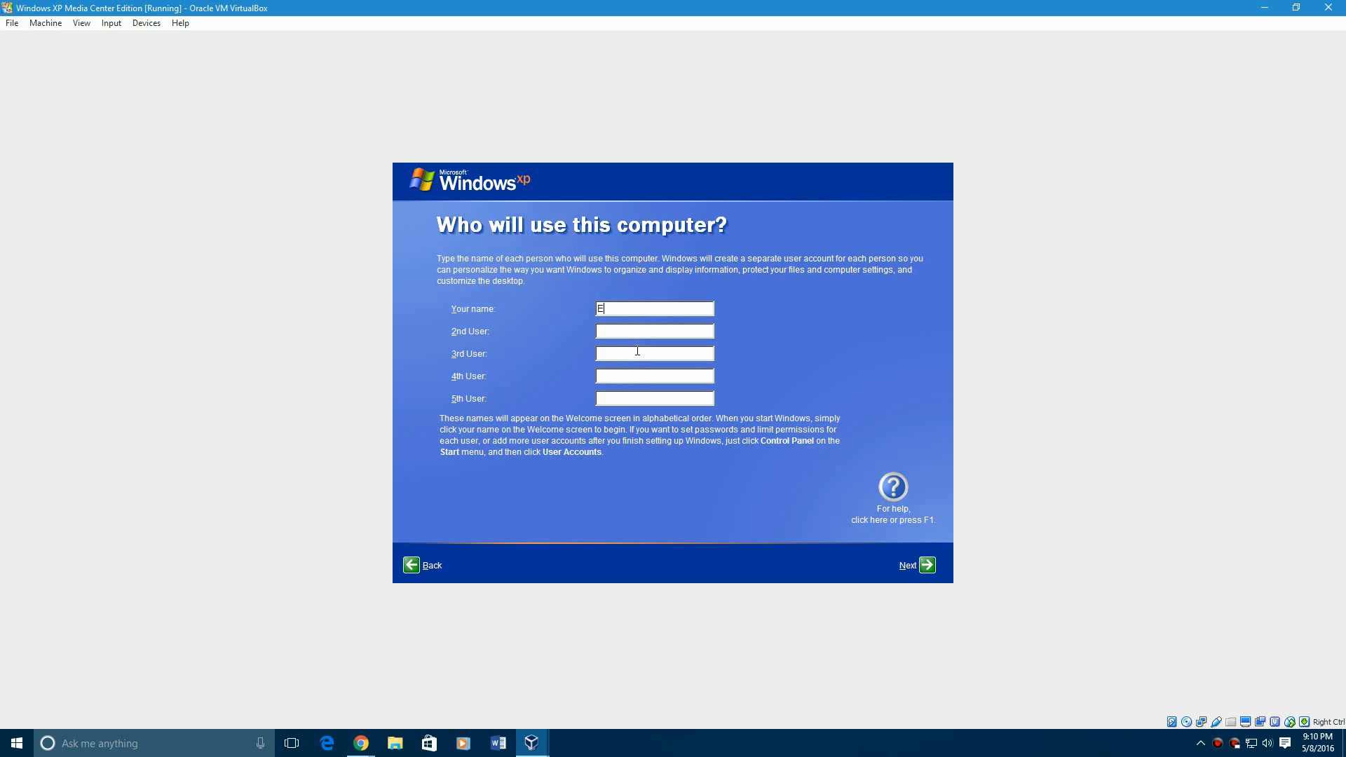
- Create user account EverythingEpan and finish XP's first-run setup to the welcome screen
type("verythingEpan")
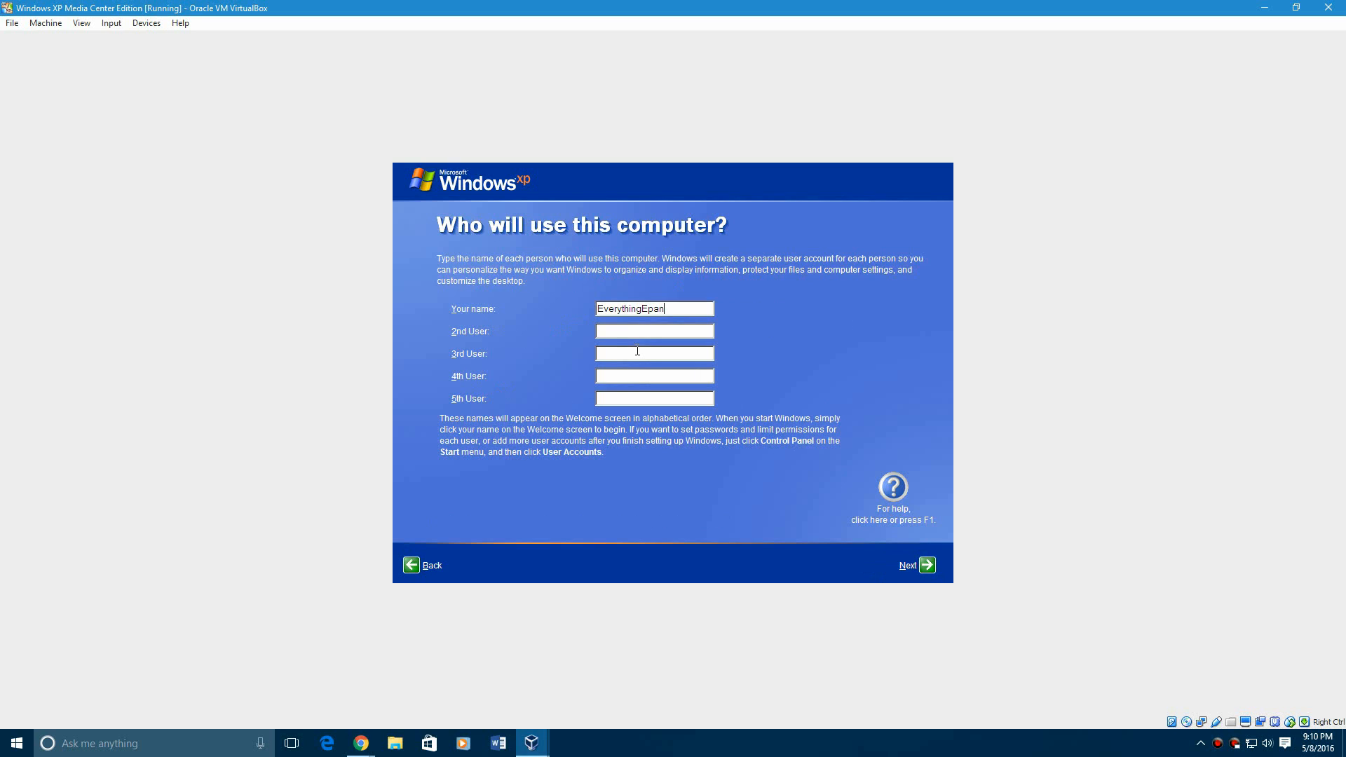
left_click(925, 565)
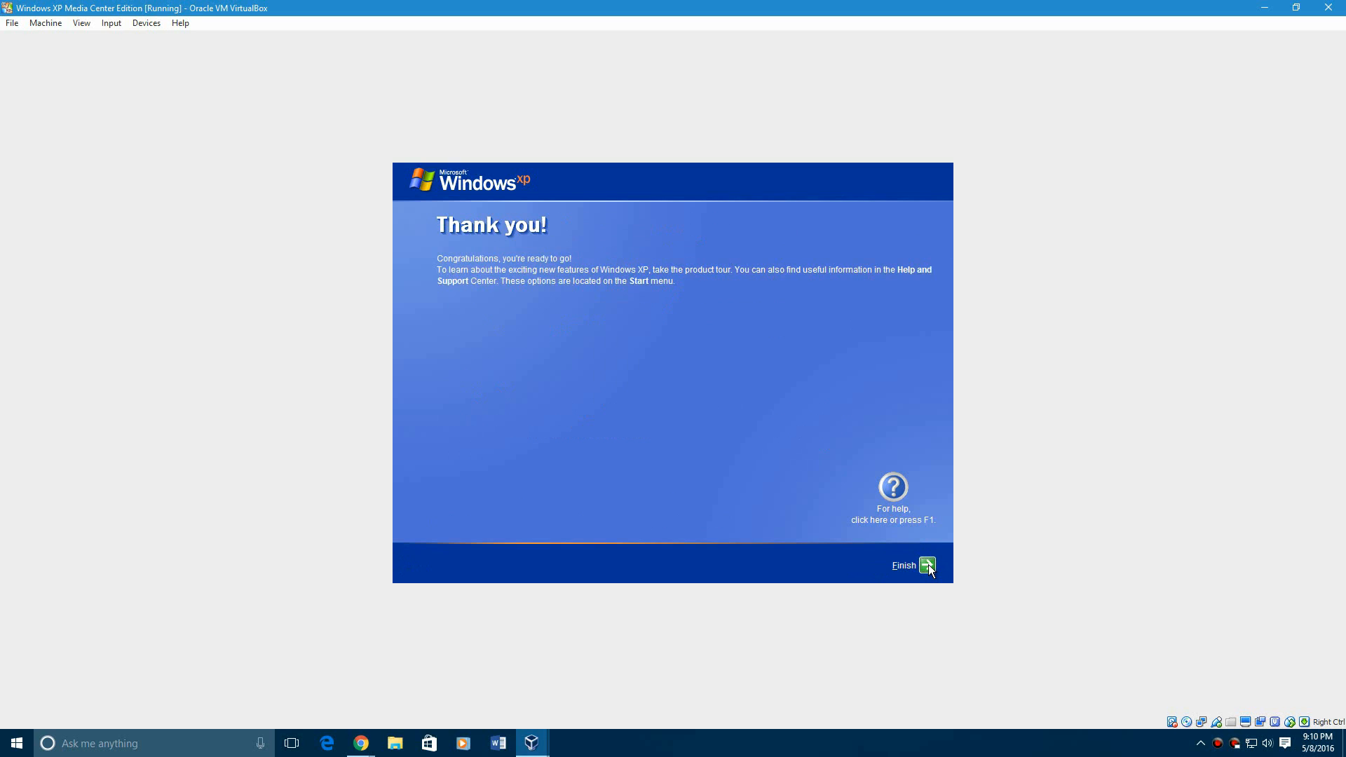
left_click(925, 565)
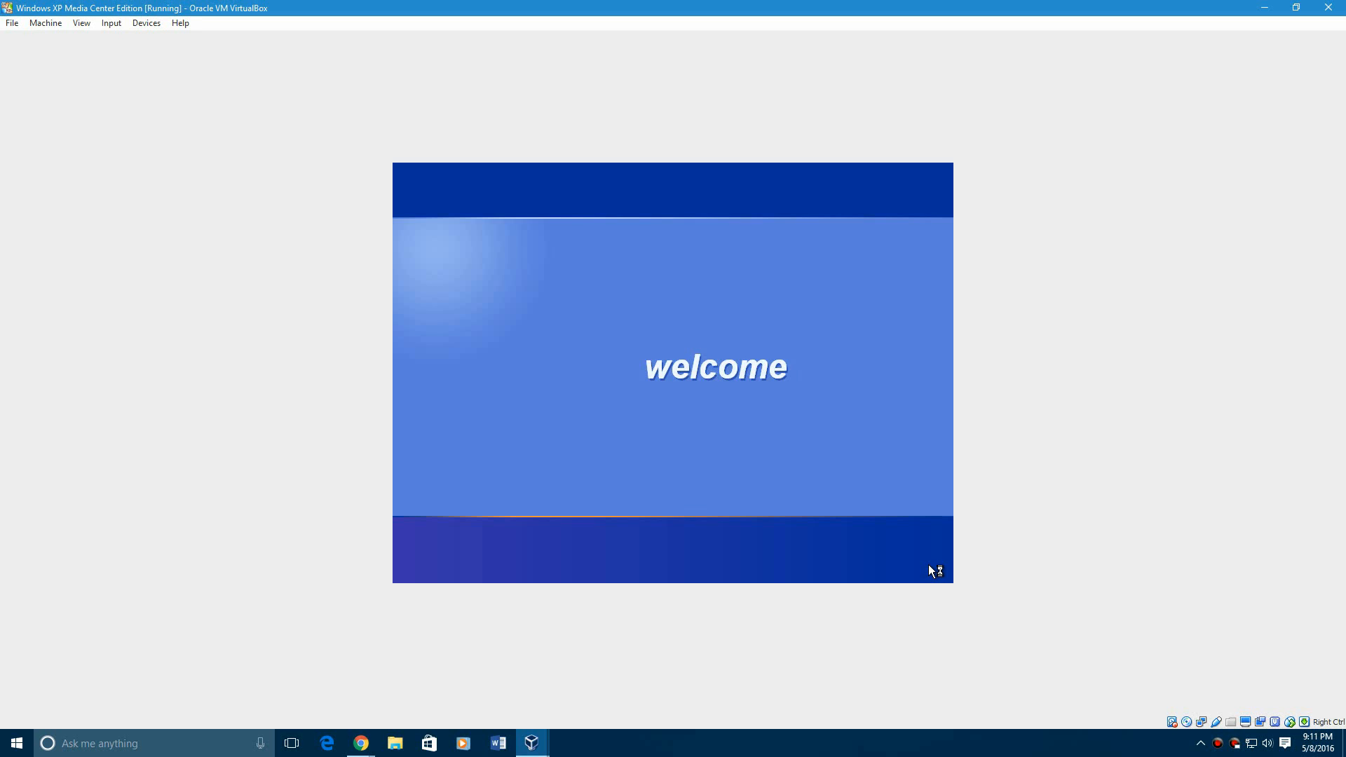
mouse_move(931, 571)
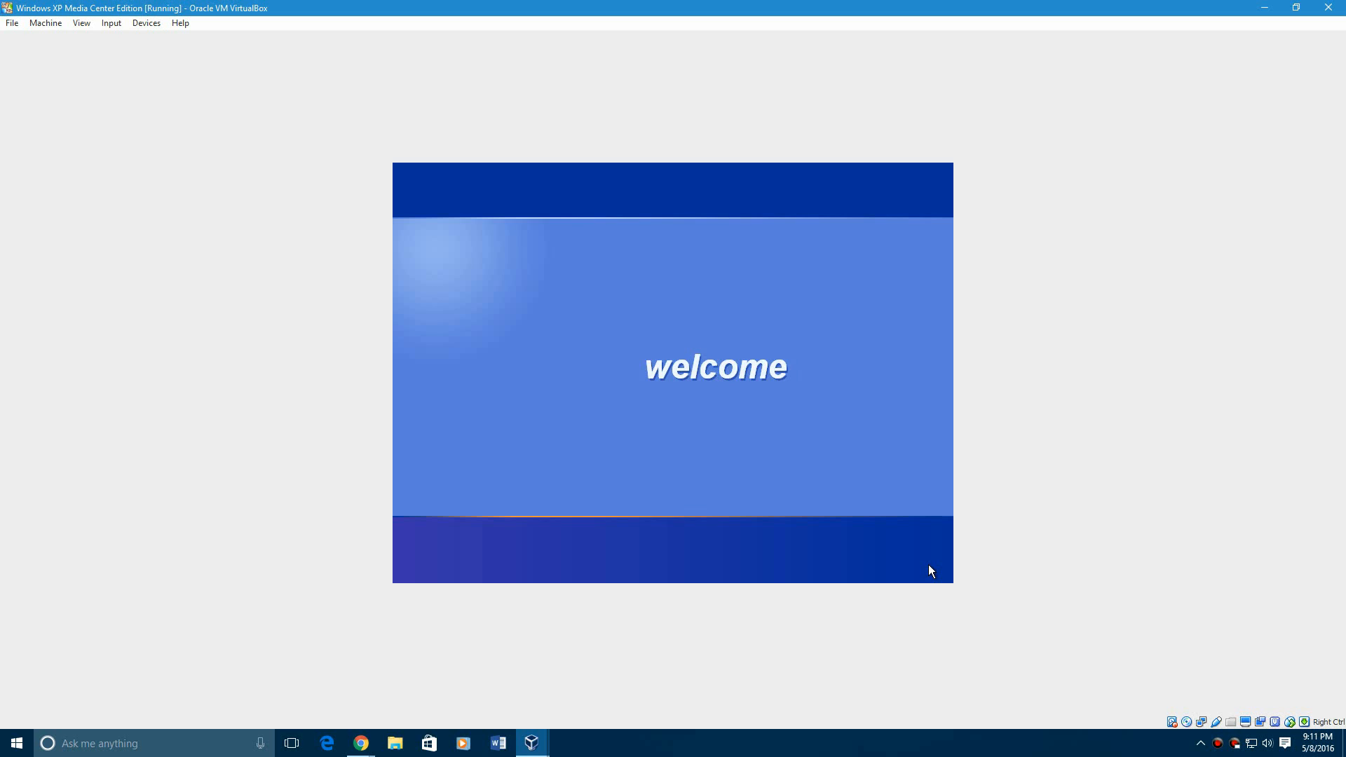
mouse_move(934, 571)
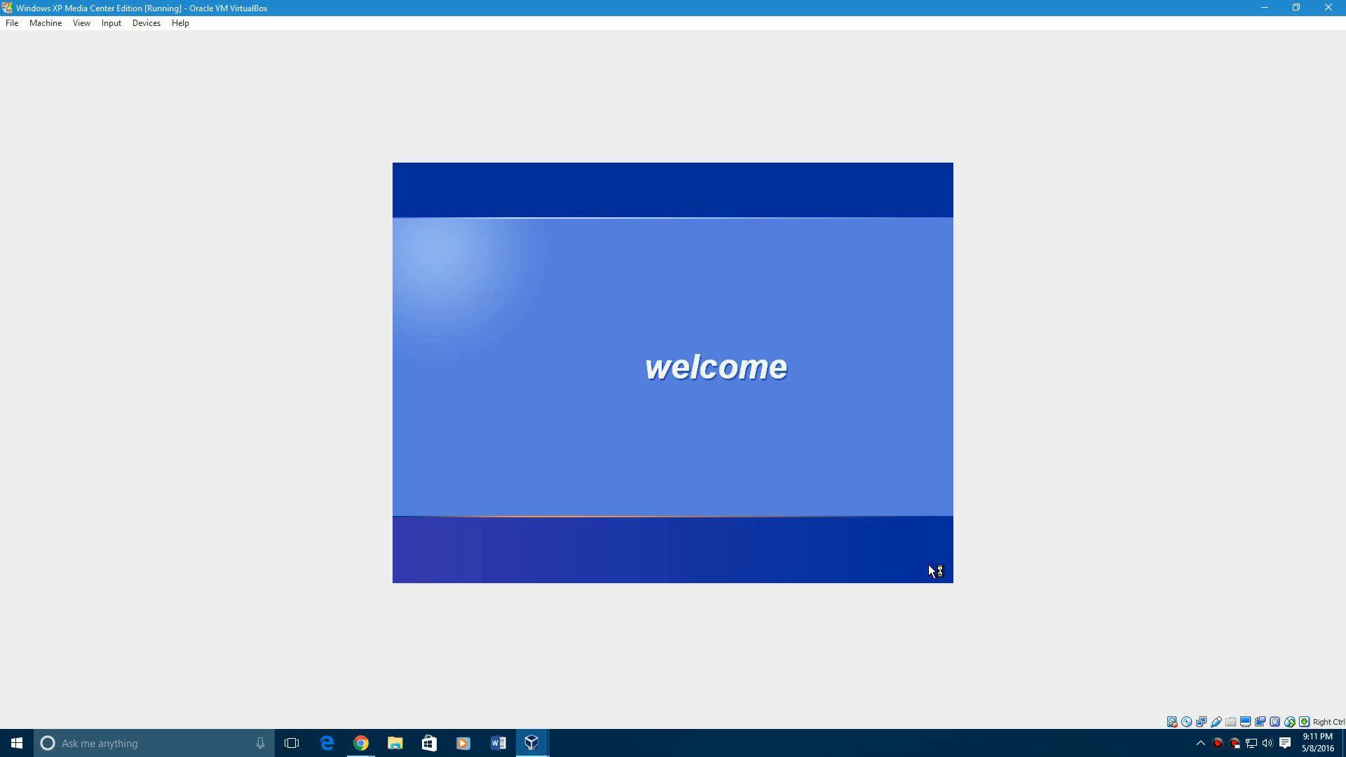
mouse_move(932, 570)
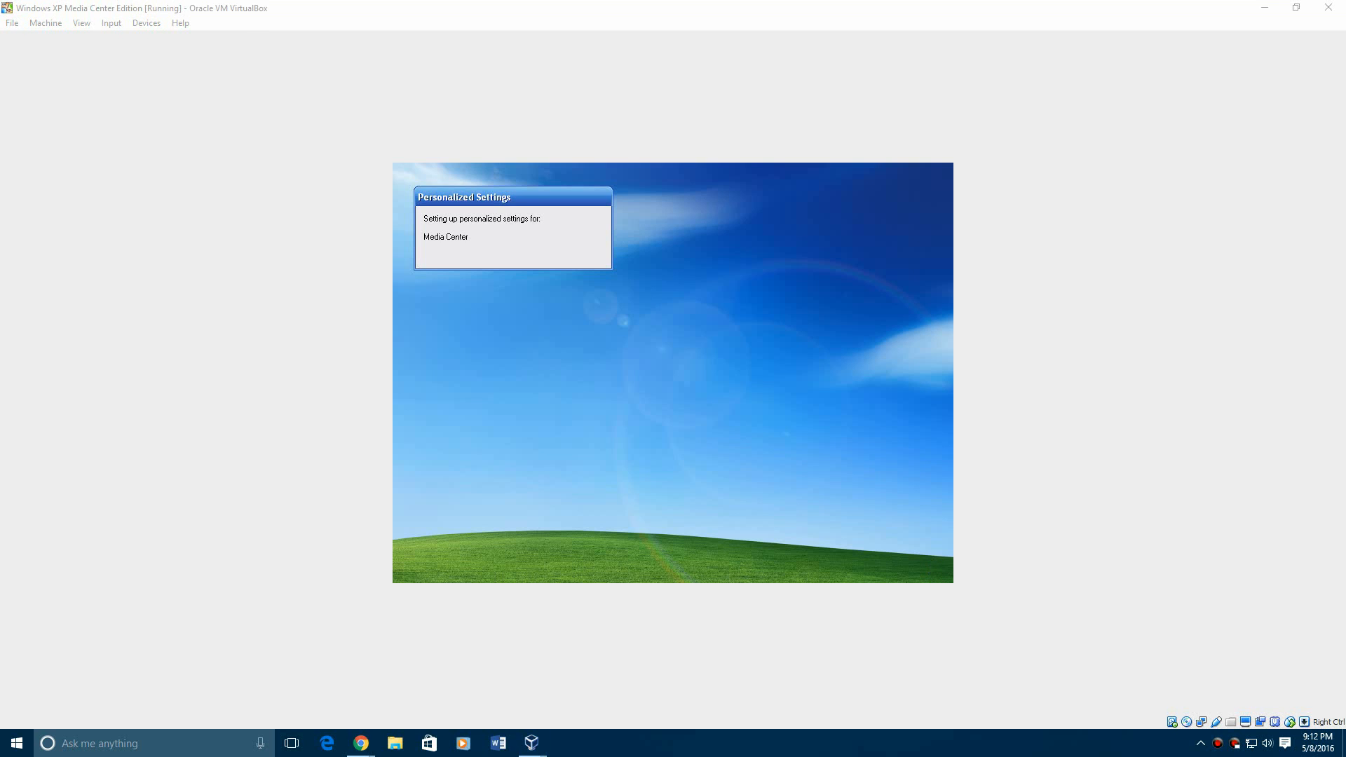
- Show the context menu for My Computer from the XP guest's Start menu
left_click(425, 572)
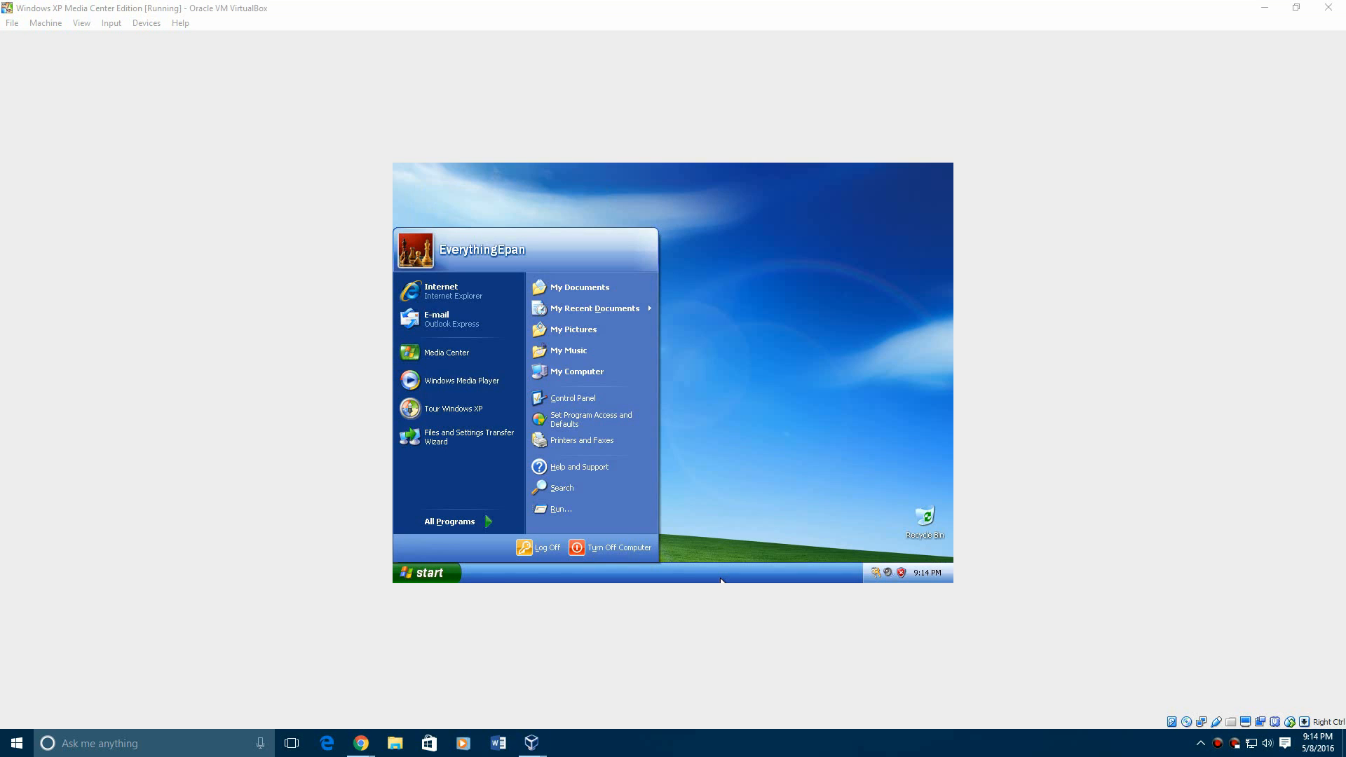
mouse_move(594, 309)
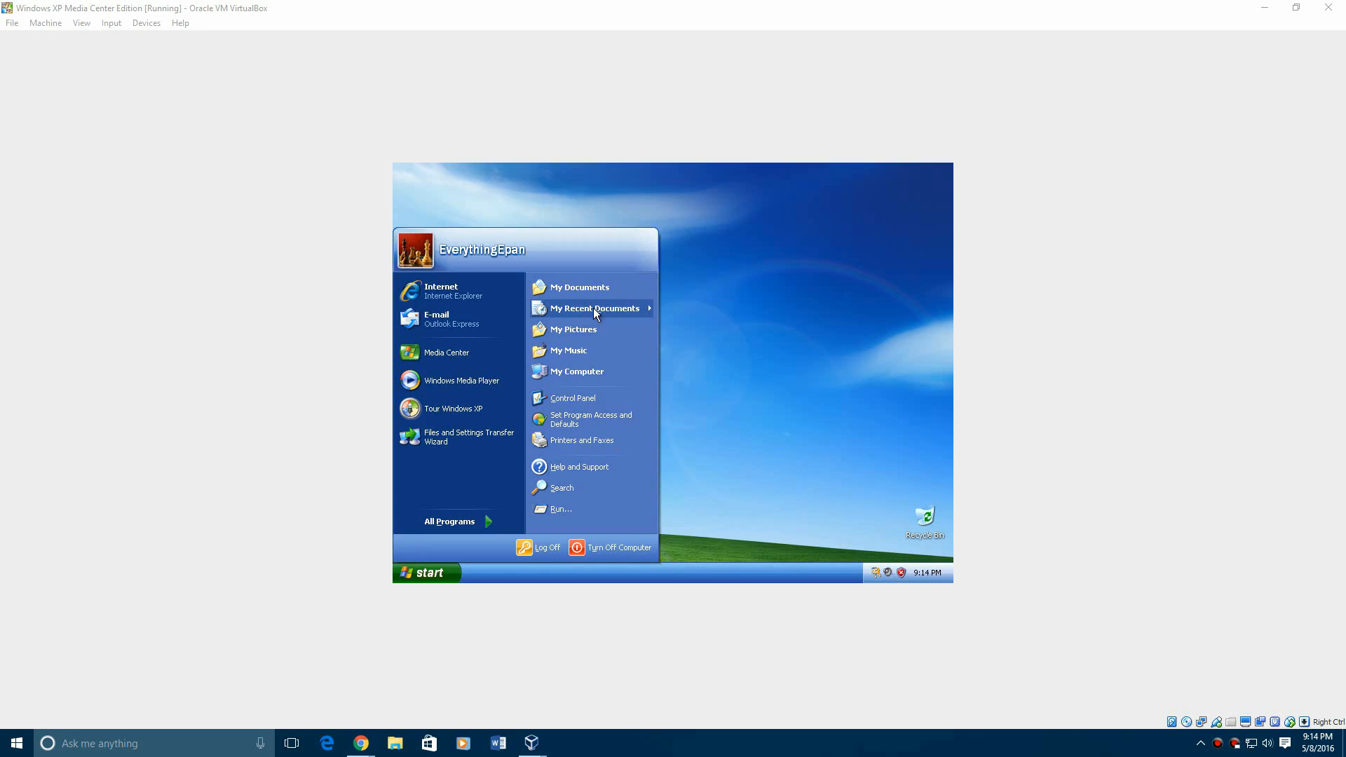
mouse_move(612, 396)
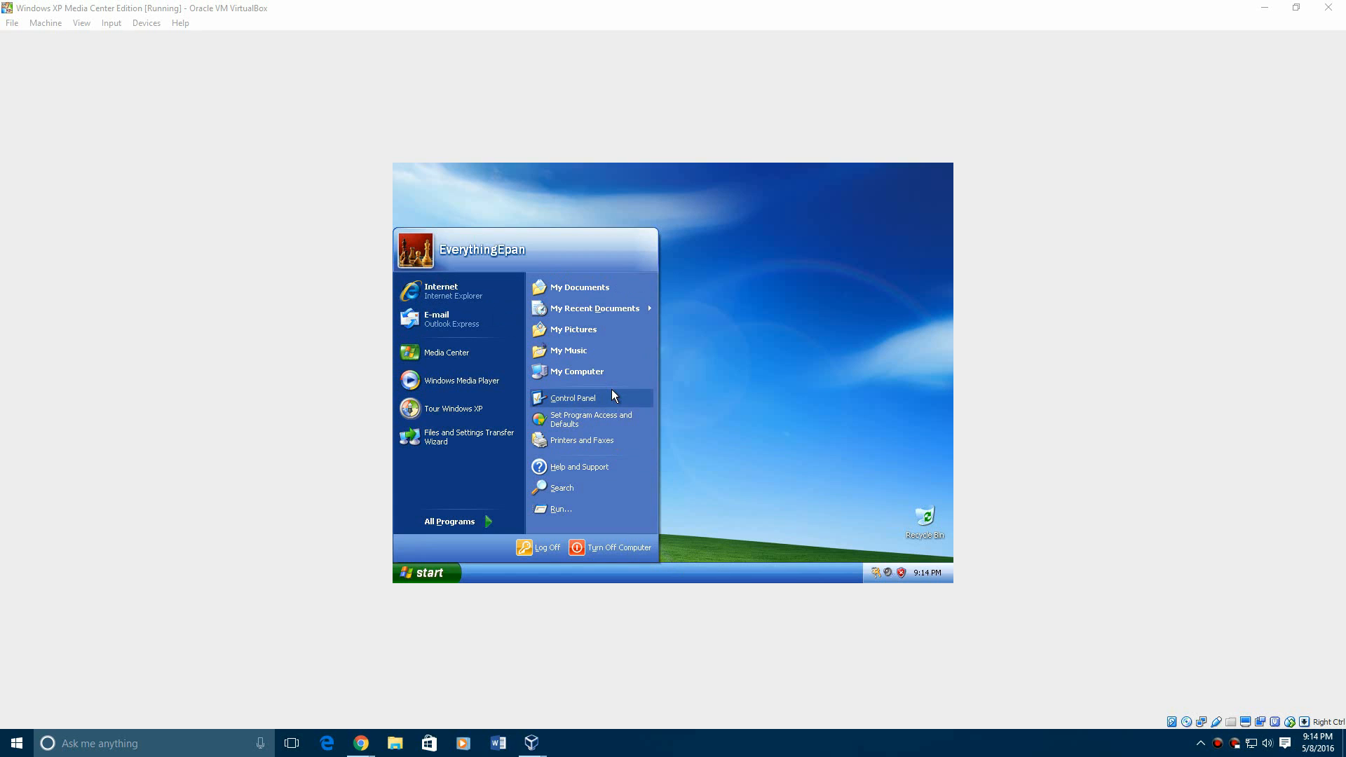
mouse_move(577, 371)
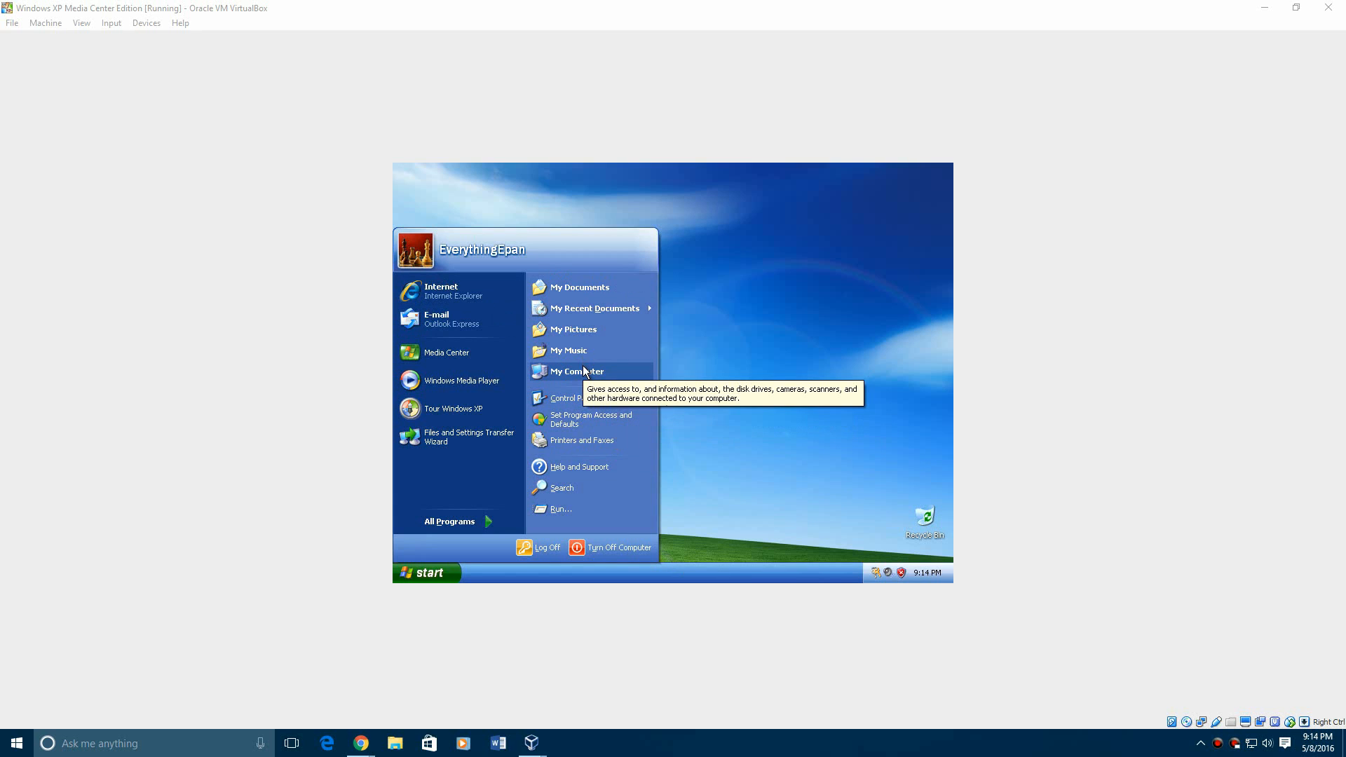
left_click(714, 529)
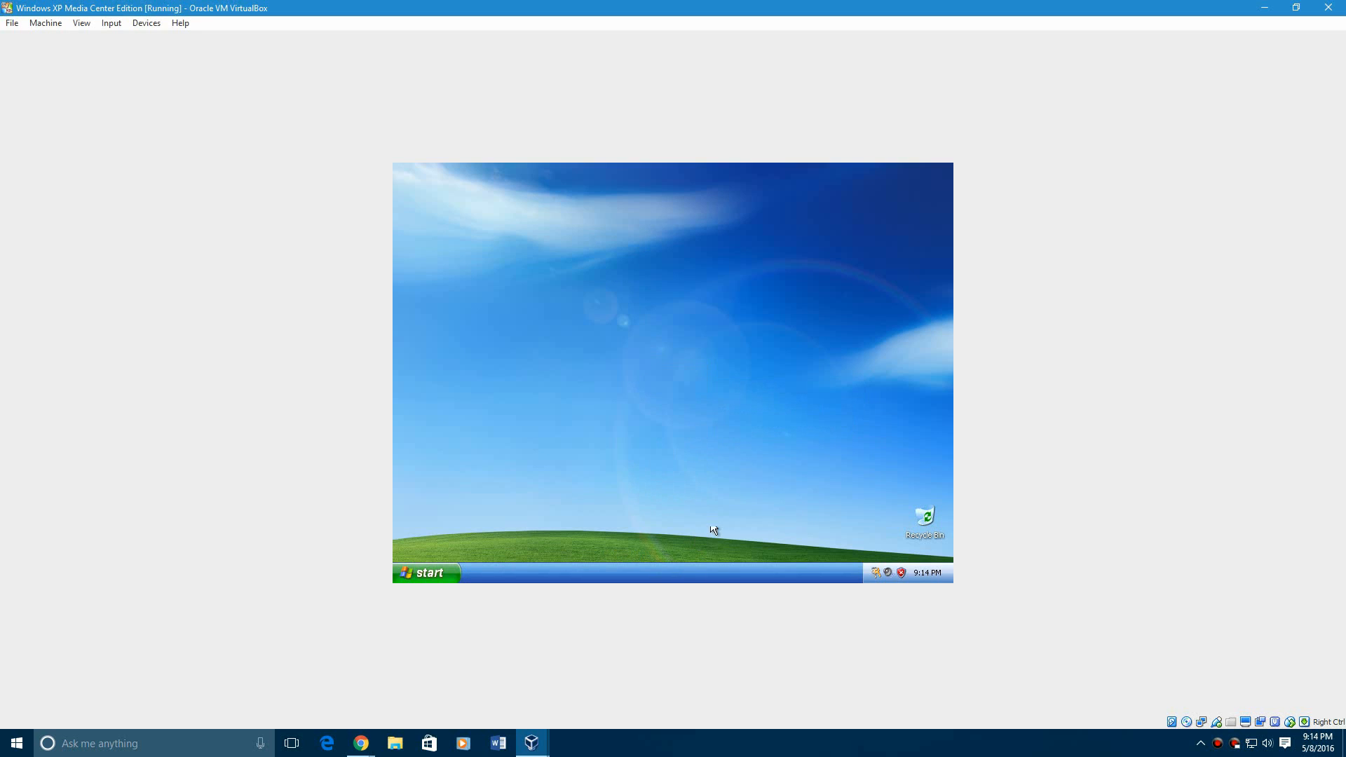
left_click(426, 573)
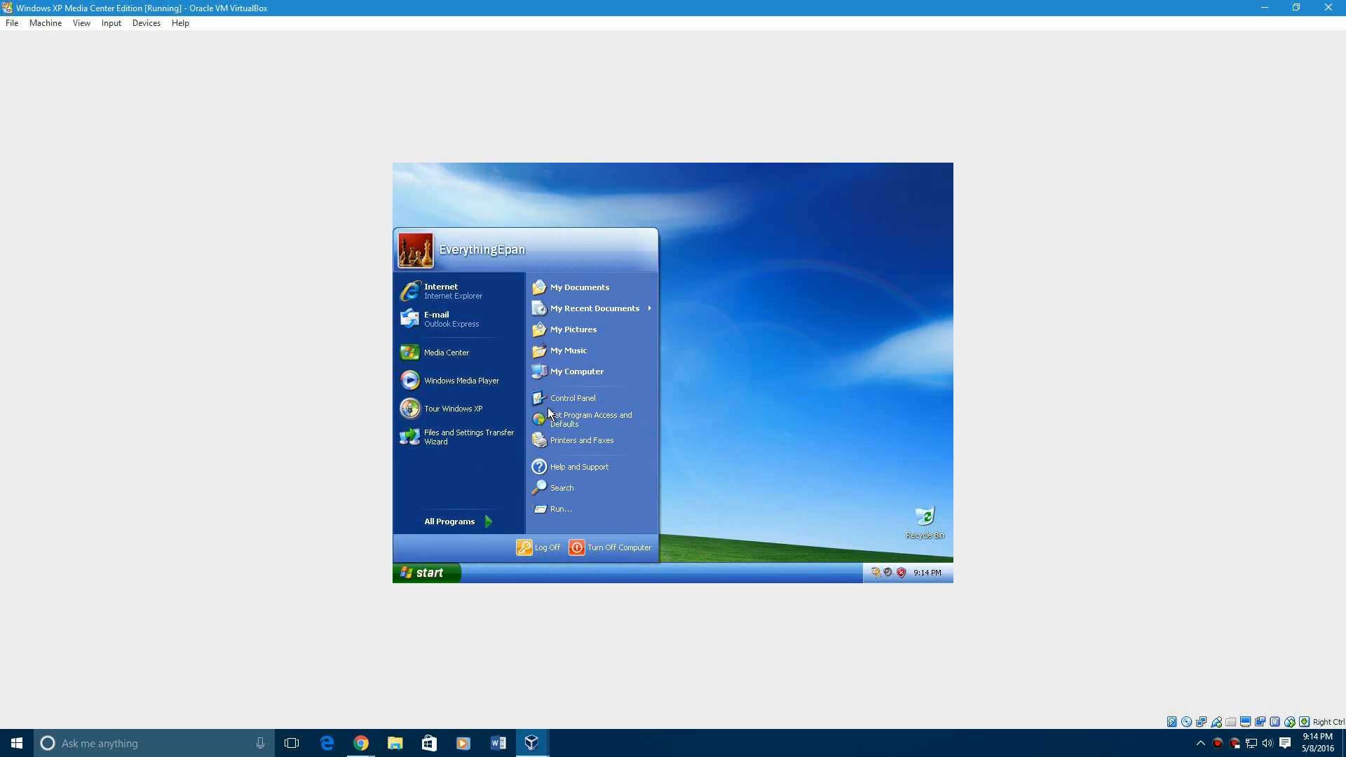
right_click(577, 371)
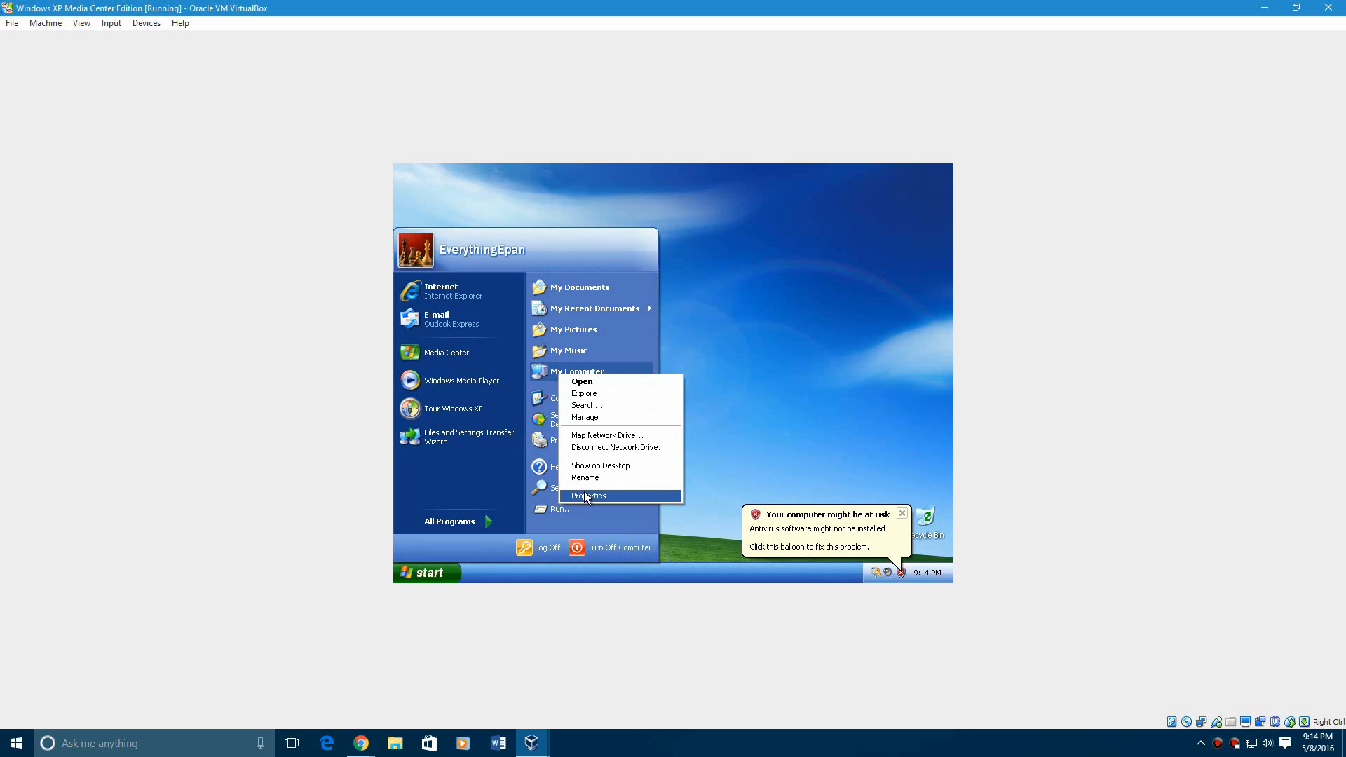
- Show System Properties confirming Windows XP Media Center Edition, Service Pack 4
left_click(589, 496)
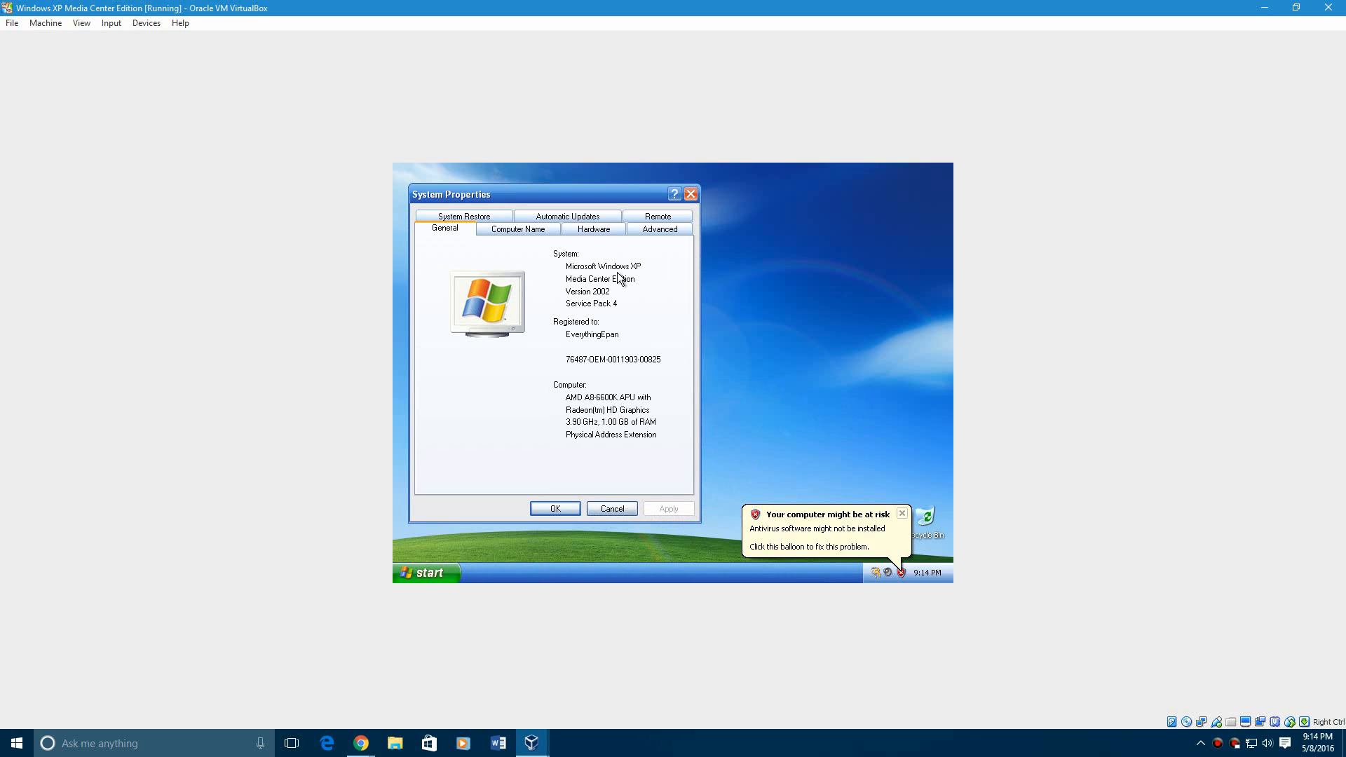
mouse_move(625, 287)
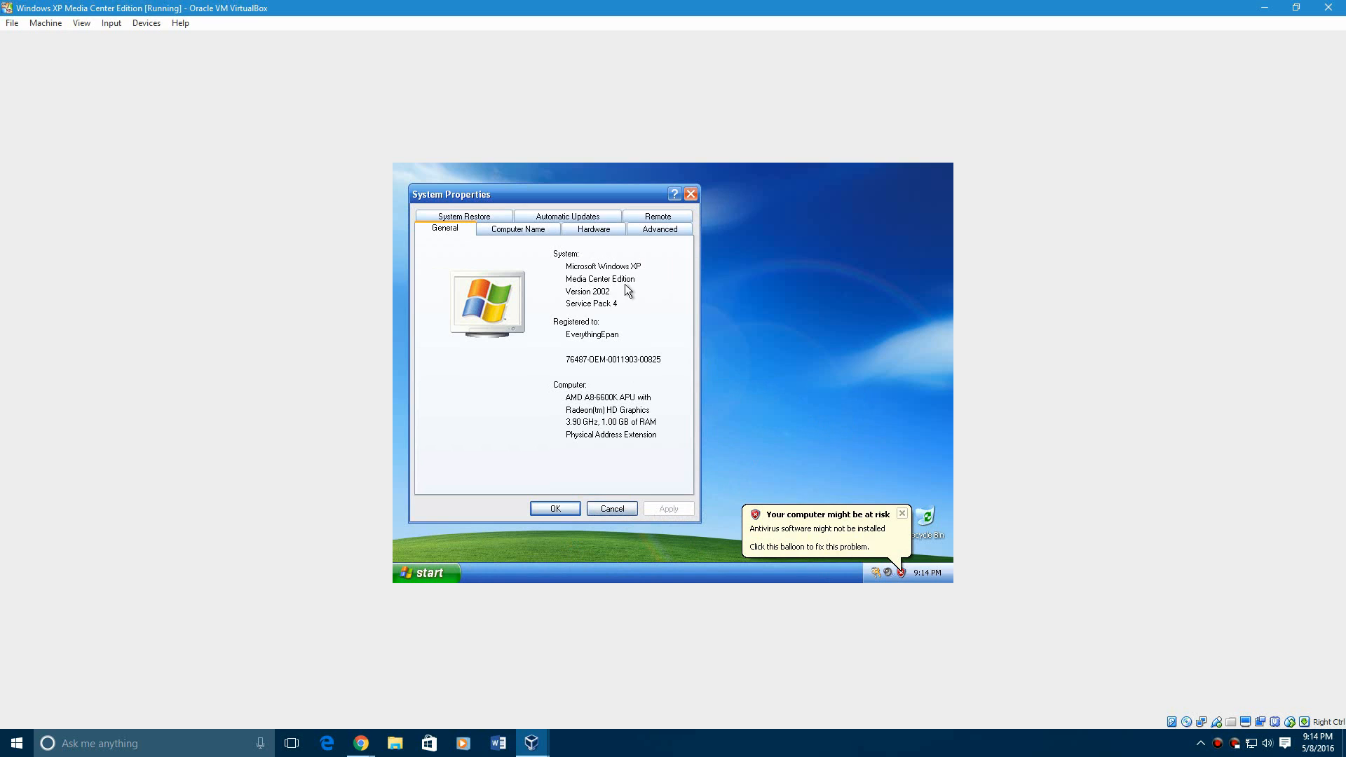
mouse_move(628, 311)
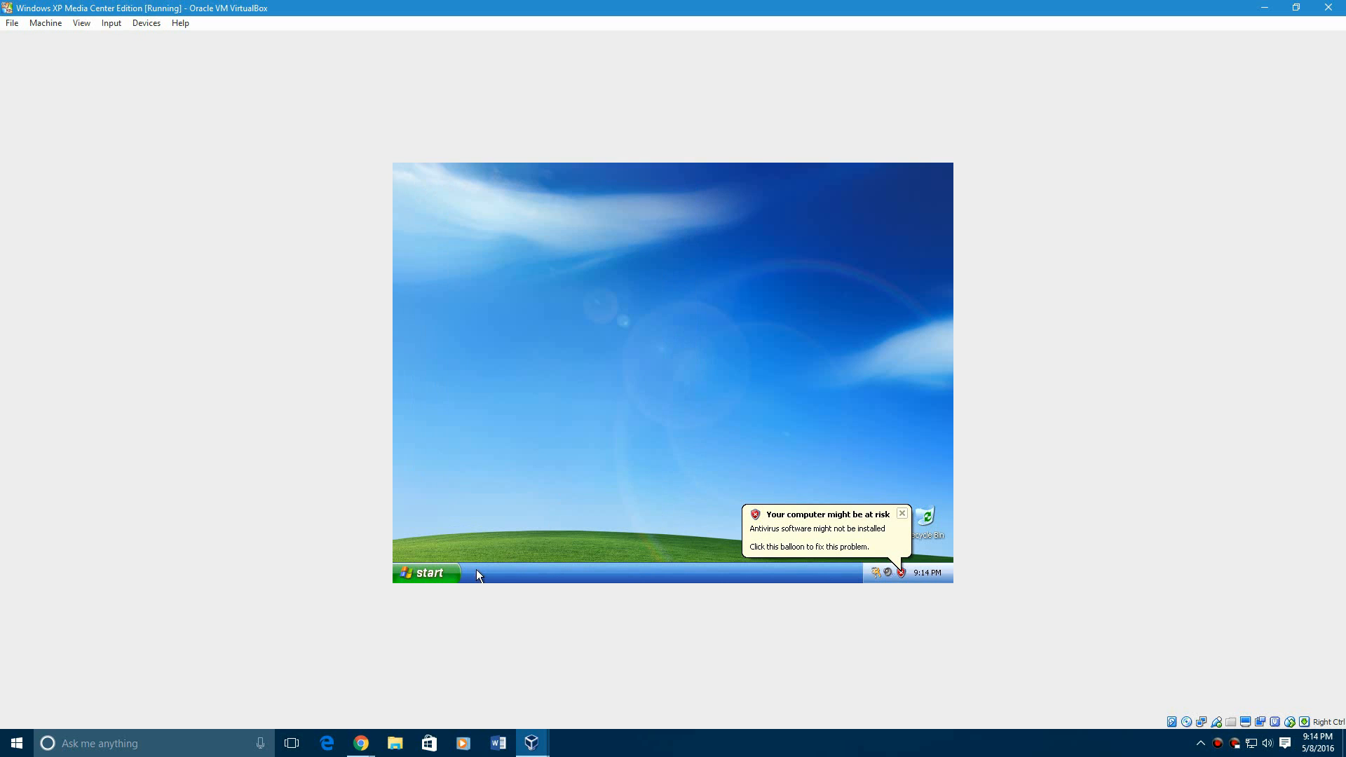
mouse_move(584, 385)
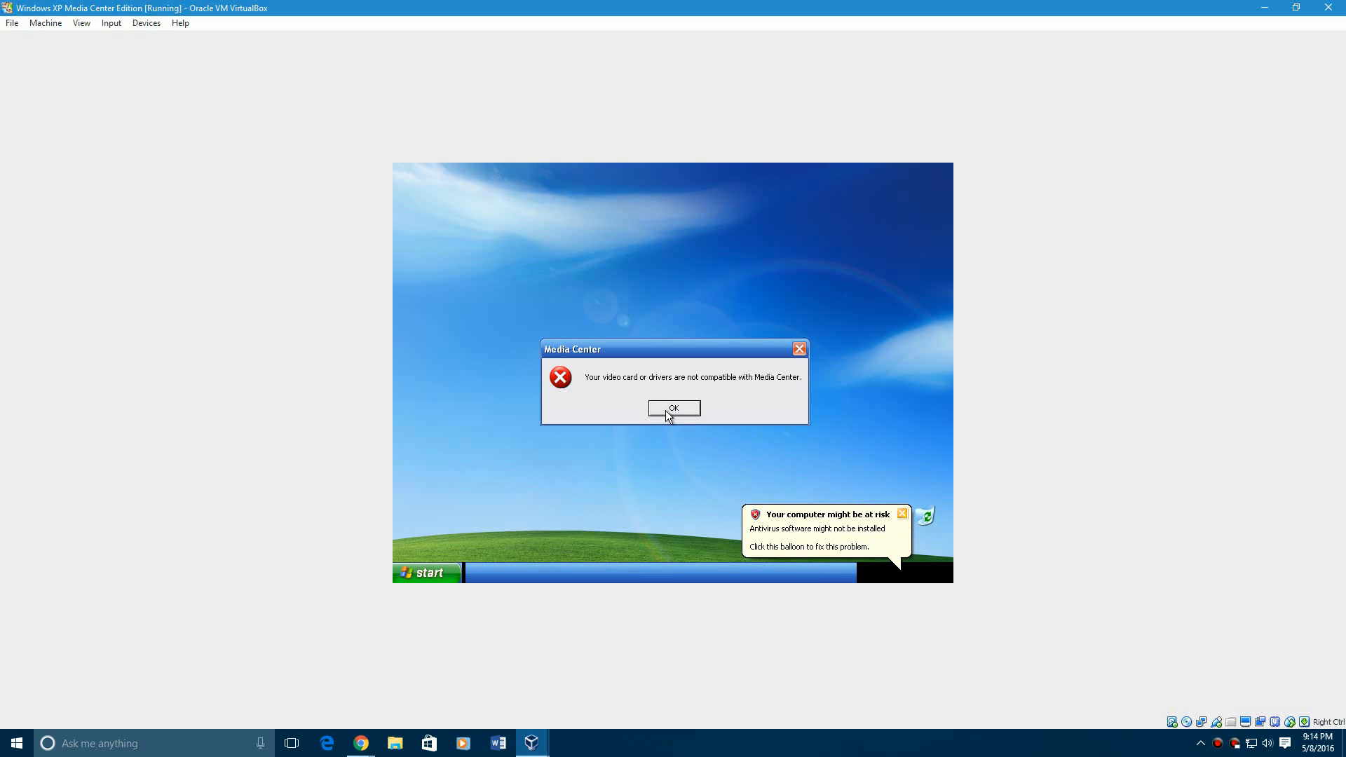
- Dismiss the Media Center video driver error and close its setup wizard
left_click(673, 408)
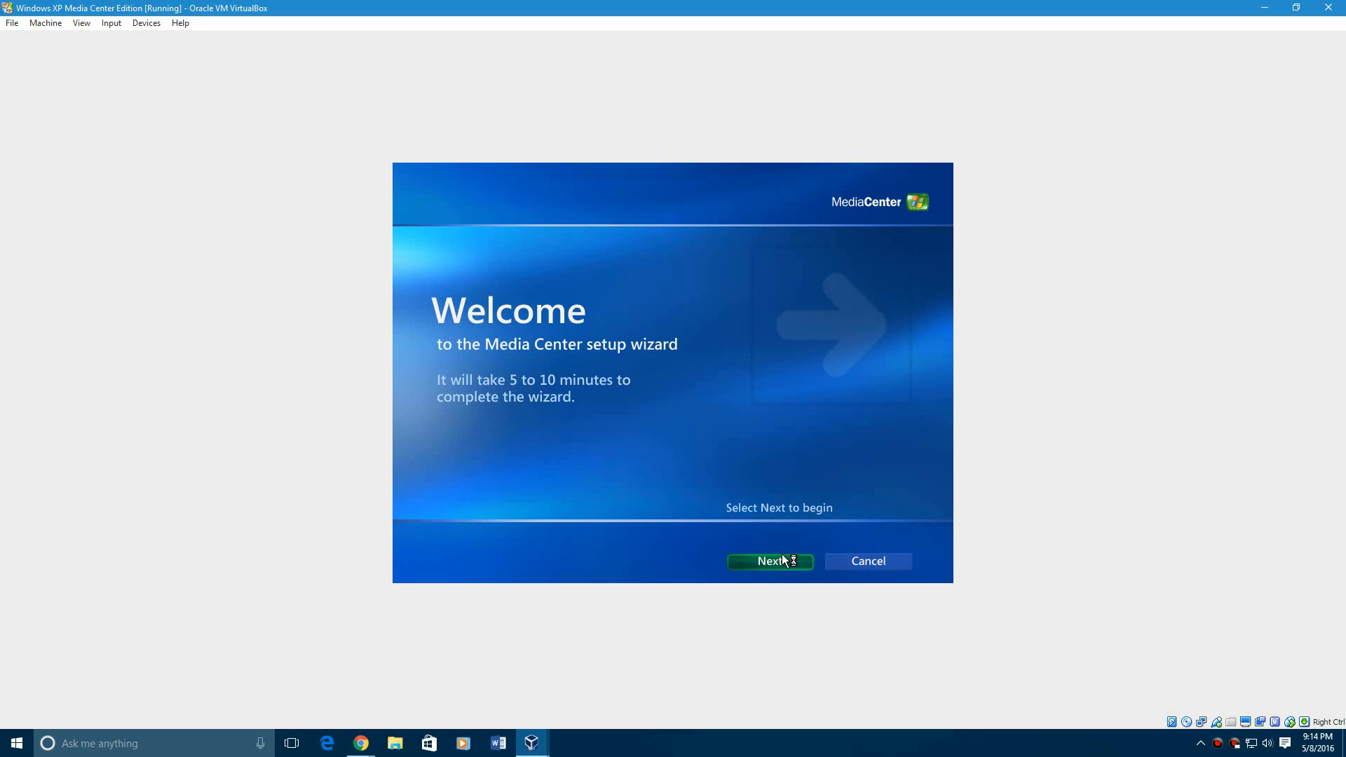
mouse_move(867, 562)
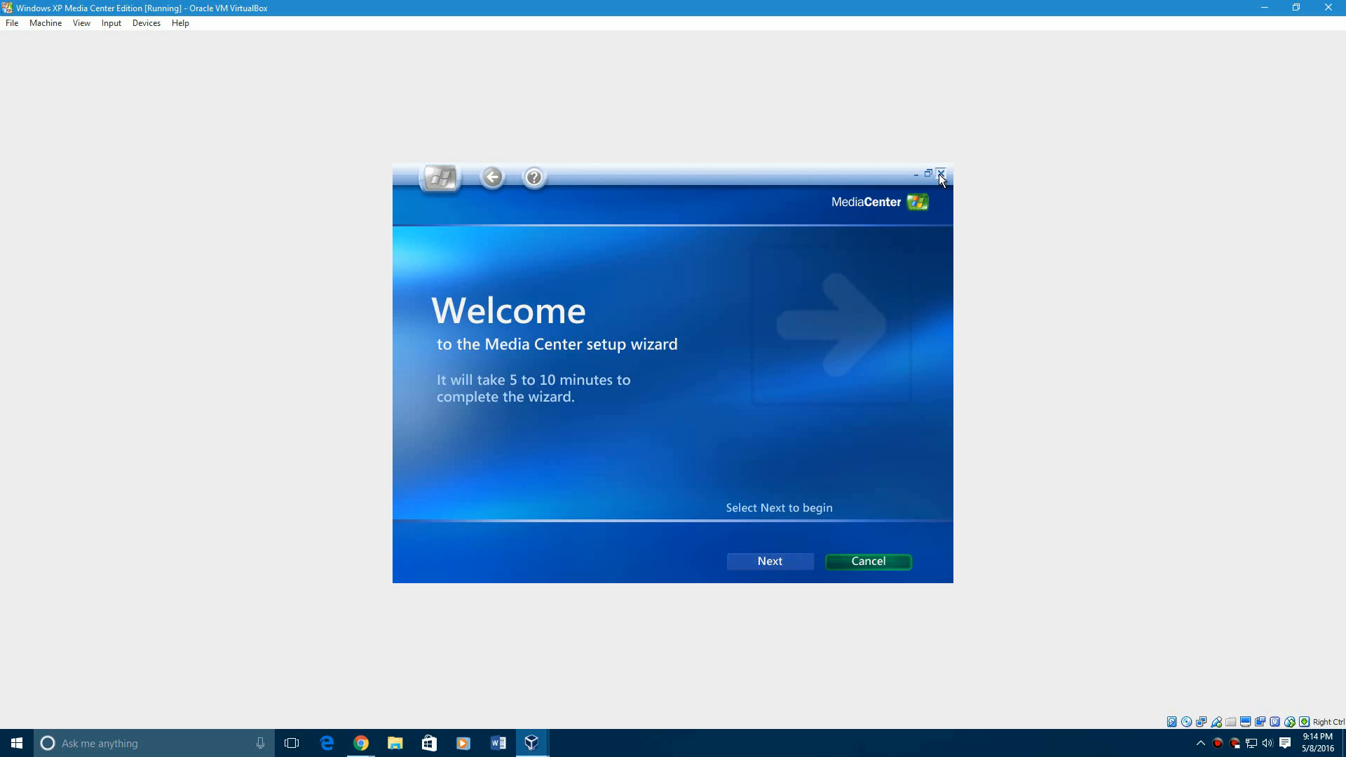
left_click(940, 177)
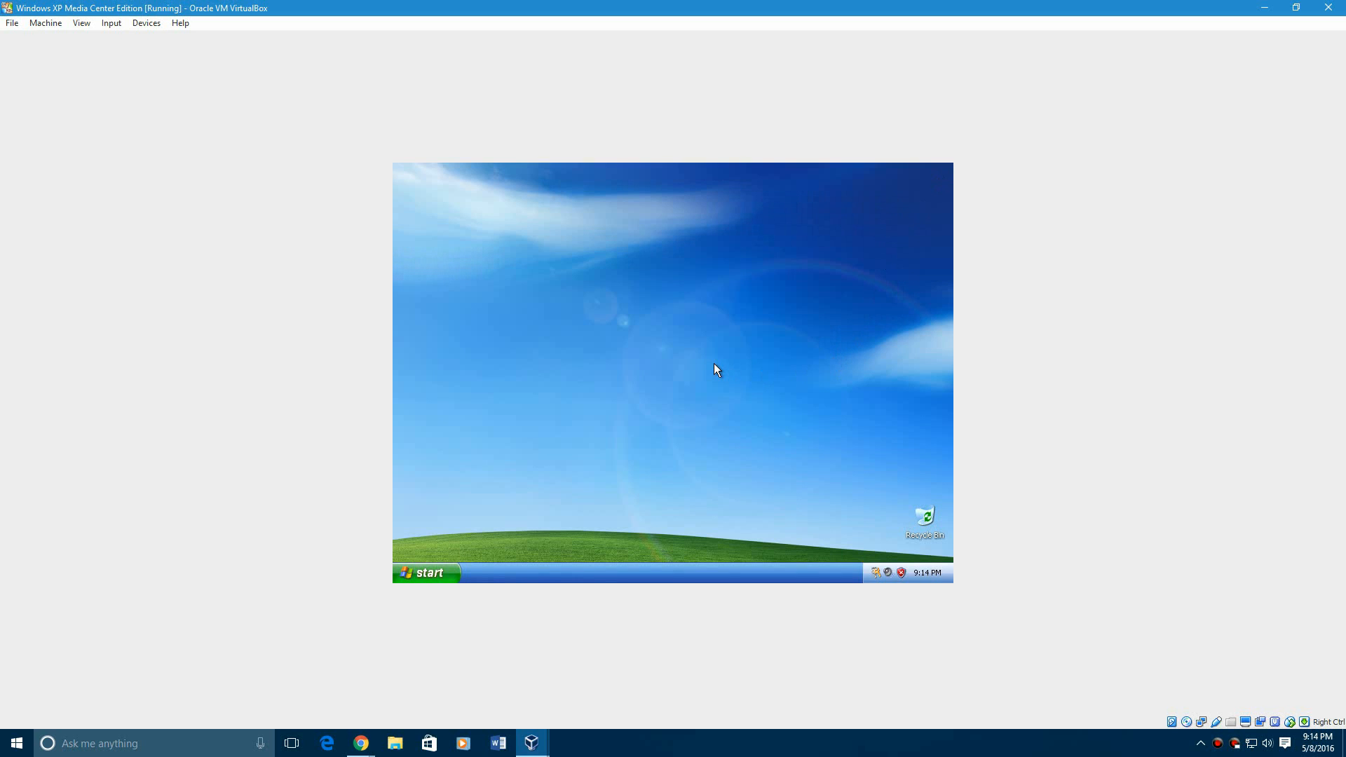